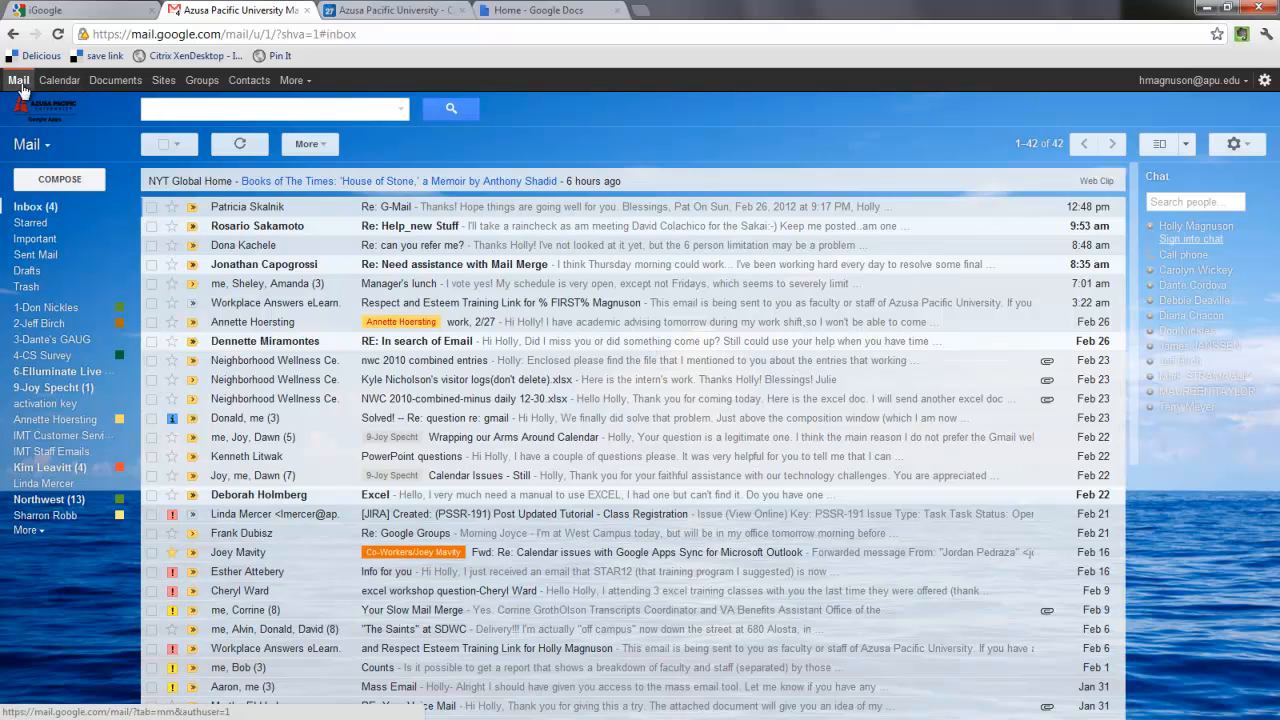
pyautogui.moveTo(164, 80)
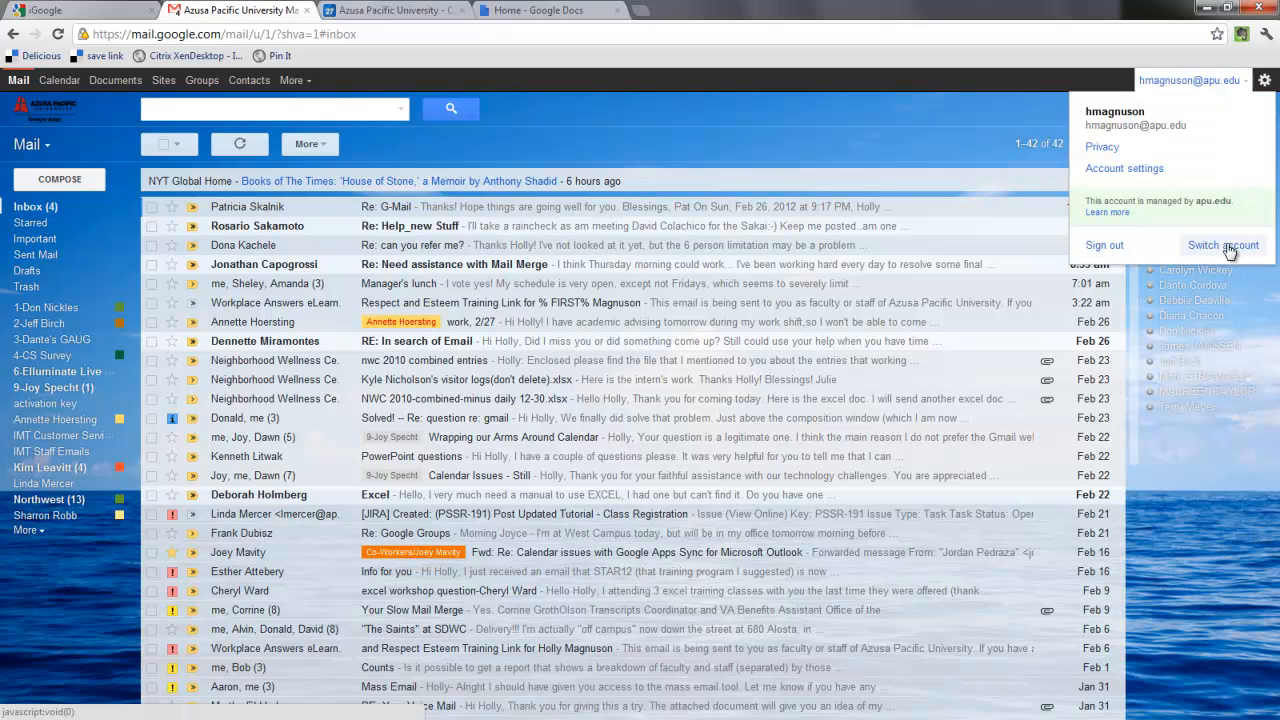
pyautogui.moveTo(1164, 152)
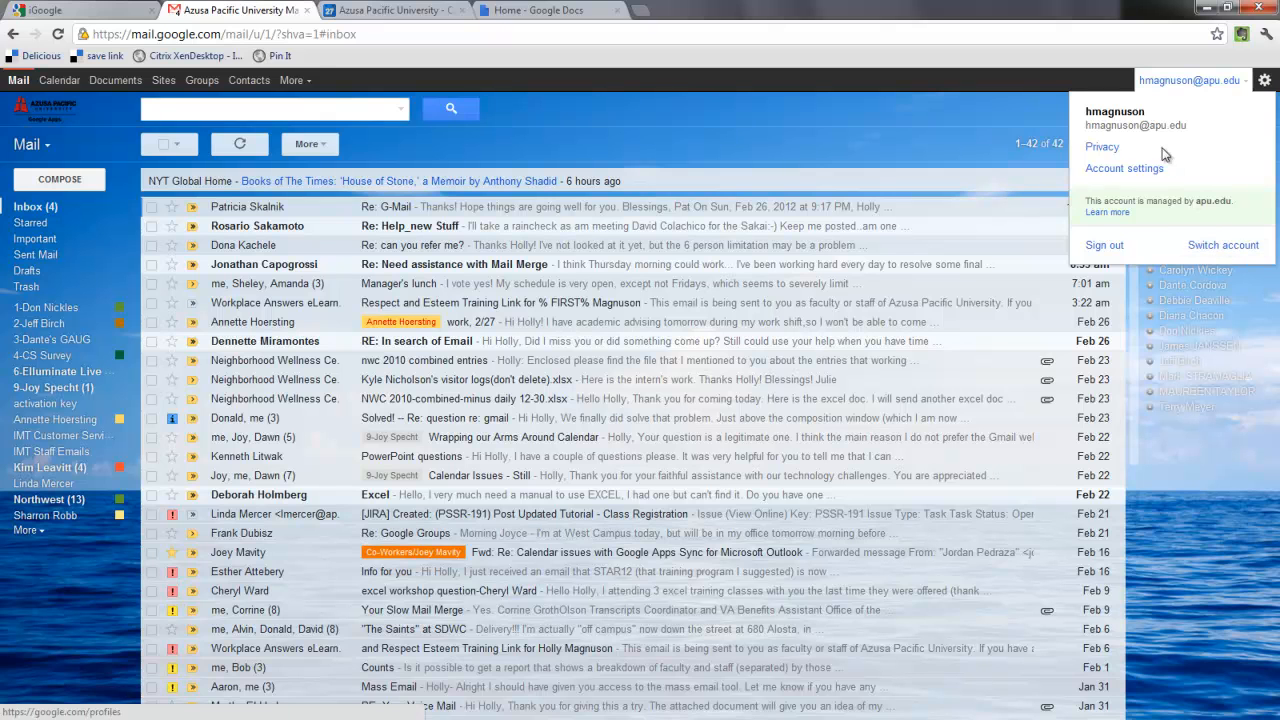
pyautogui.moveTo(1124, 168)
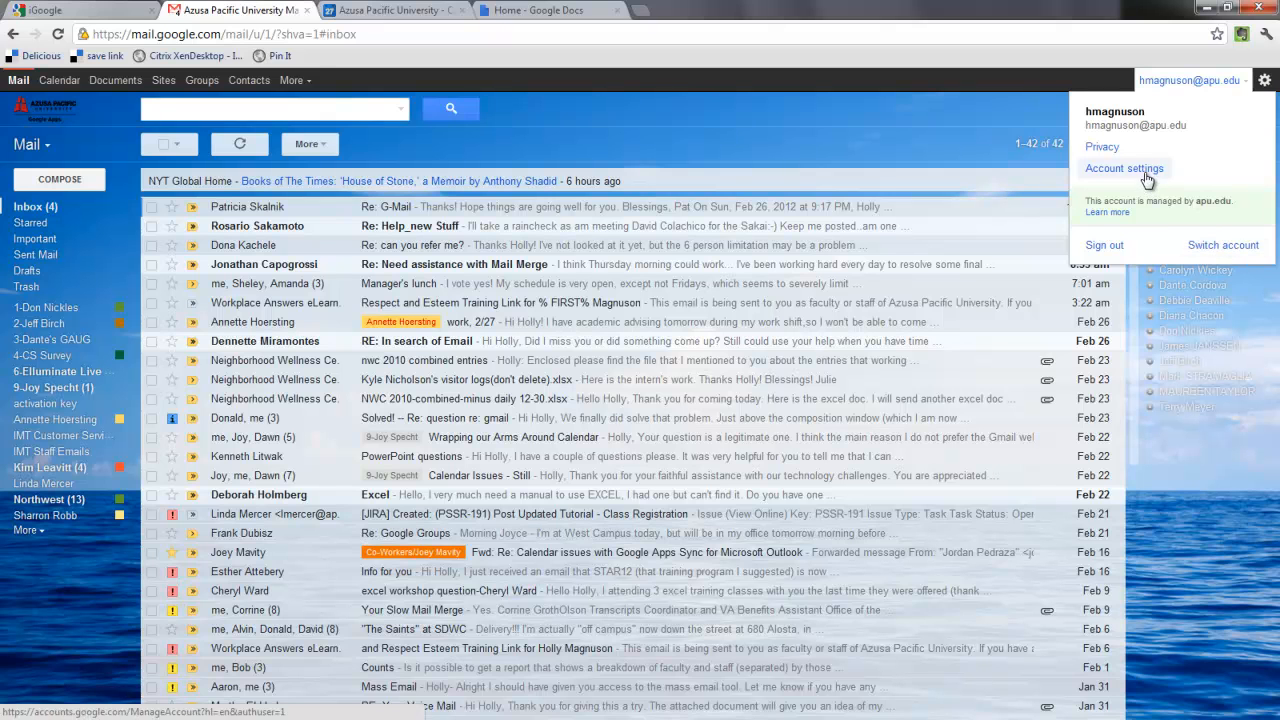
# Step: Peek at the settings menu and the list of Gmail sections in the left panel
pyautogui.click(1264, 80)
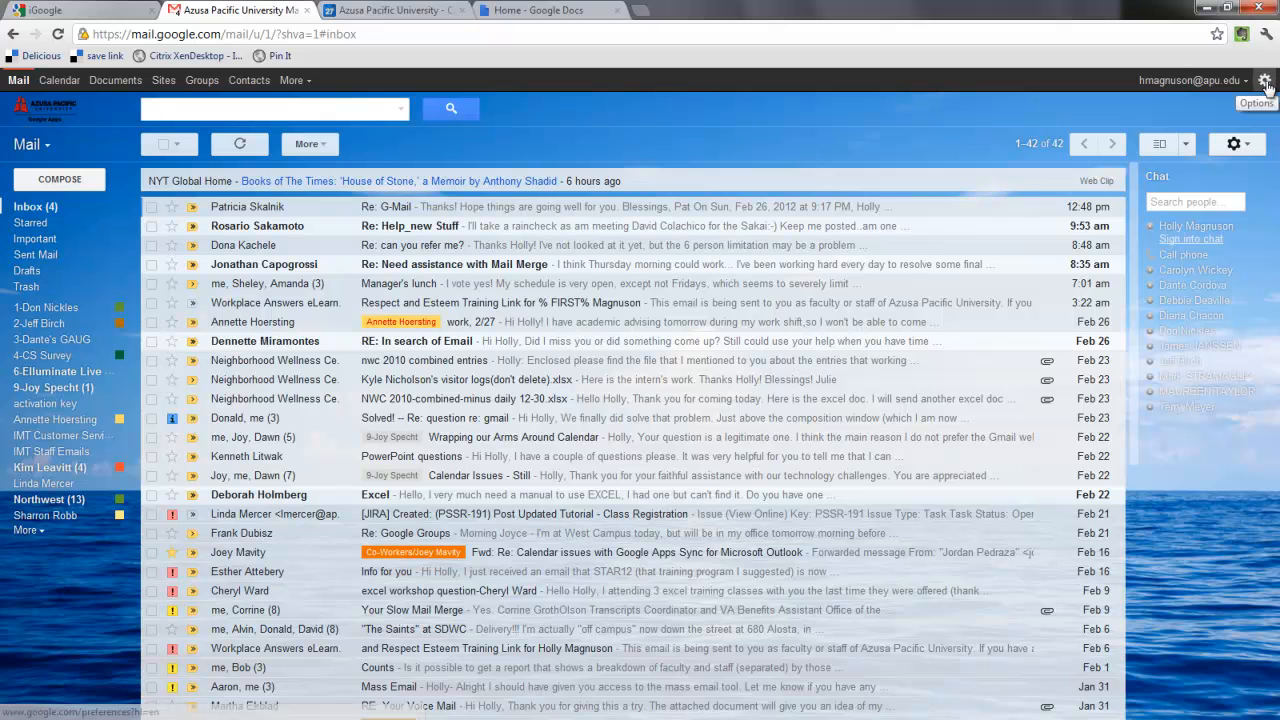
pyautogui.click(1264, 80)
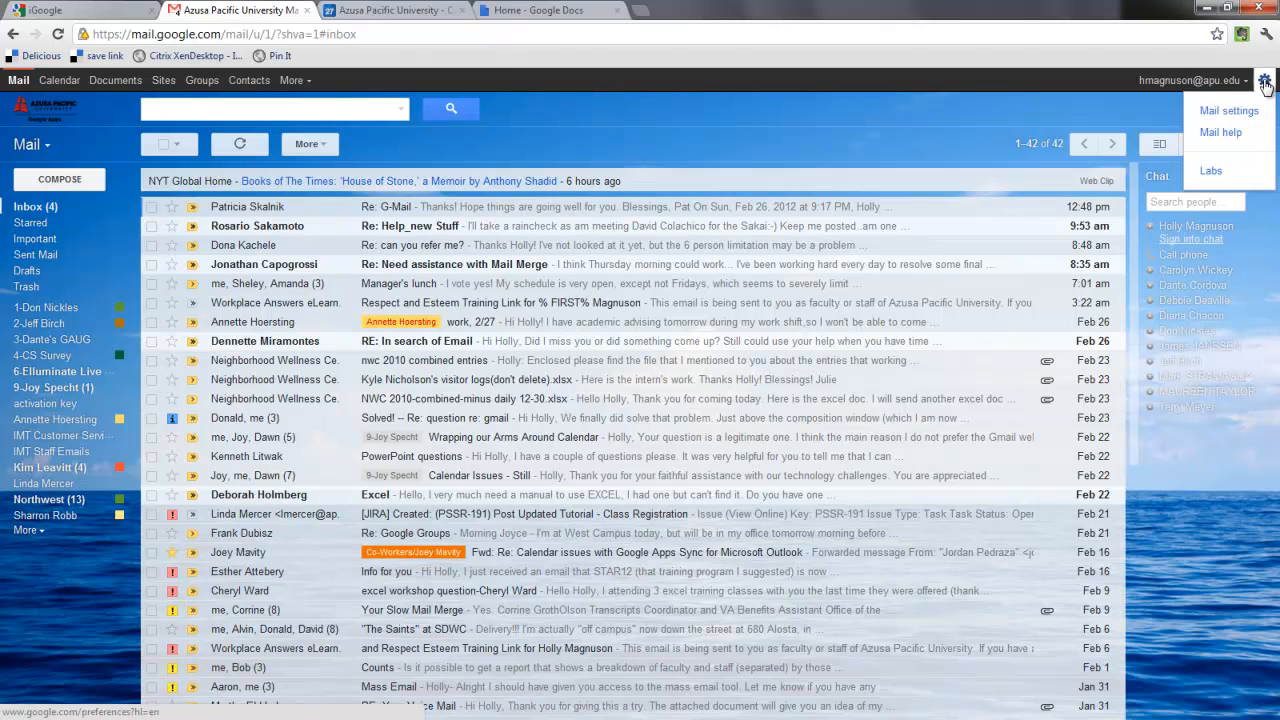
pyautogui.moveTo(1228, 110)
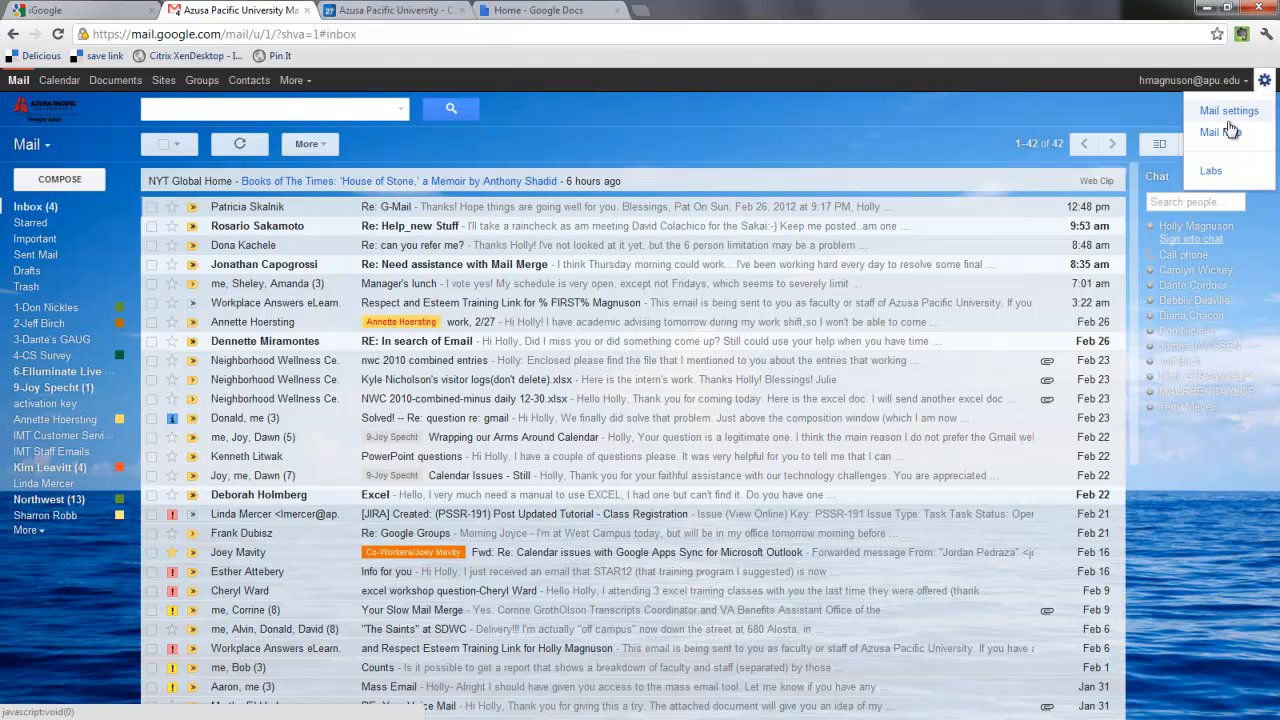
pyautogui.moveTo(1220, 132)
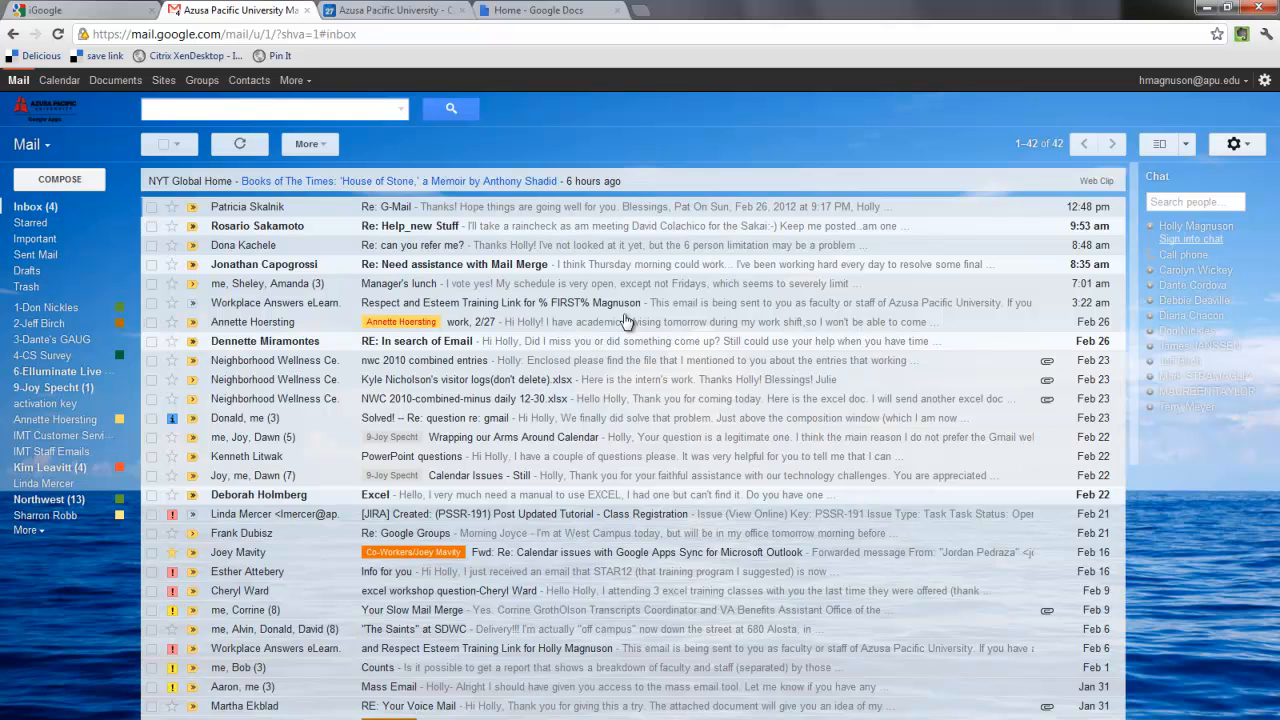
pyautogui.moveTo(616, 216)
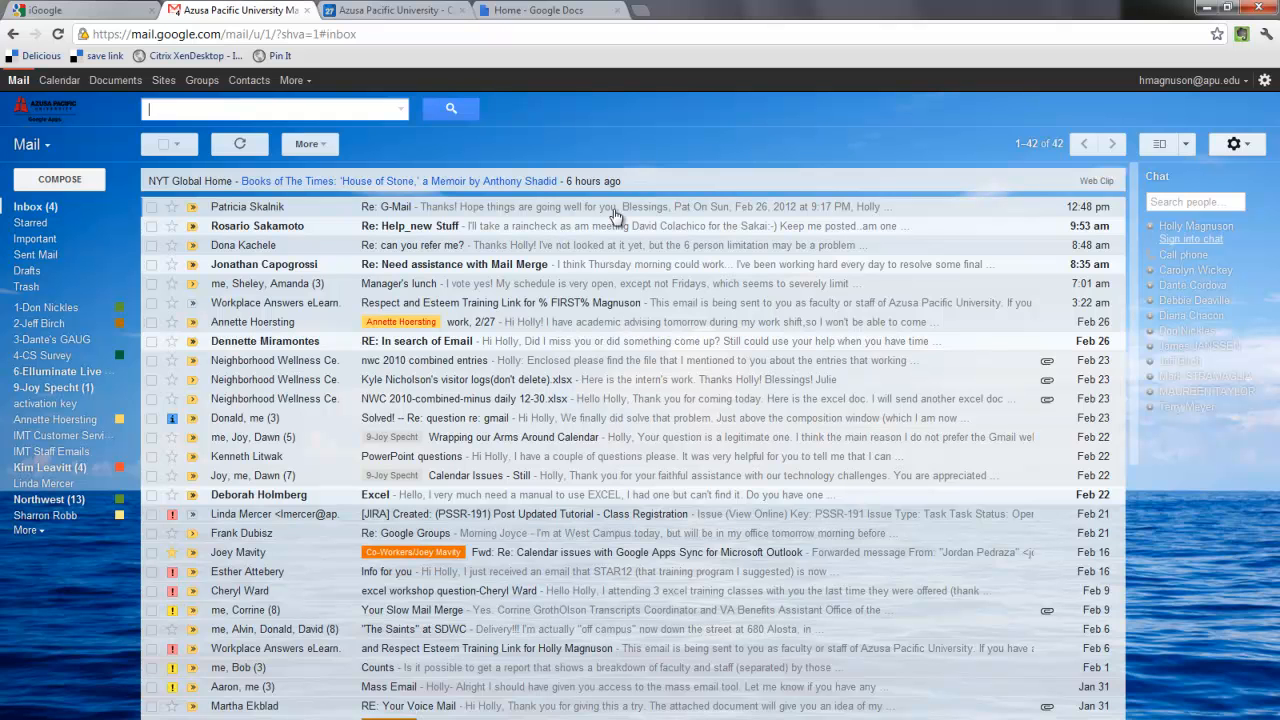
pyautogui.moveTo(452, 156)
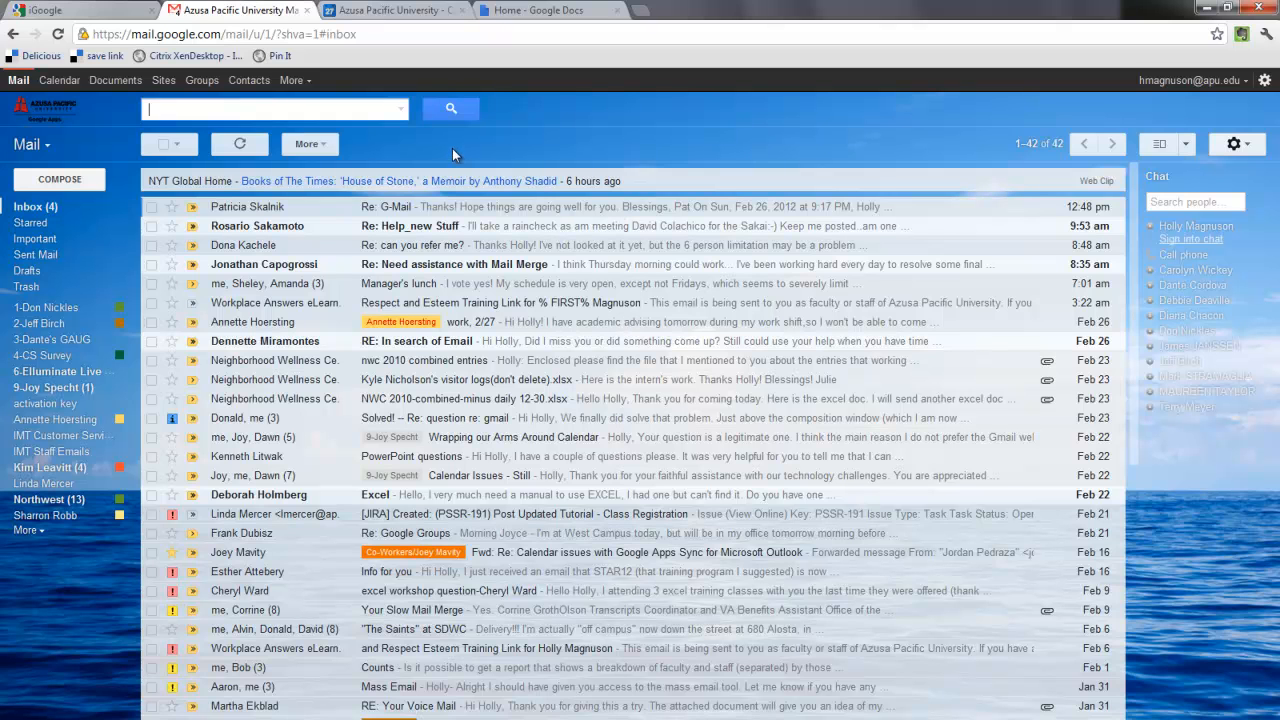
pyautogui.moveTo(400, 110)
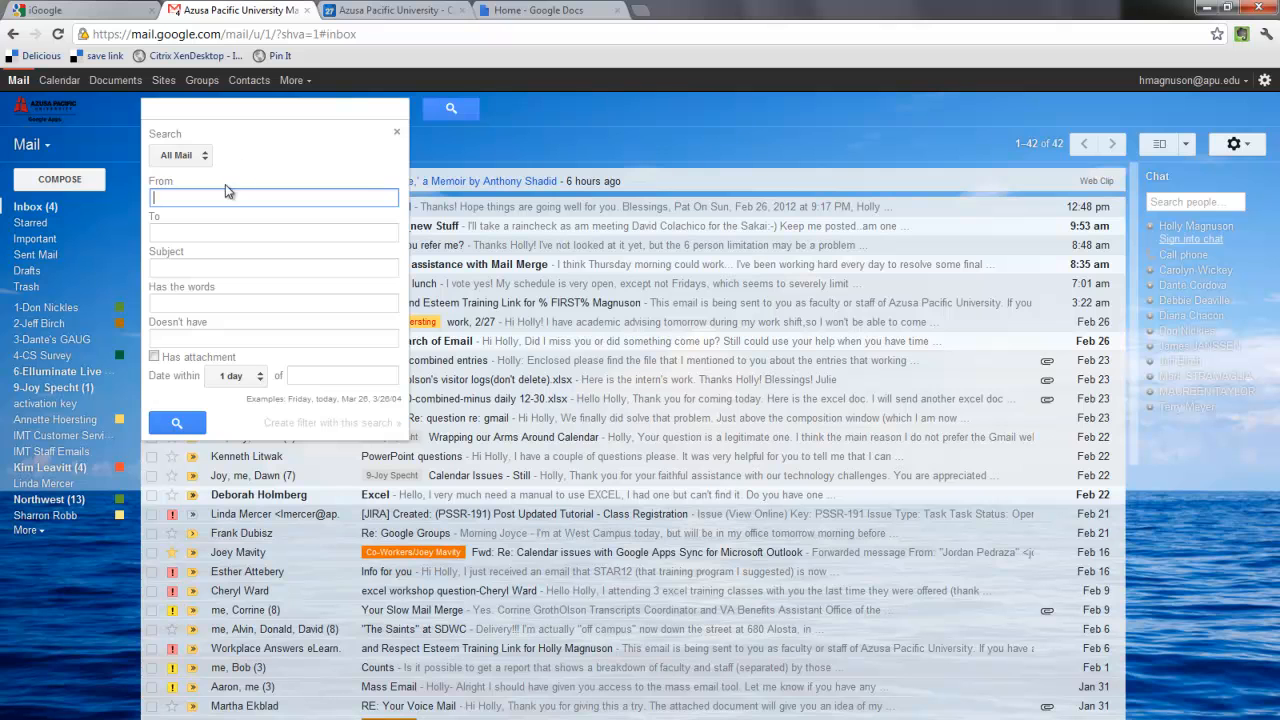
pyautogui.moveTo(182, 252)
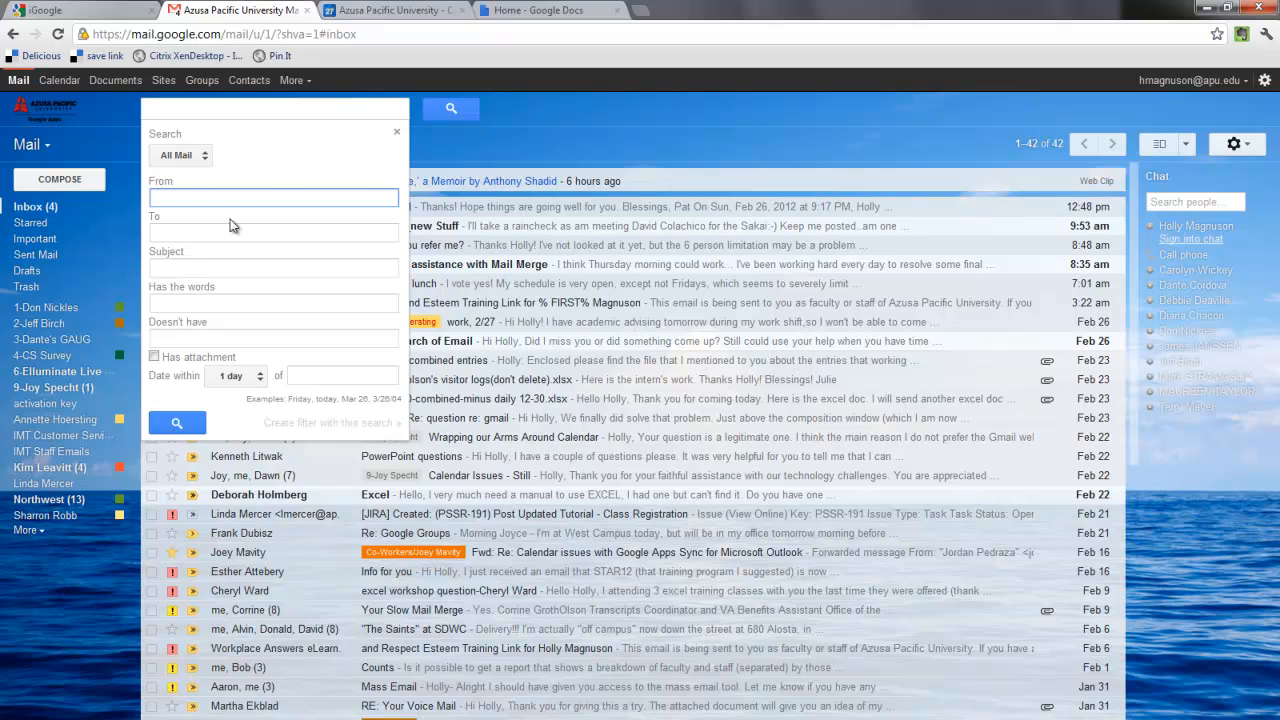
pyautogui.moveTo(276, 160)
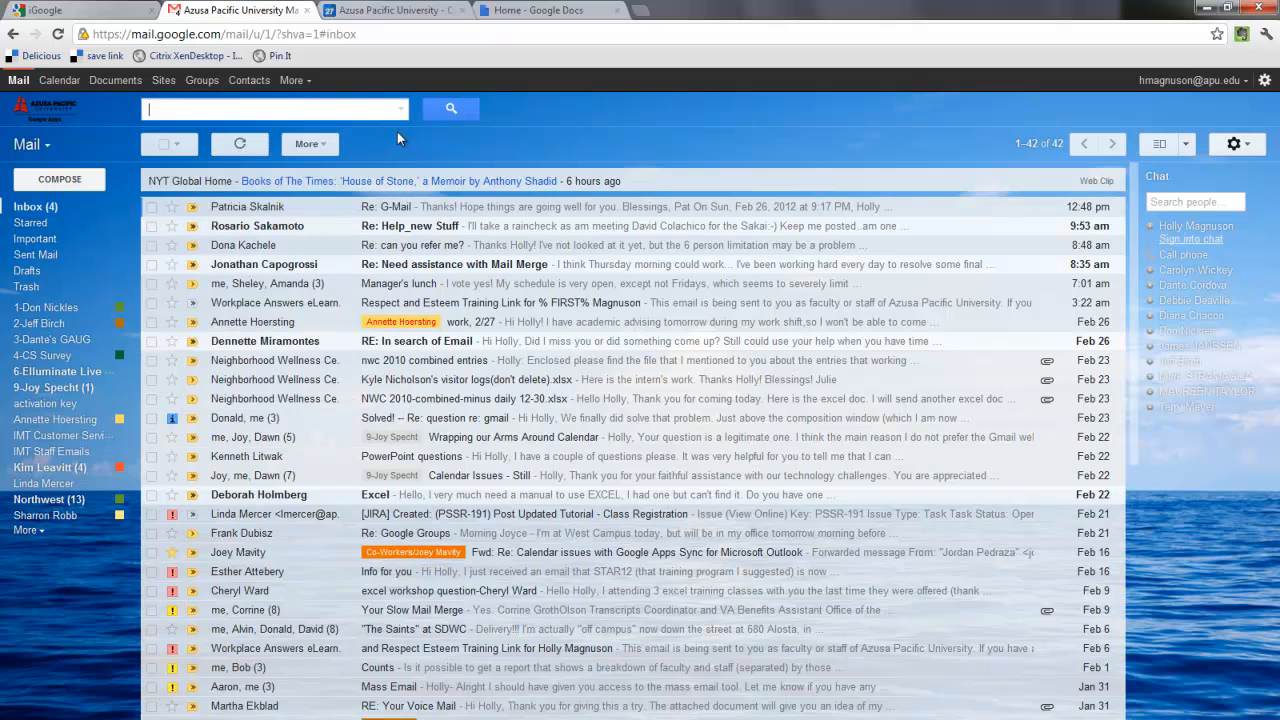
pyautogui.moveTo(44, 150)
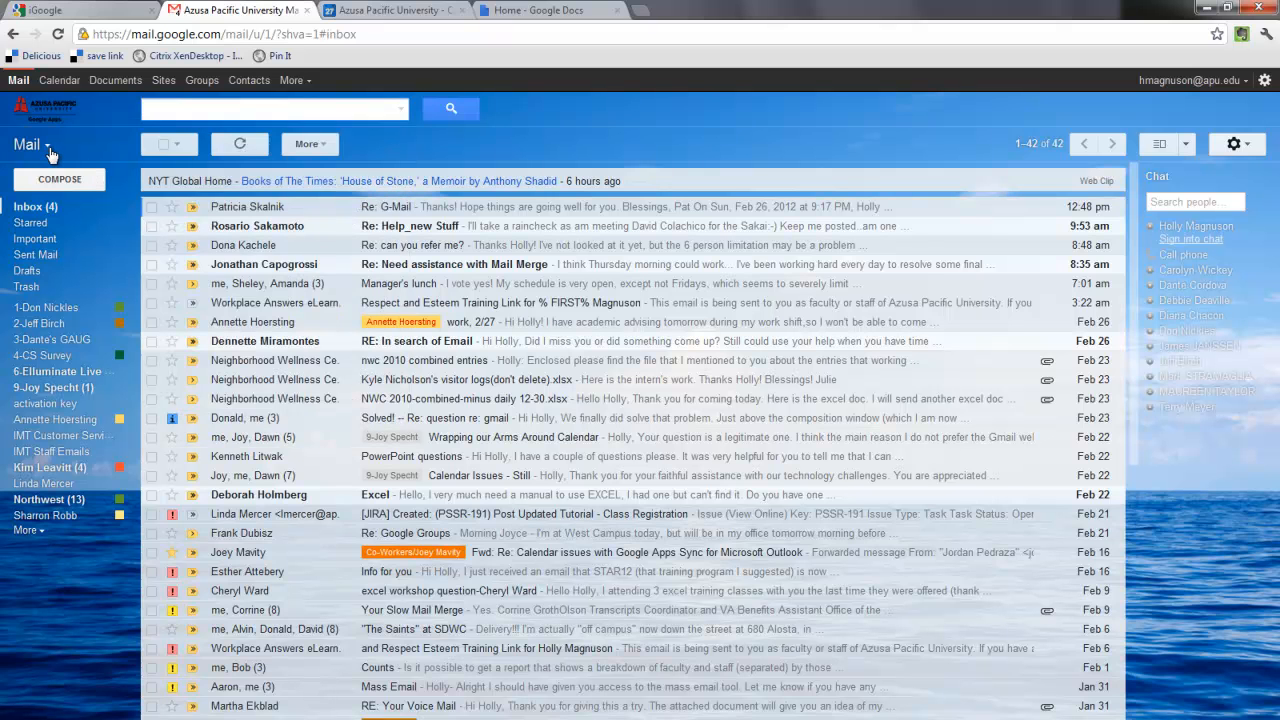
pyautogui.click(30, 144)
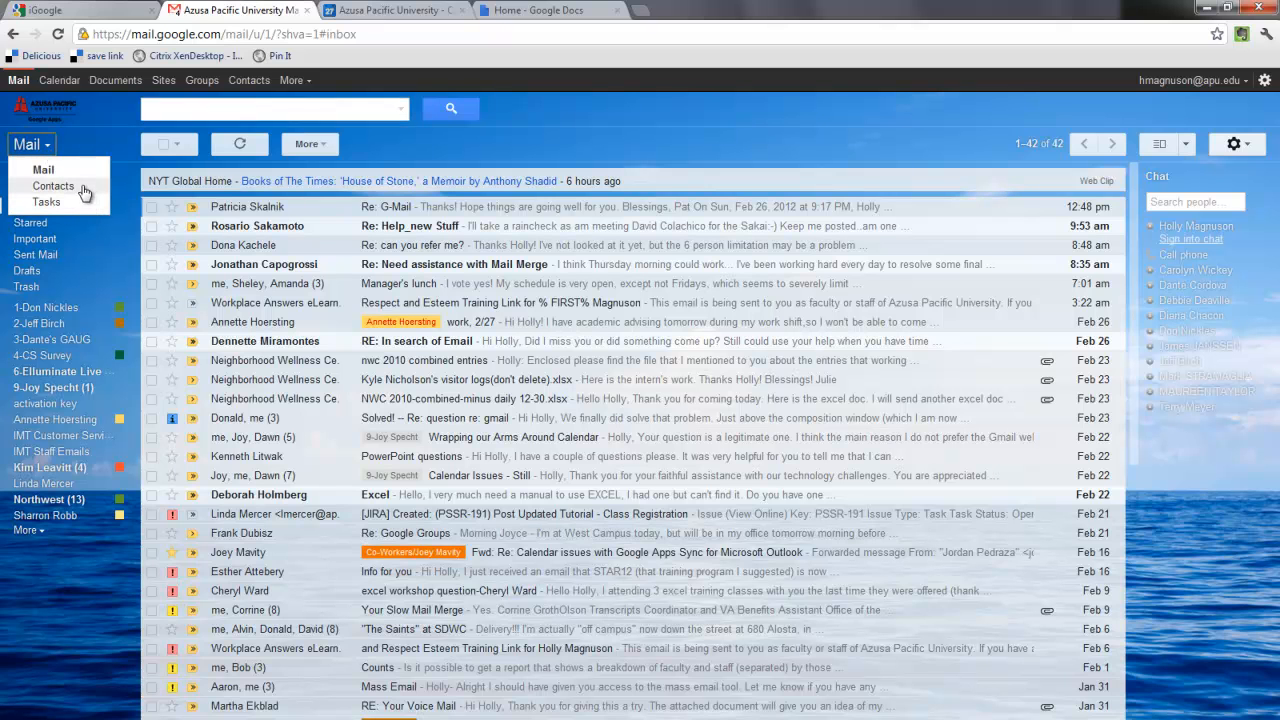
pyautogui.moveTo(48, 200)
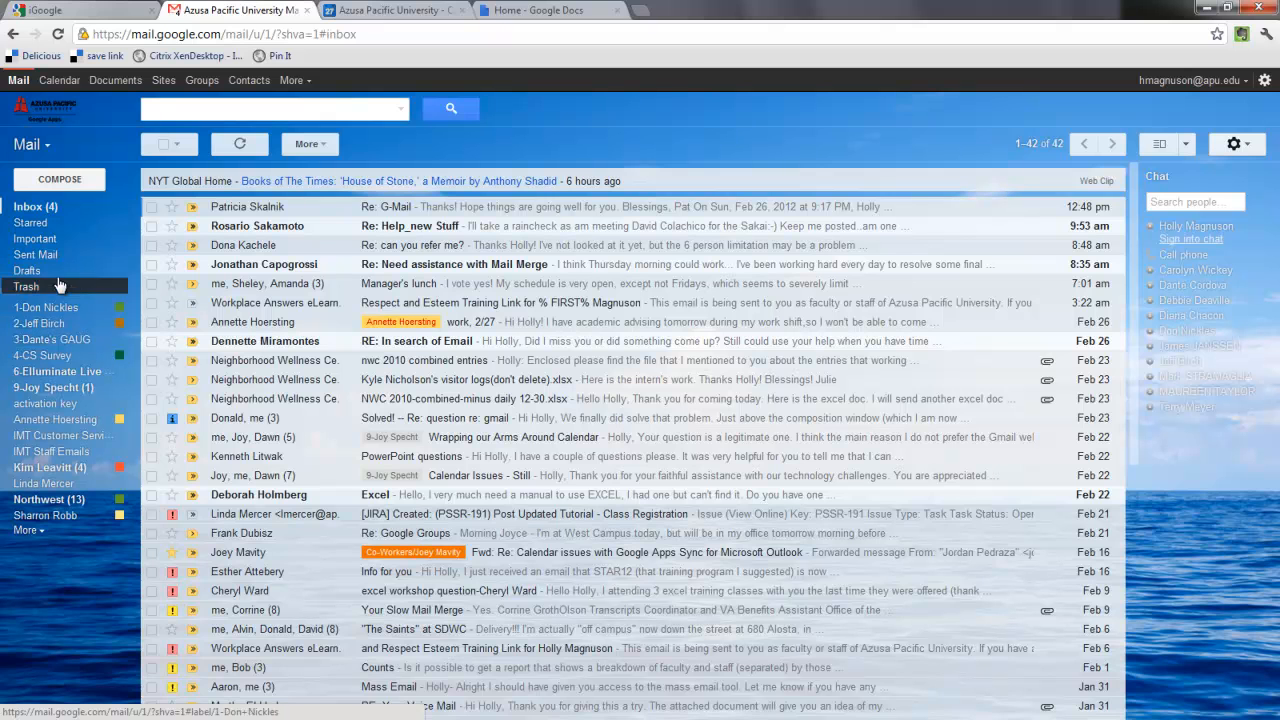
pyautogui.moveTo(36, 254)
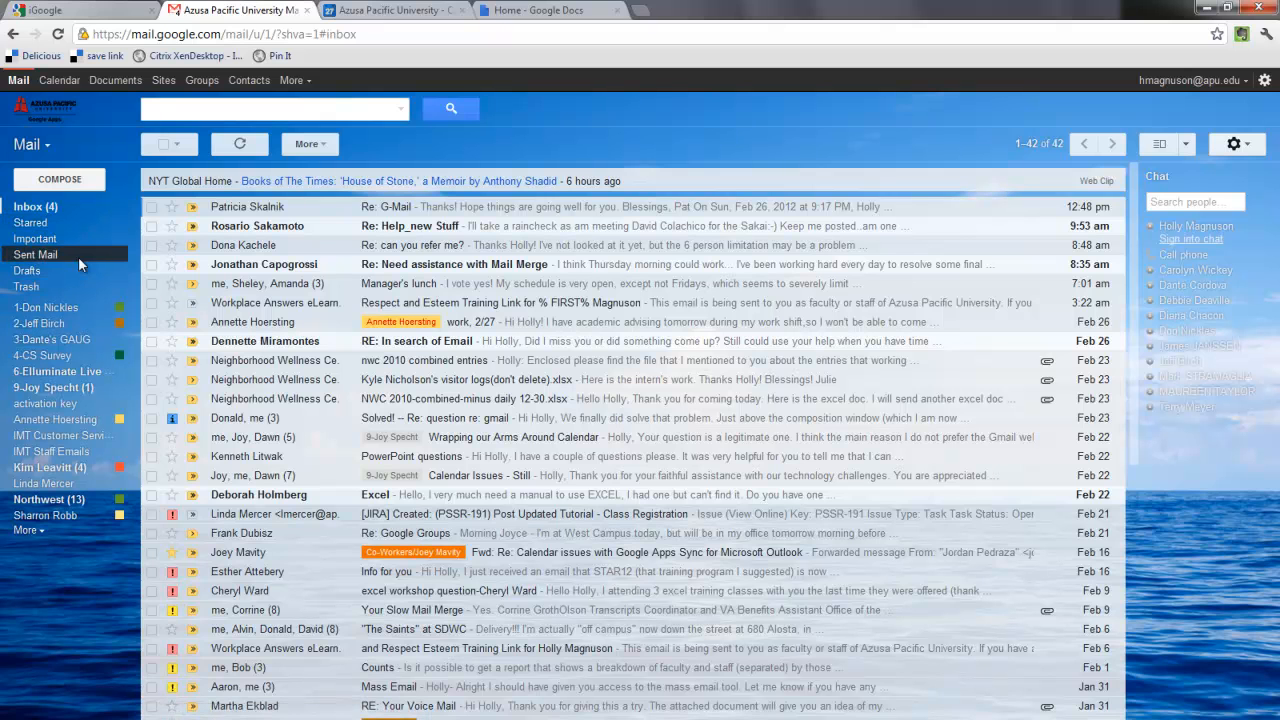
pyautogui.moveTo(120, 266)
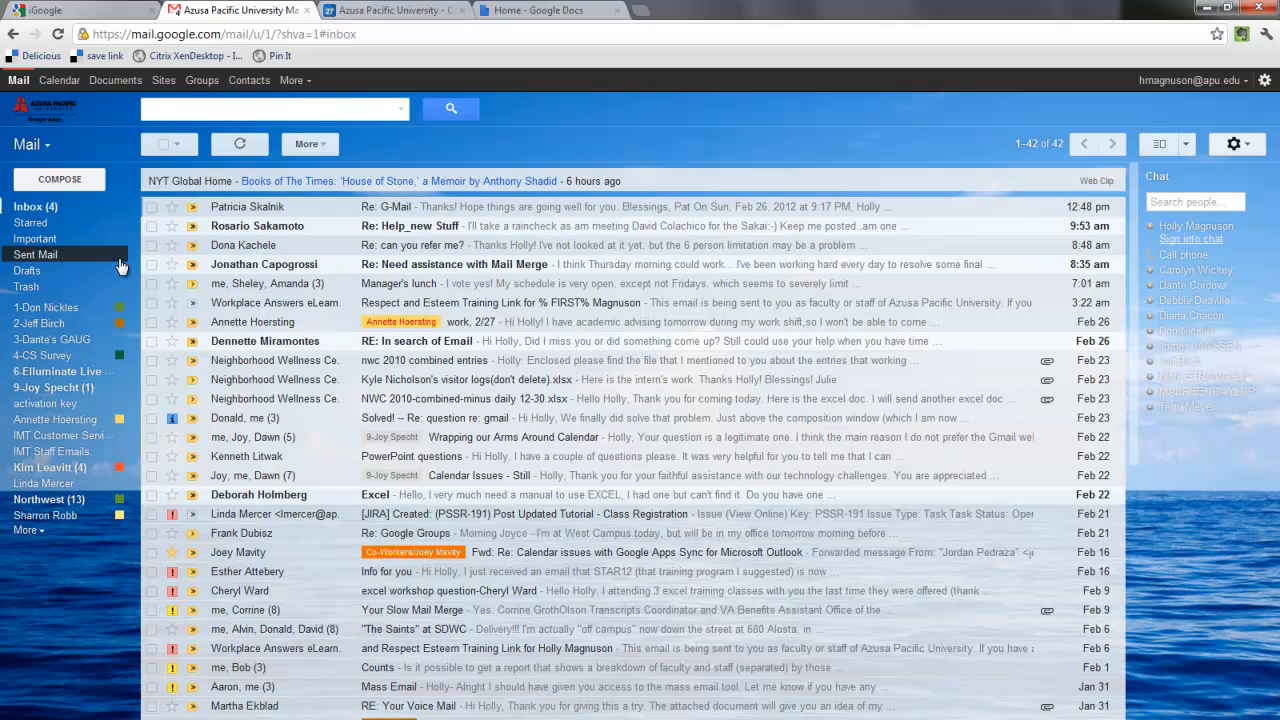
pyautogui.moveTo(148, 218)
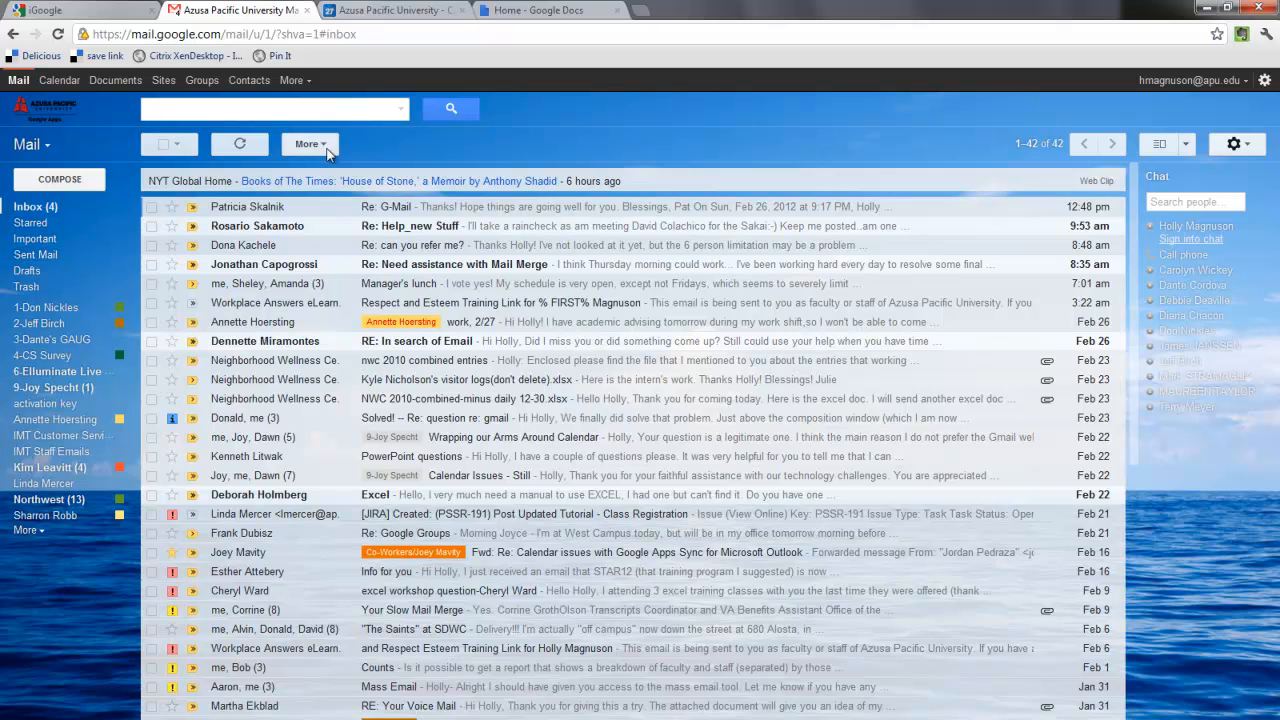
pyautogui.moveTo(372, 152)
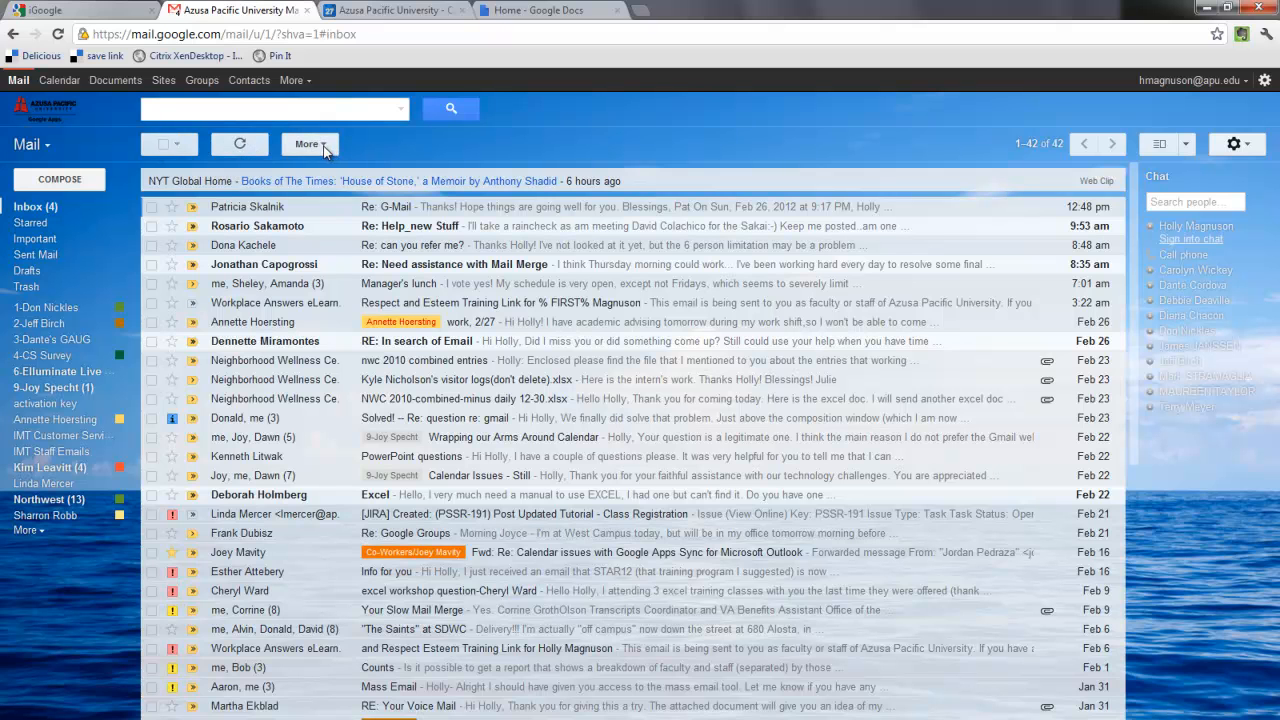
# Step: Try the select-all and clear-selection choices, reload the list, then check only the top message
pyautogui.click(184, 144)
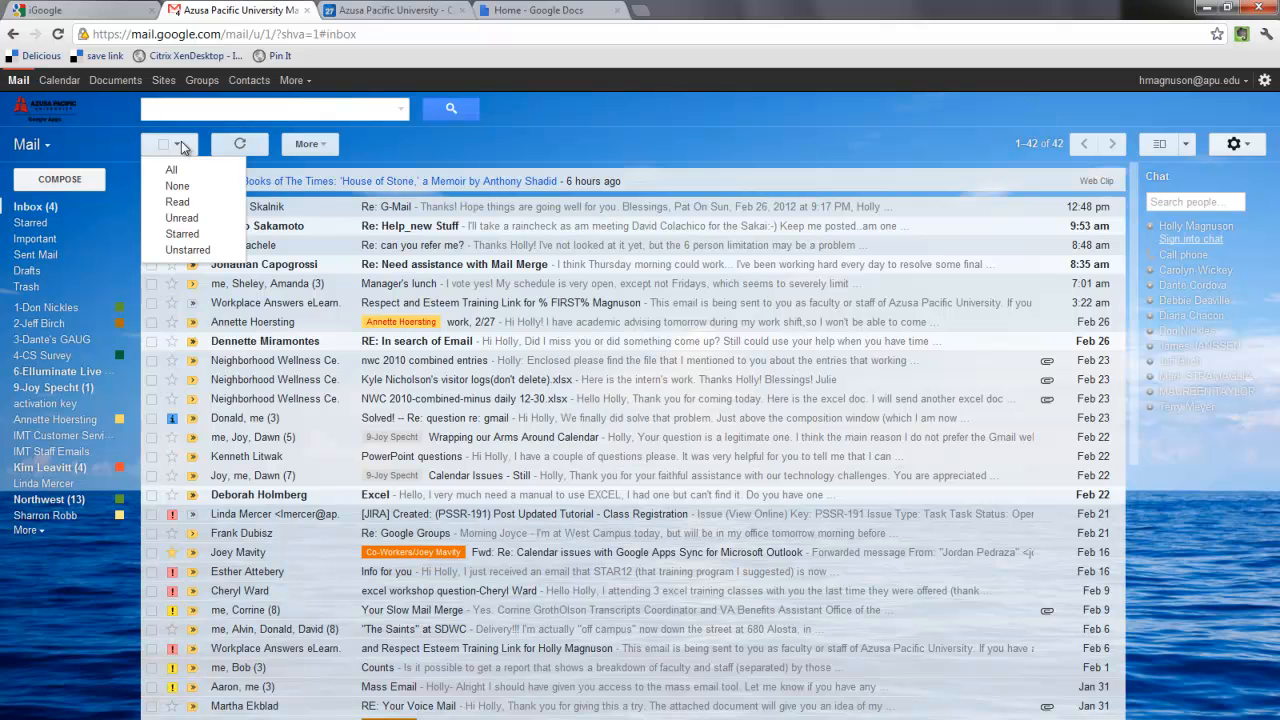
pyautogui.moveTo(172, 168)
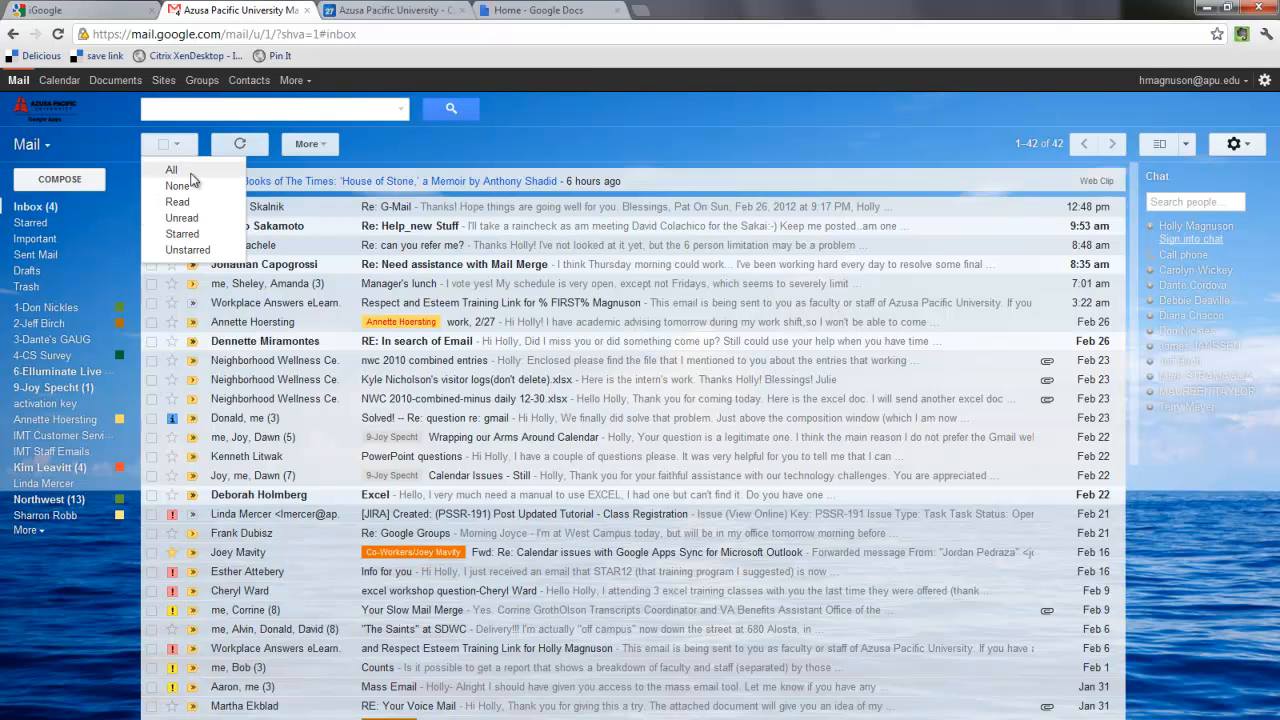
pyautogui.click(172, 168)
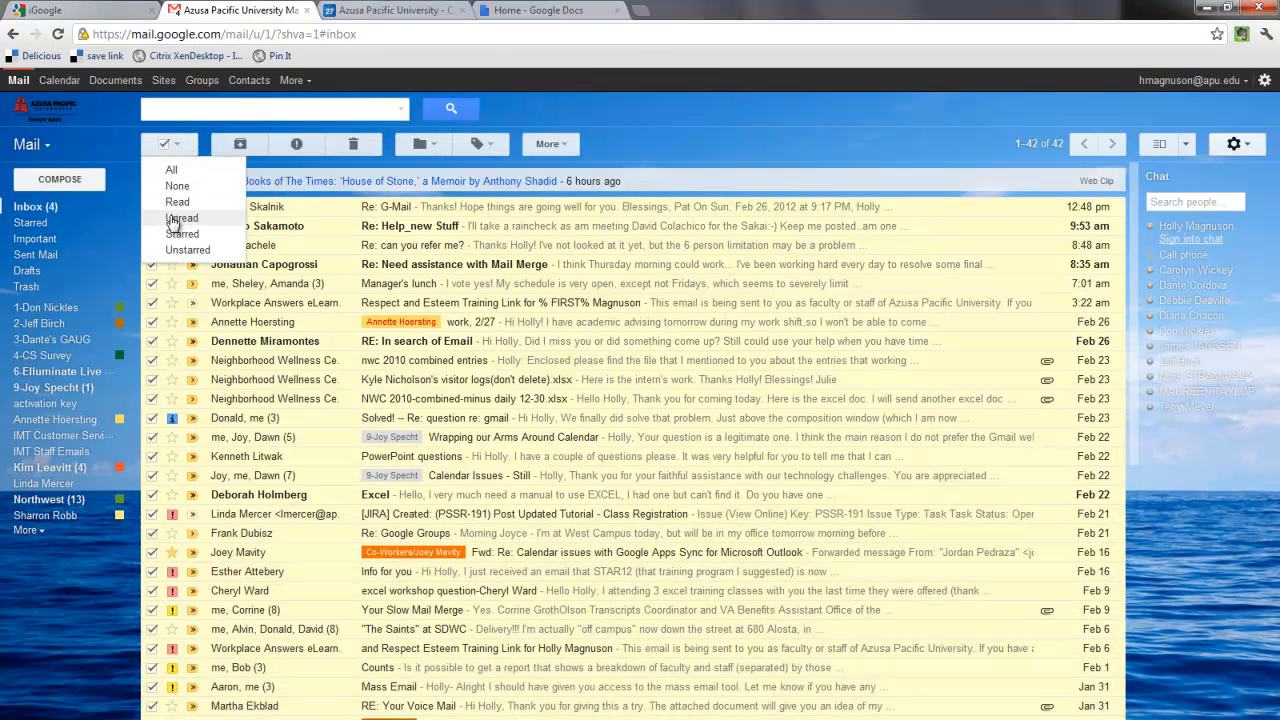
pyautogui.click(180, 216)
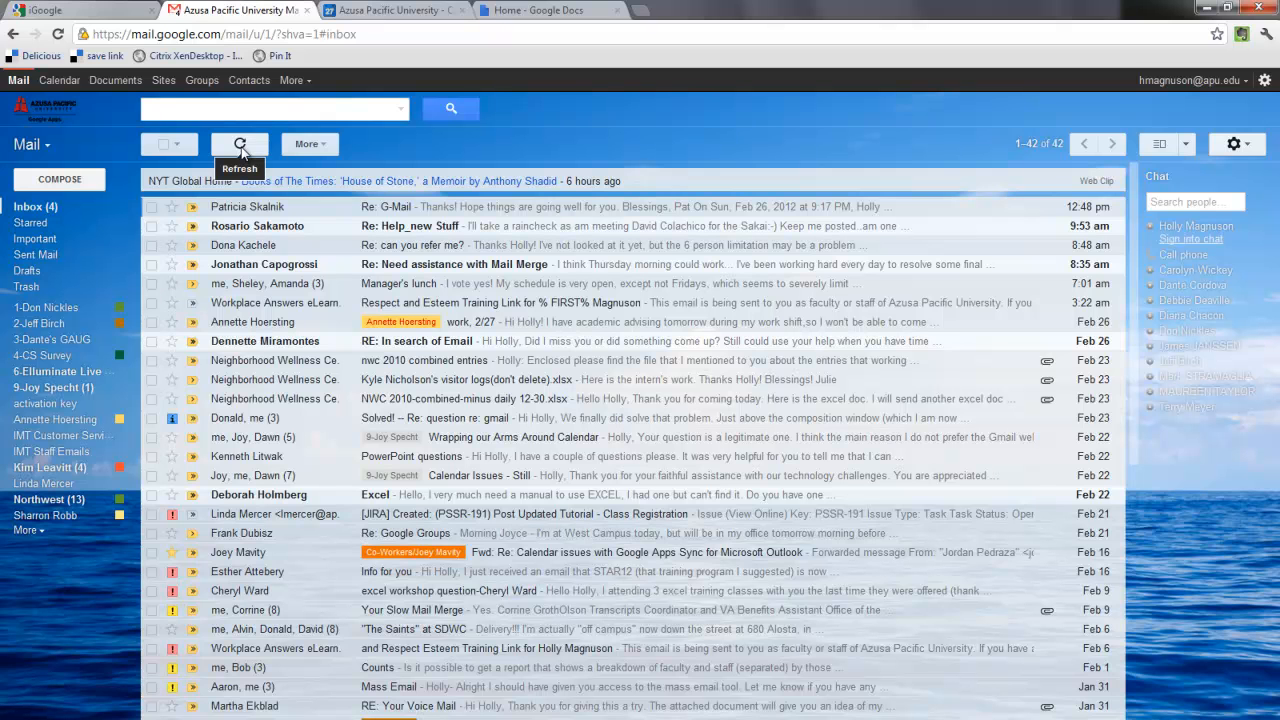
pyautogui.click(304, 144)
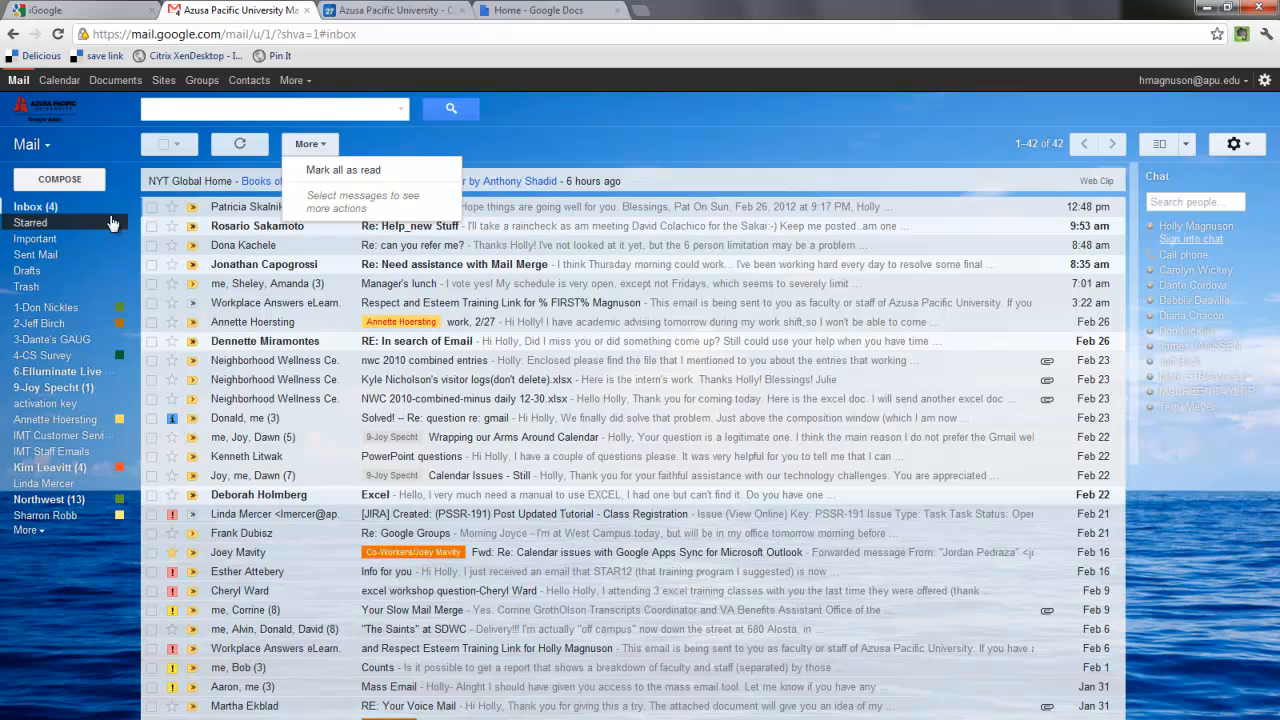
pyautogui.click(152, 206)
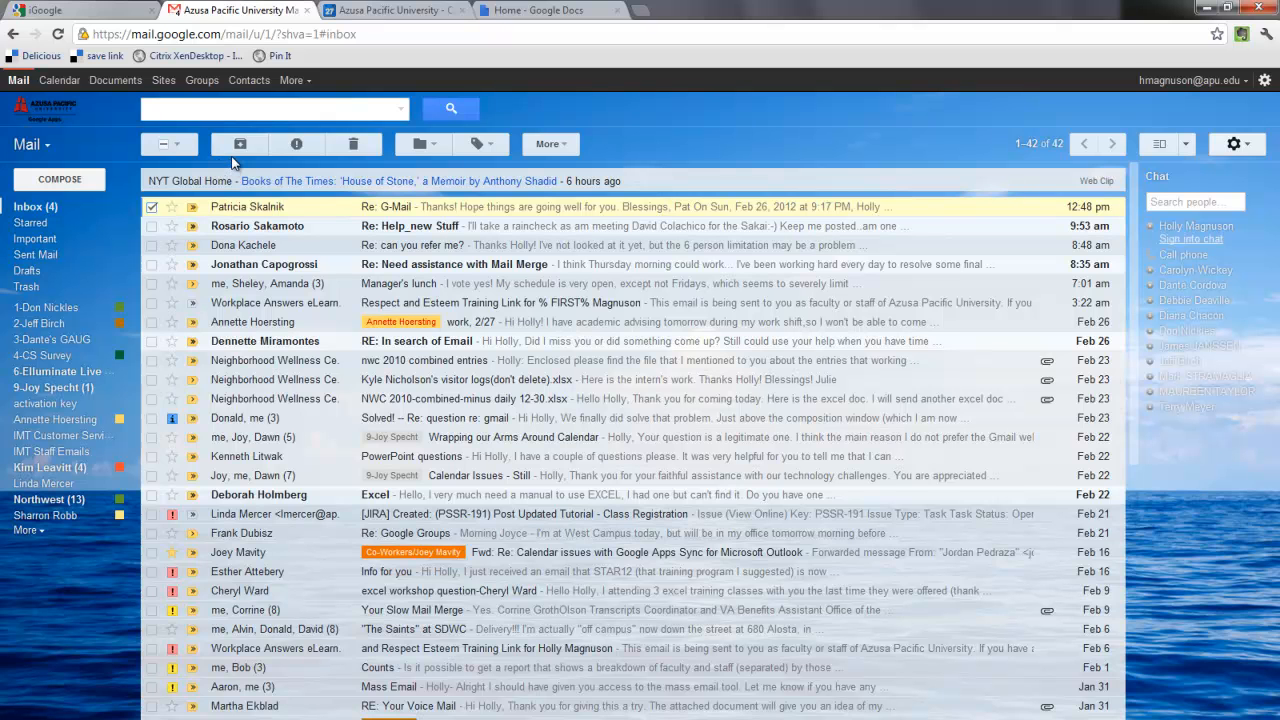
pyautogui.moveTo(240, 144)
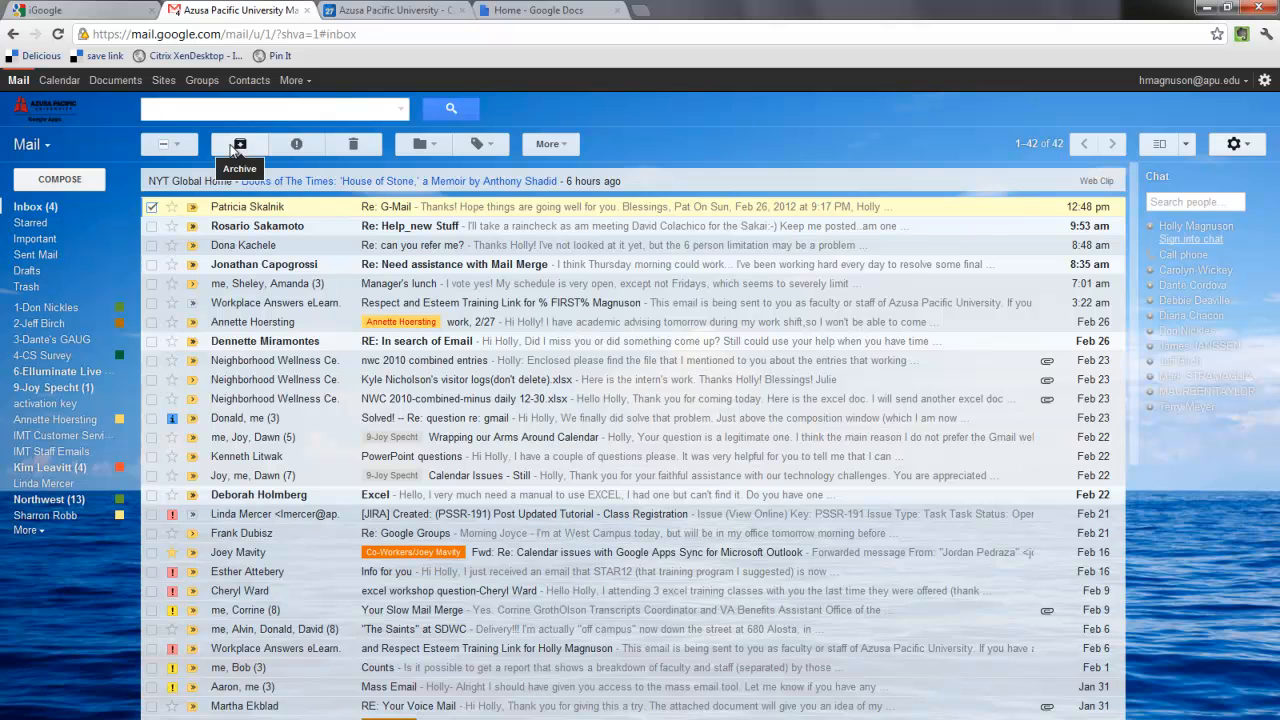
pyautogui.moveTo(296, 144)
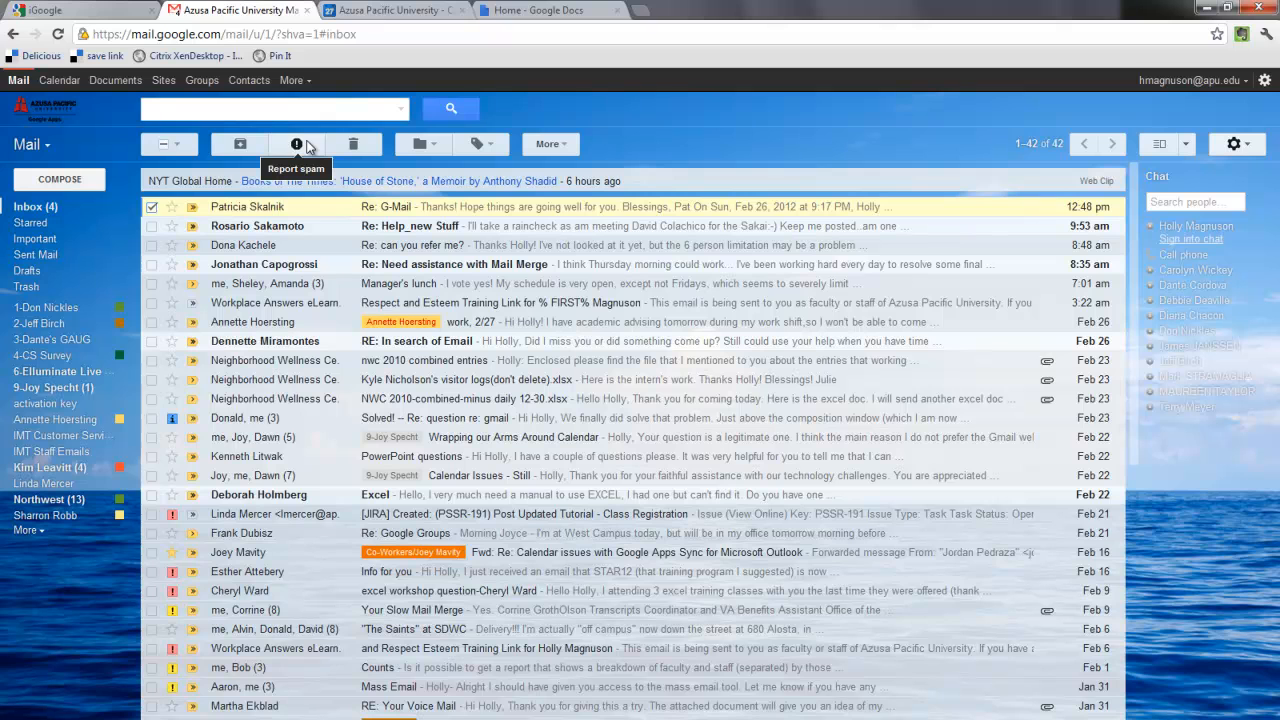
pyautogui.moveTo(352, 144)
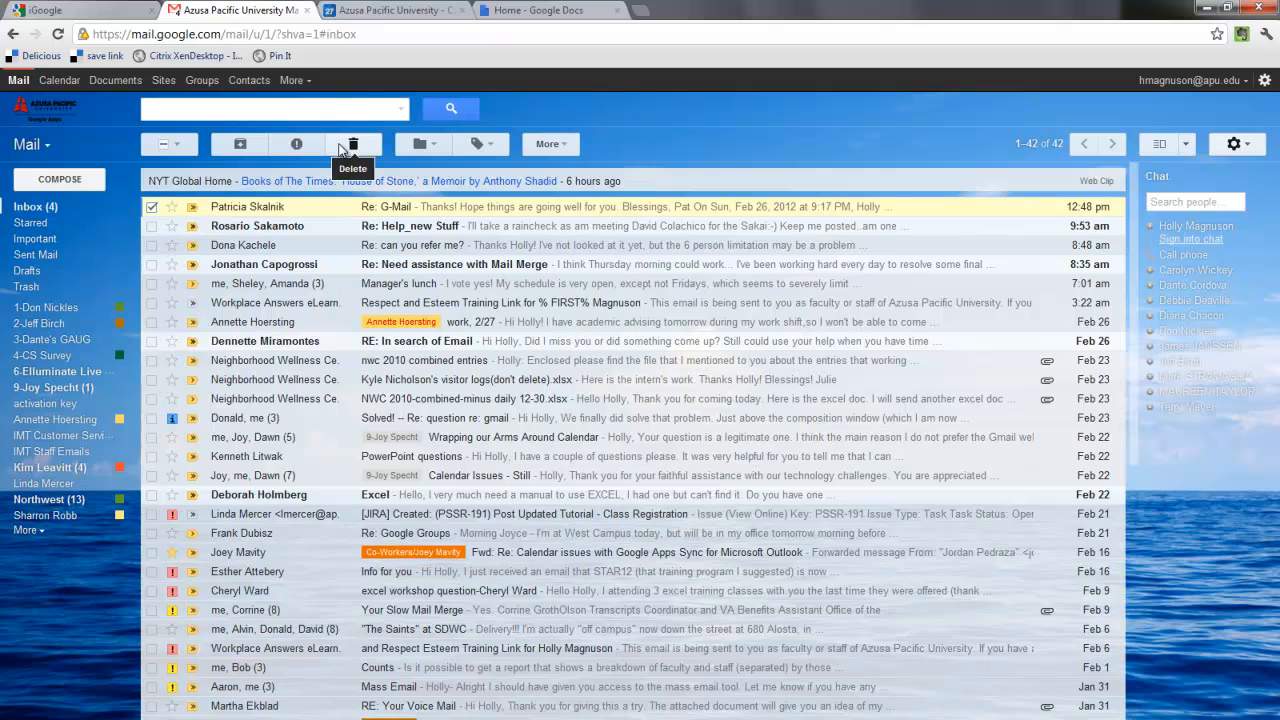
pyautogui.moveTo(422, 144)
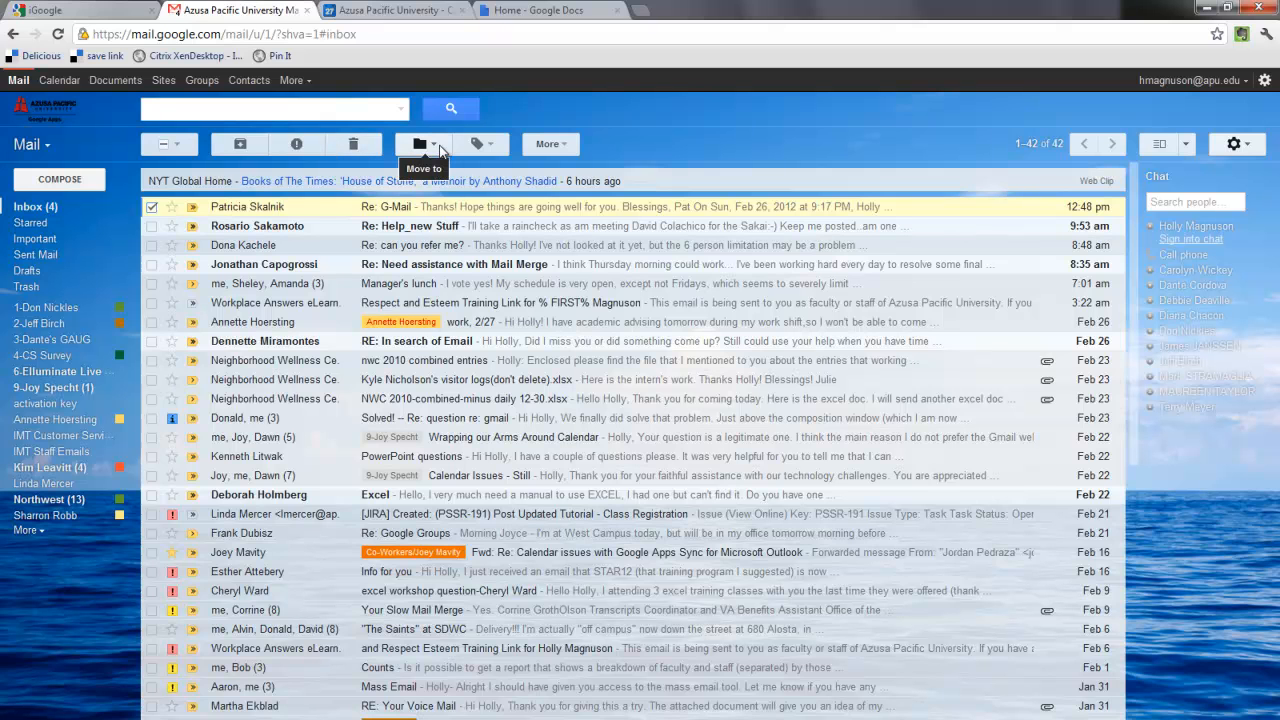
# Step: Apply the Customers label to the Re: G-Mail conversation by filtering the label list with 'custom'
pyautogui.click(434, 144)
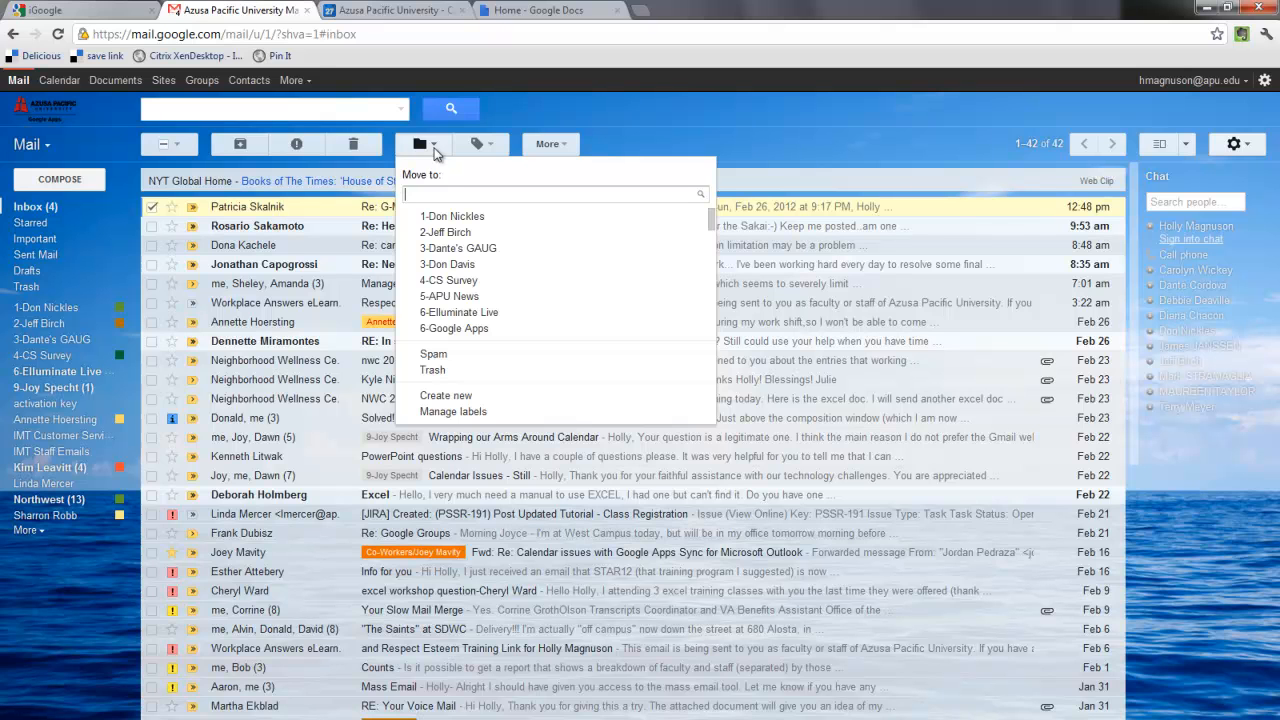
pyautogui.moveTo(632, 180)
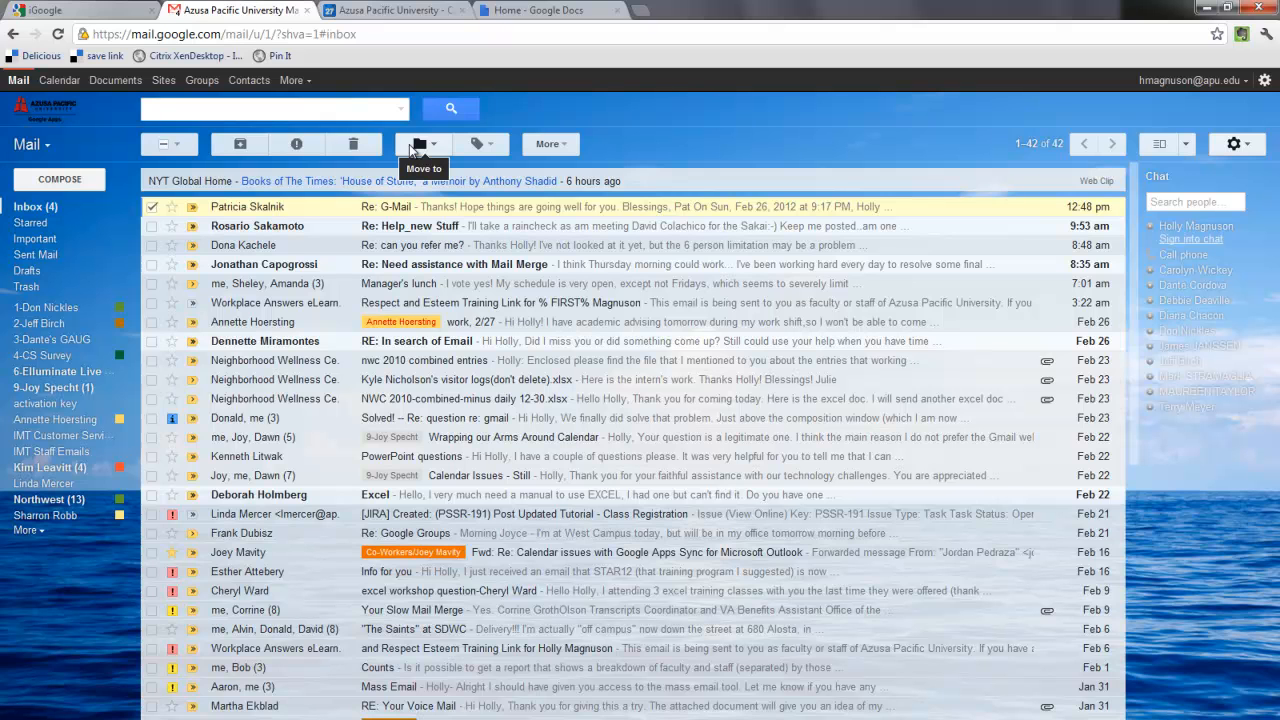
pyautogui.moveTo(480, 144)
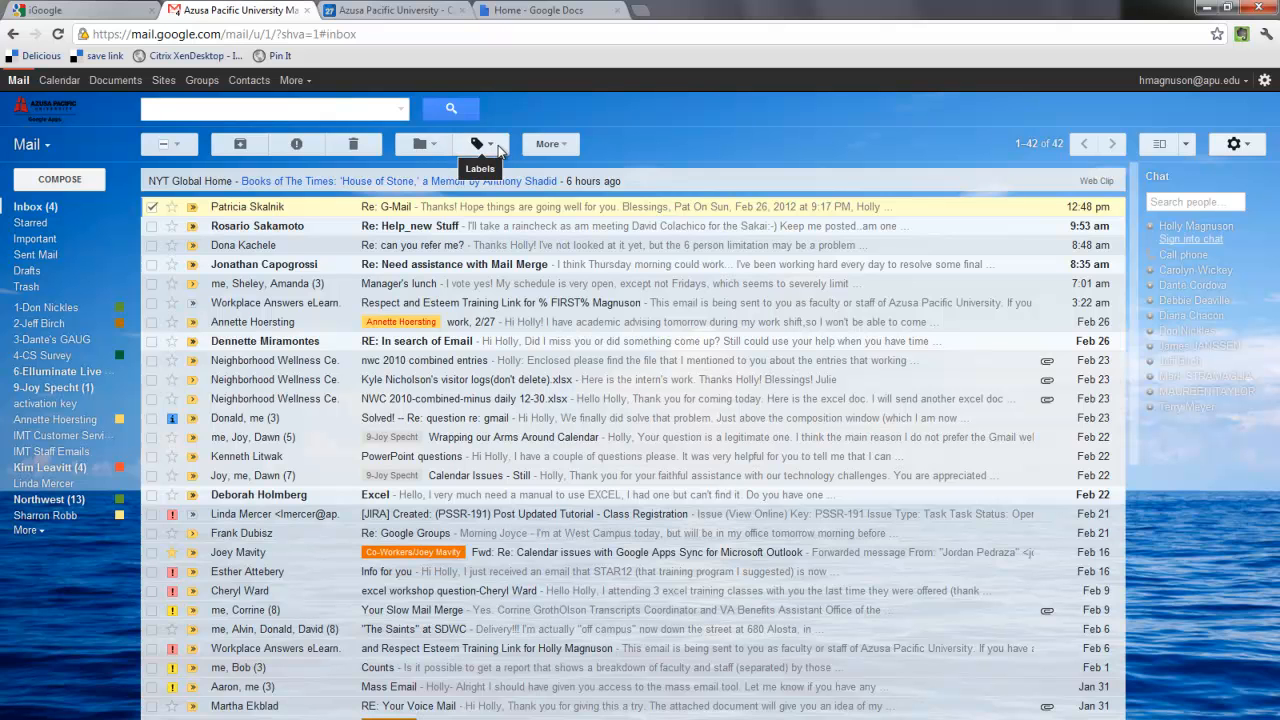
pyautogui.click(480, 144)
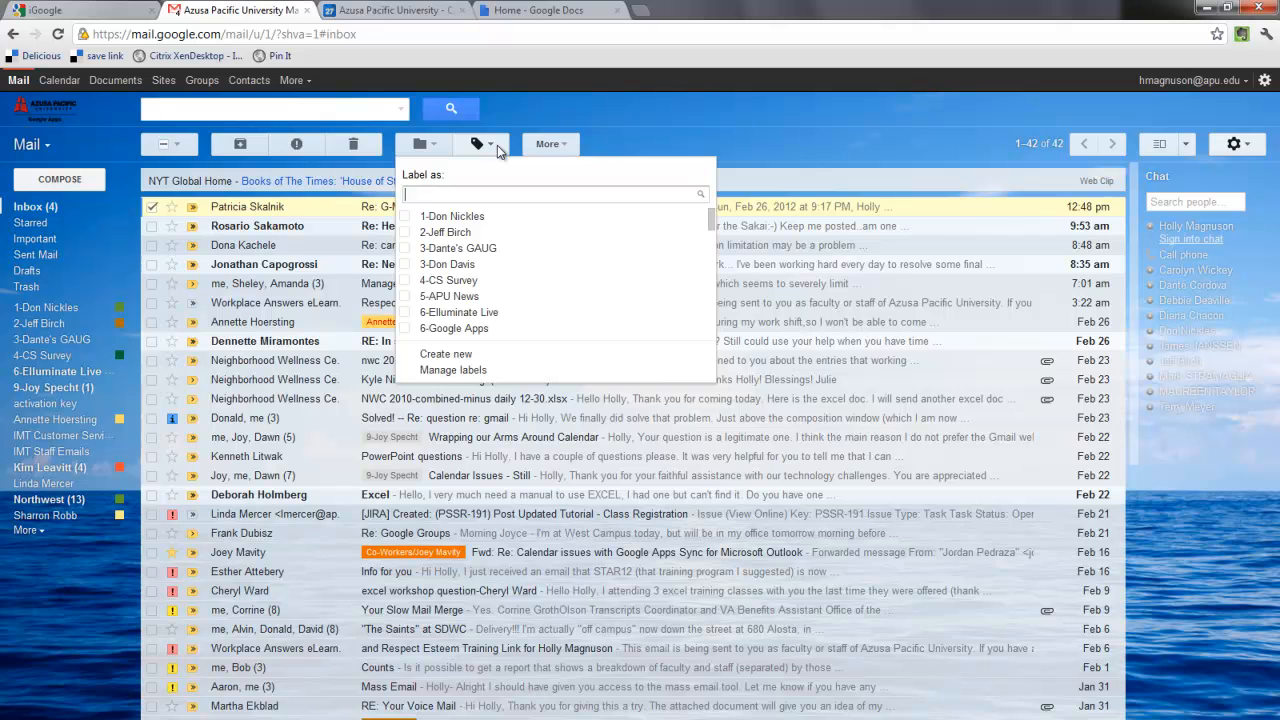
pyautogui.moveTo(480, 296)
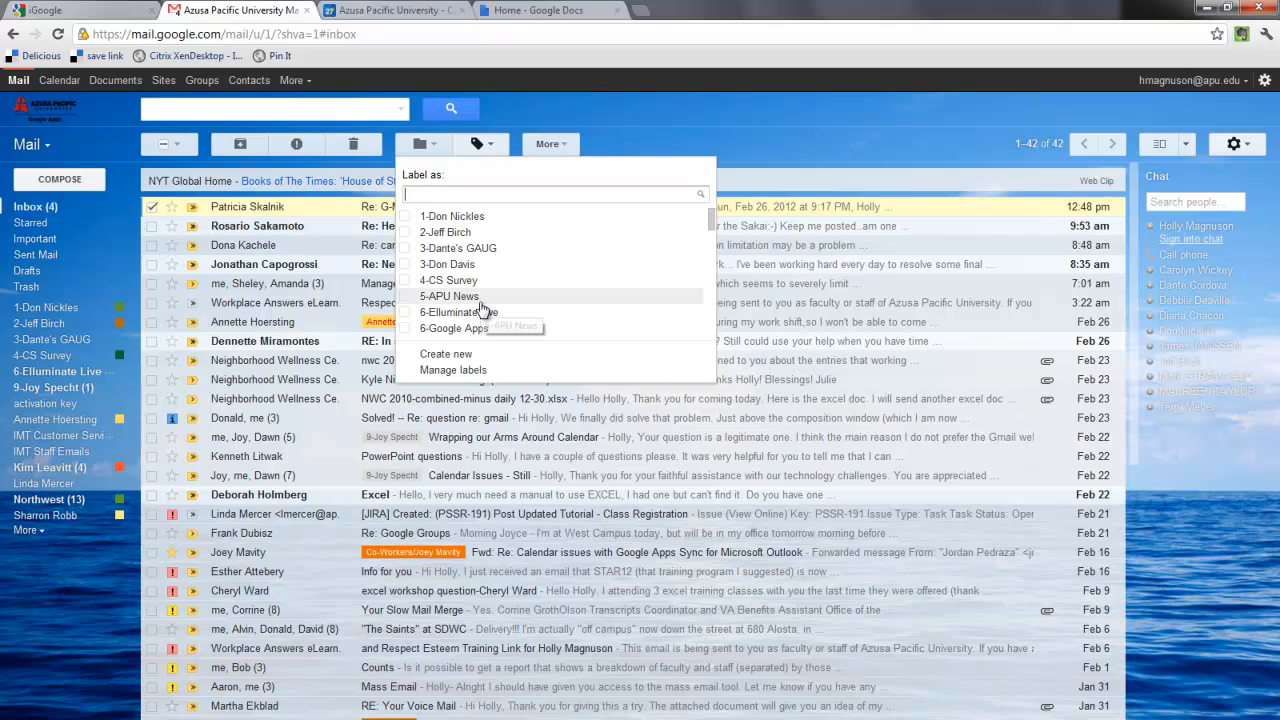
pyautogui.write('custom')
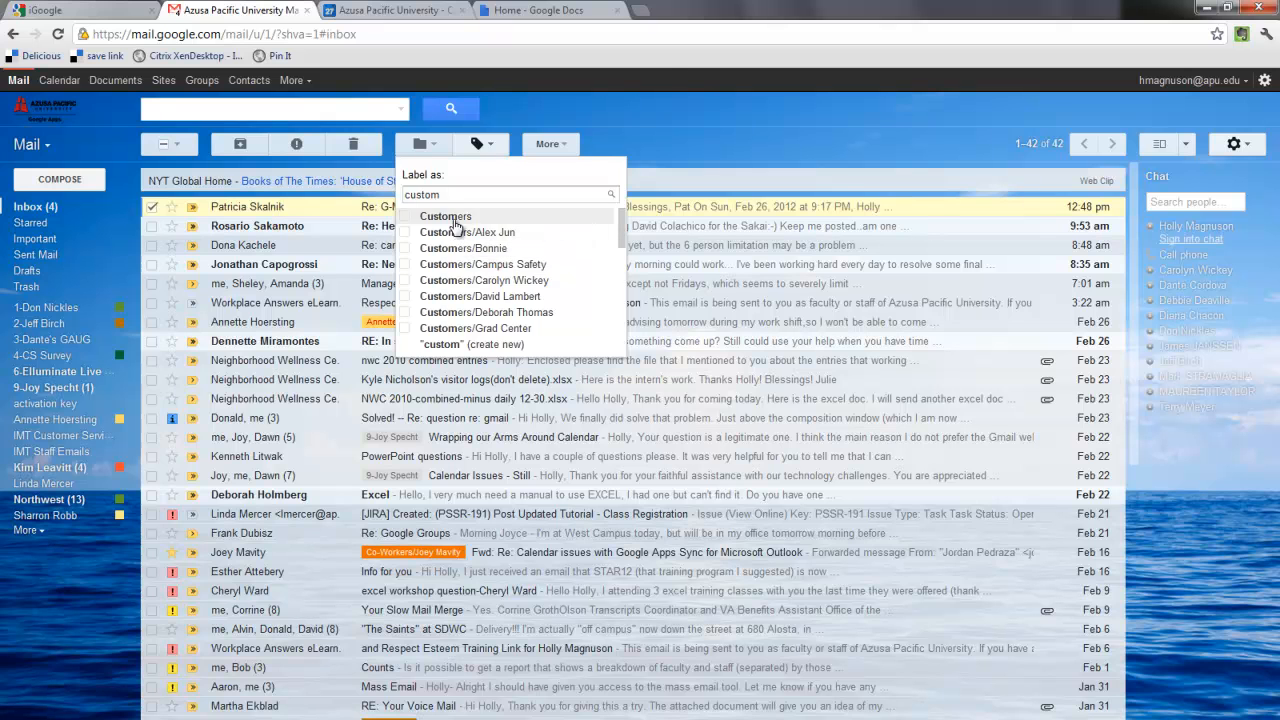
pyautogui.click(444, 216)
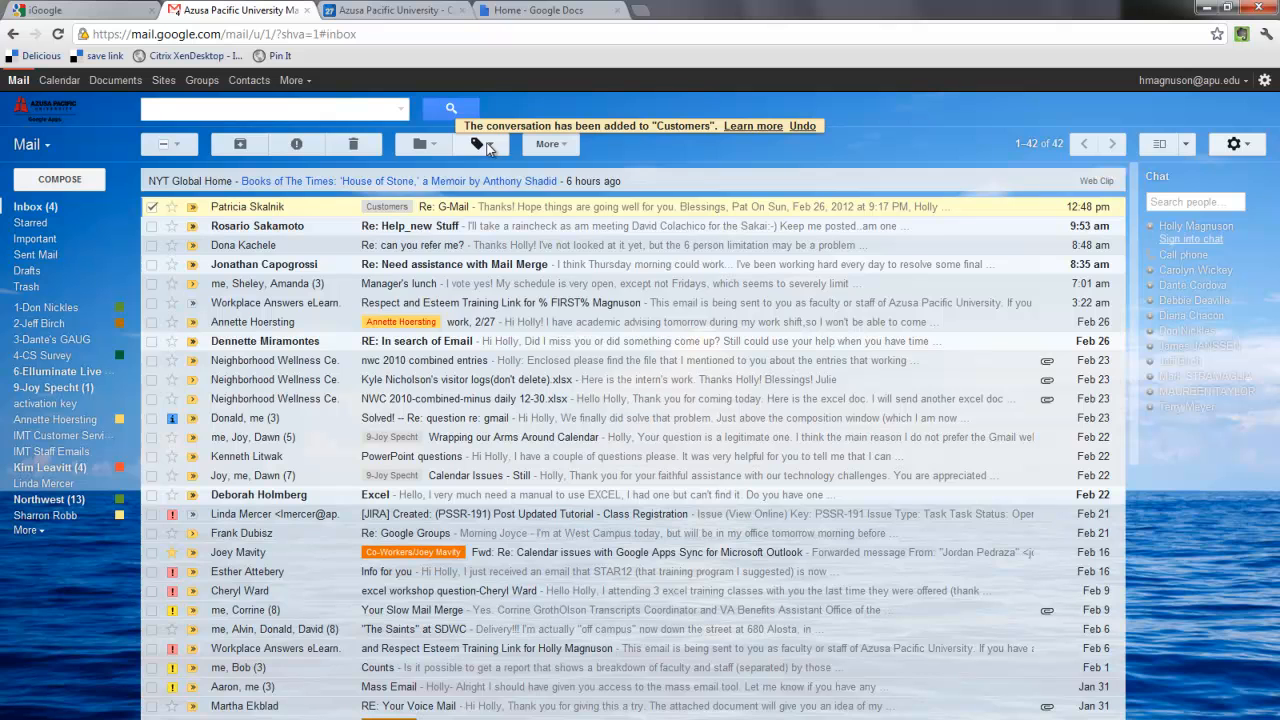
pyautogui.click(476, 144)
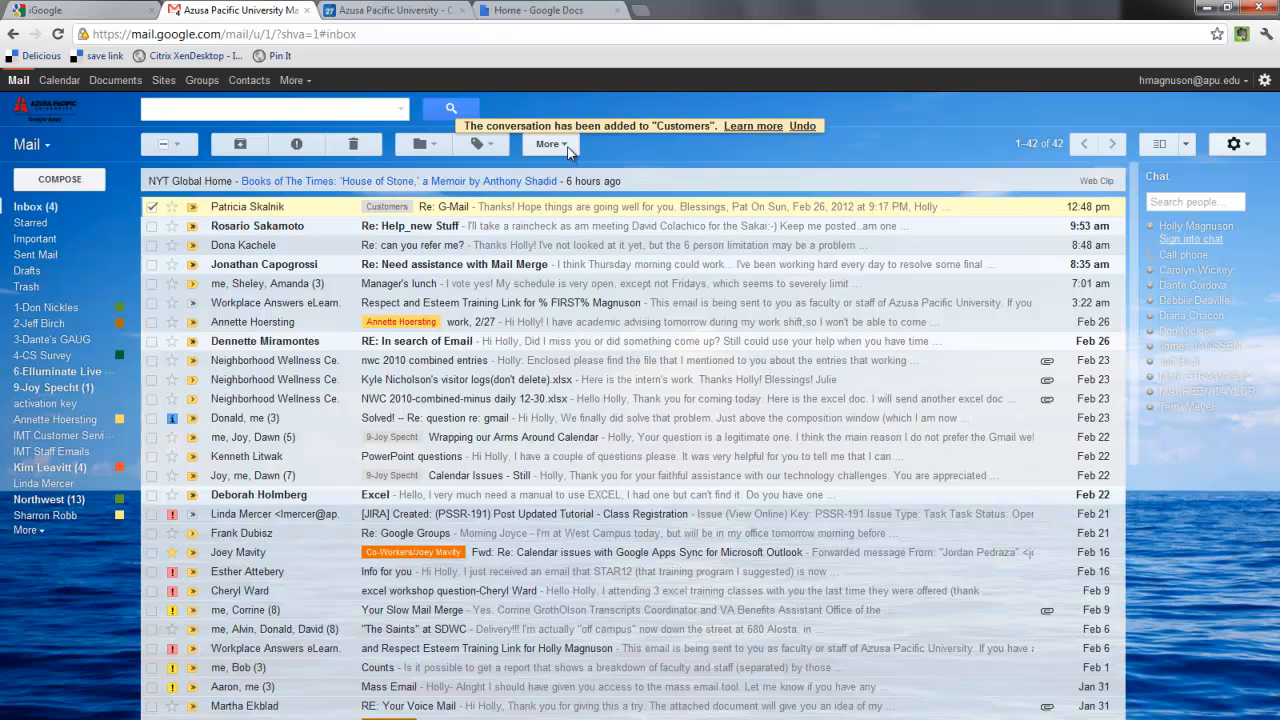
pyautogui.click(548, 144)
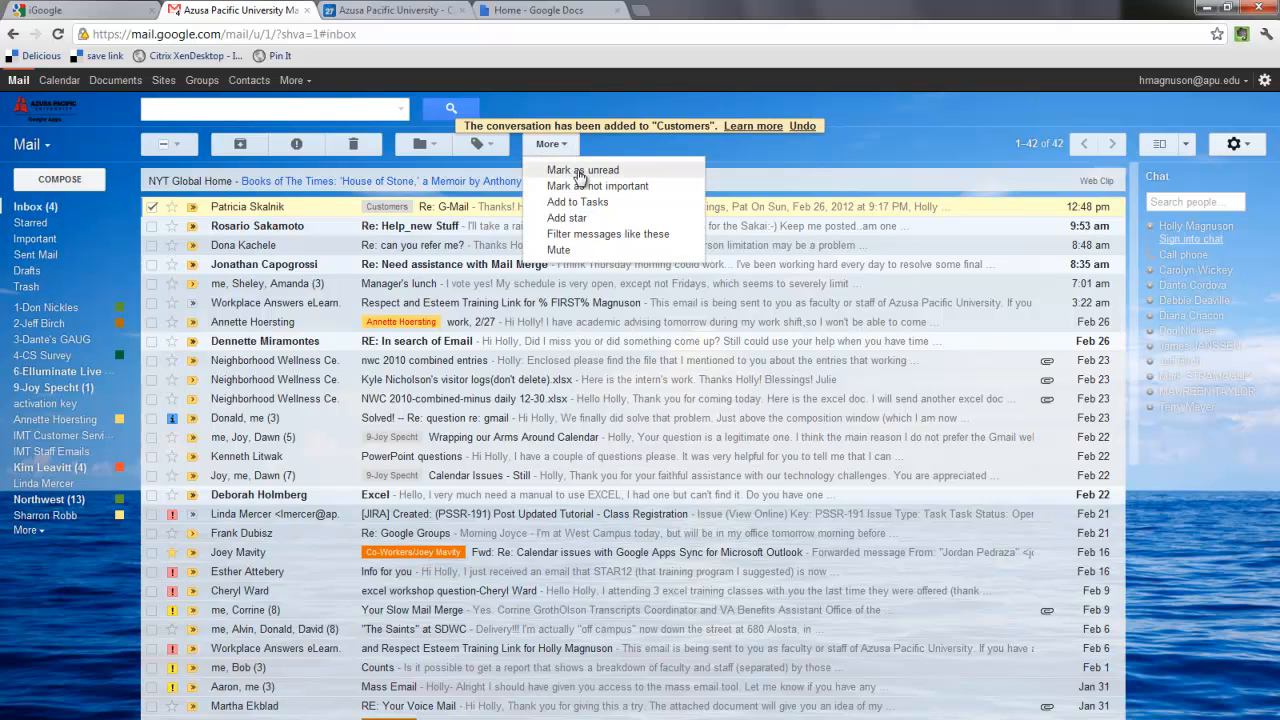
pyautogui.moveTo(548, 248)
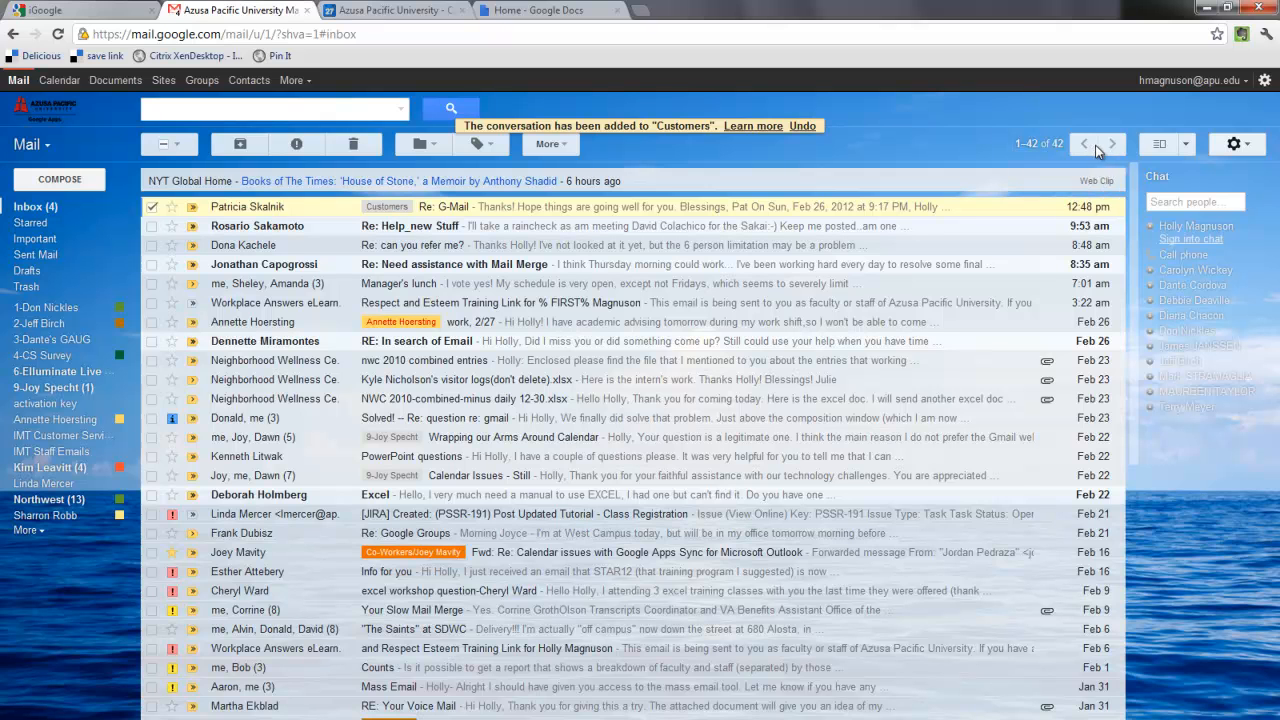
pyautogui.click(1040, 144)
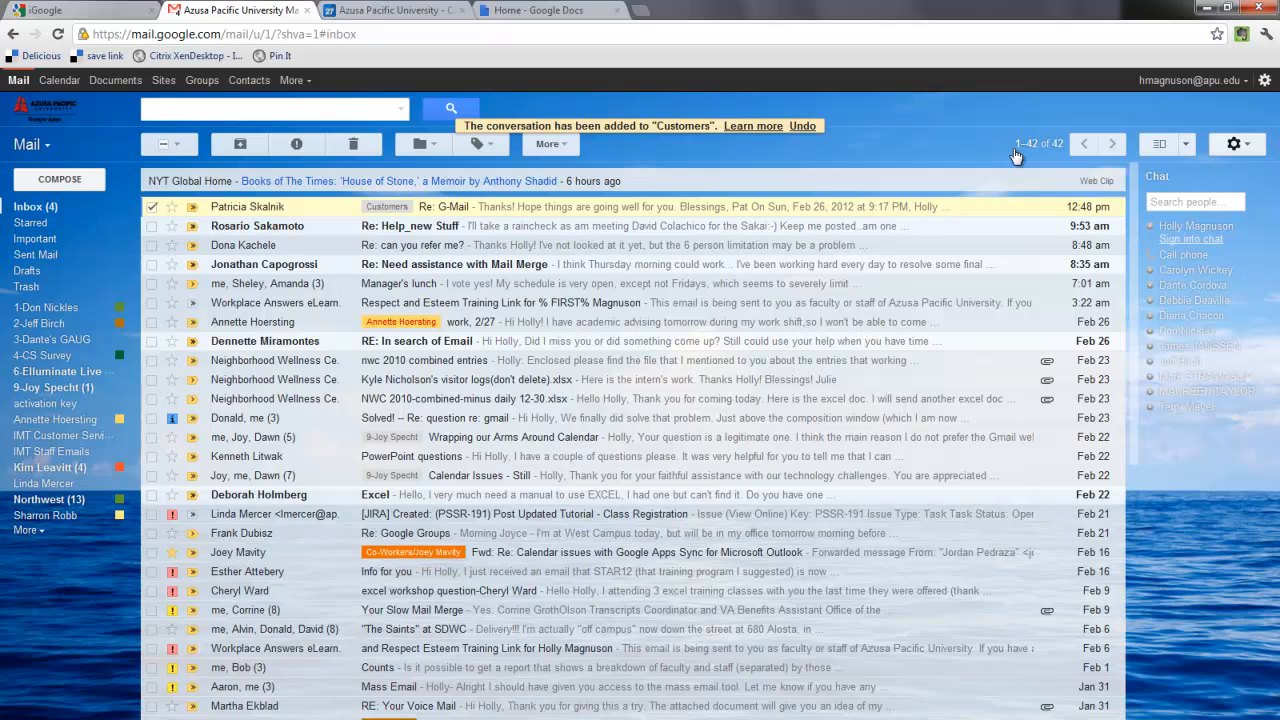
pyautogui.moveTo(1128, 148)
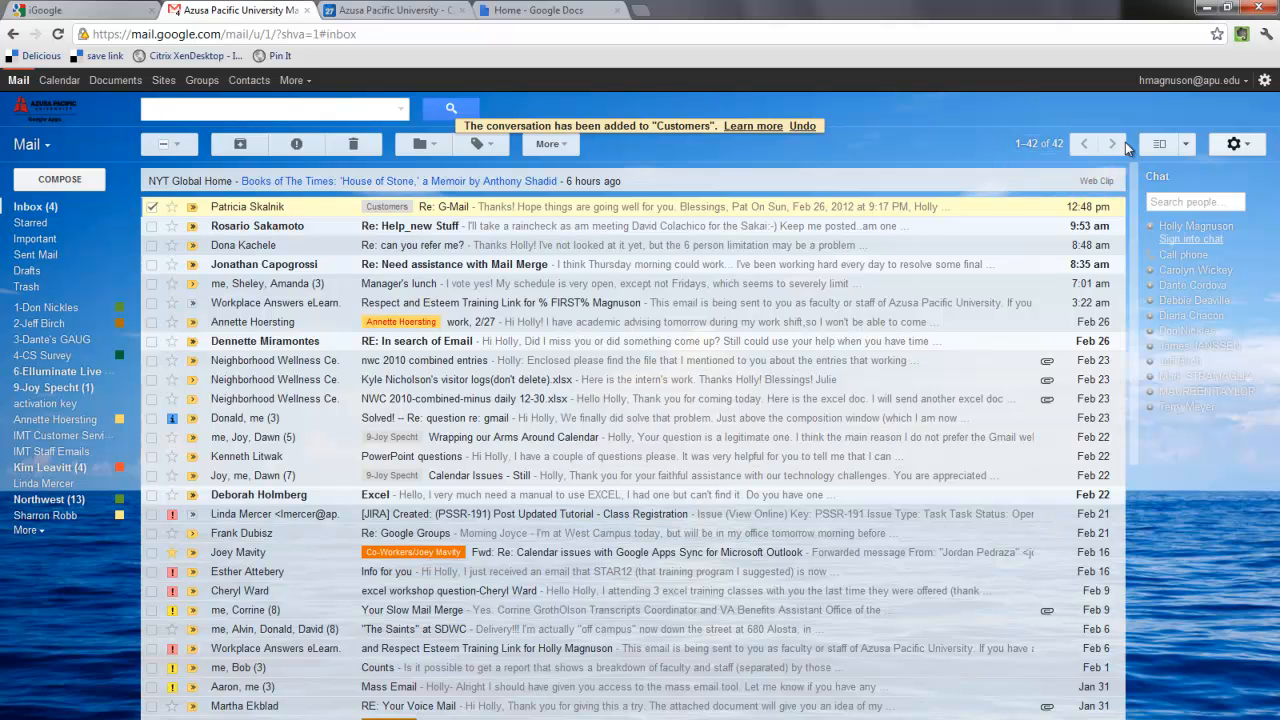
pyautogui.moveTo(1112, 144)
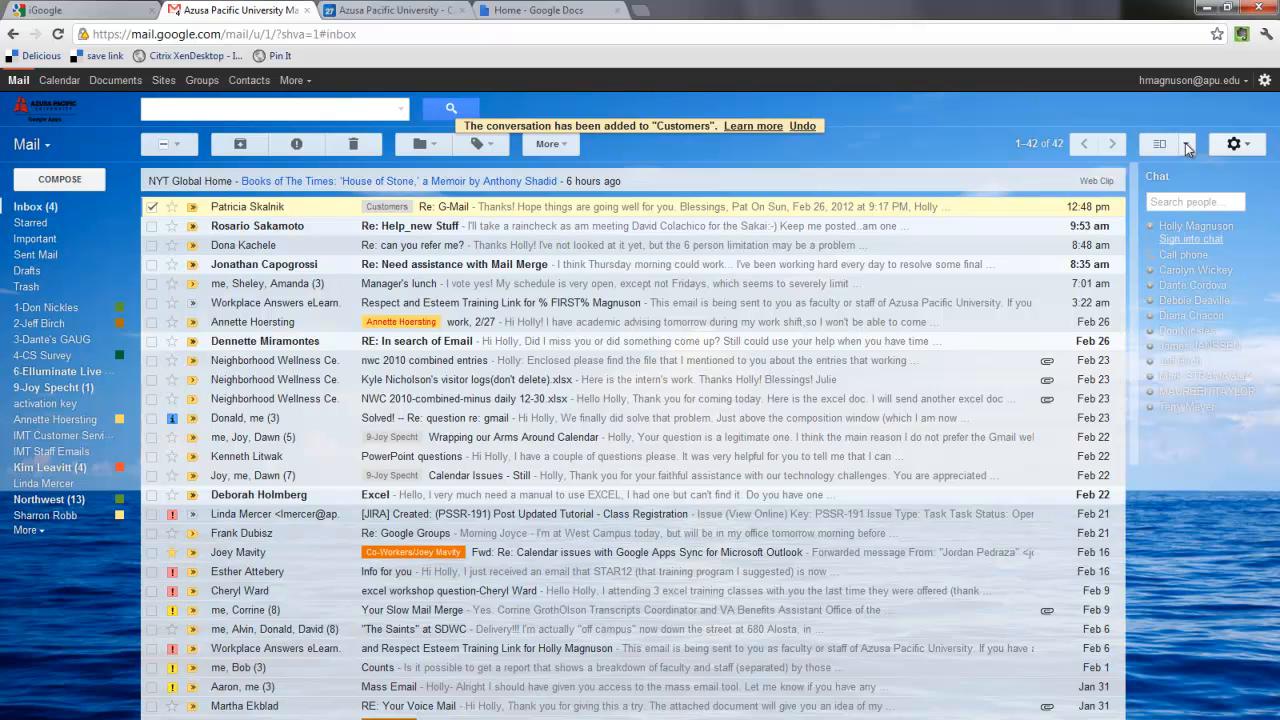
pyautogui.moveTo(1172, 156)
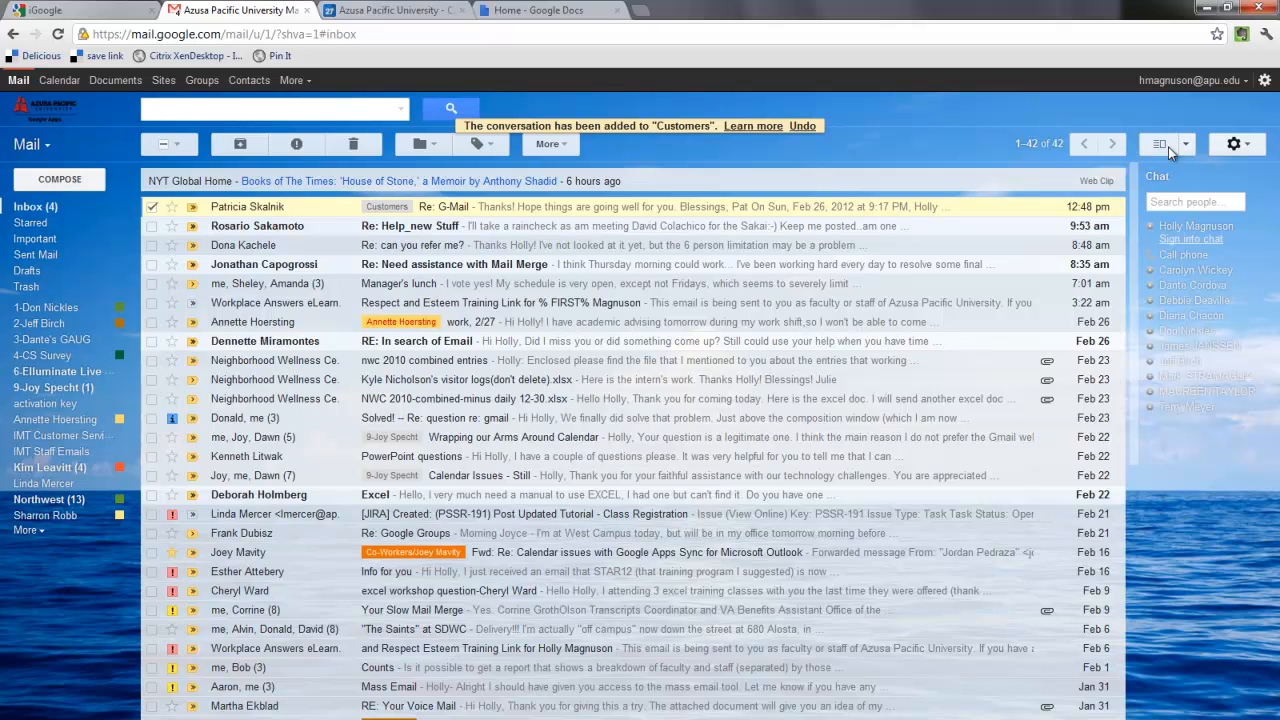
# Step: Switch the reading pane layout to Vertical Split from the split pane choices
pyautogui.click(1186, 144)
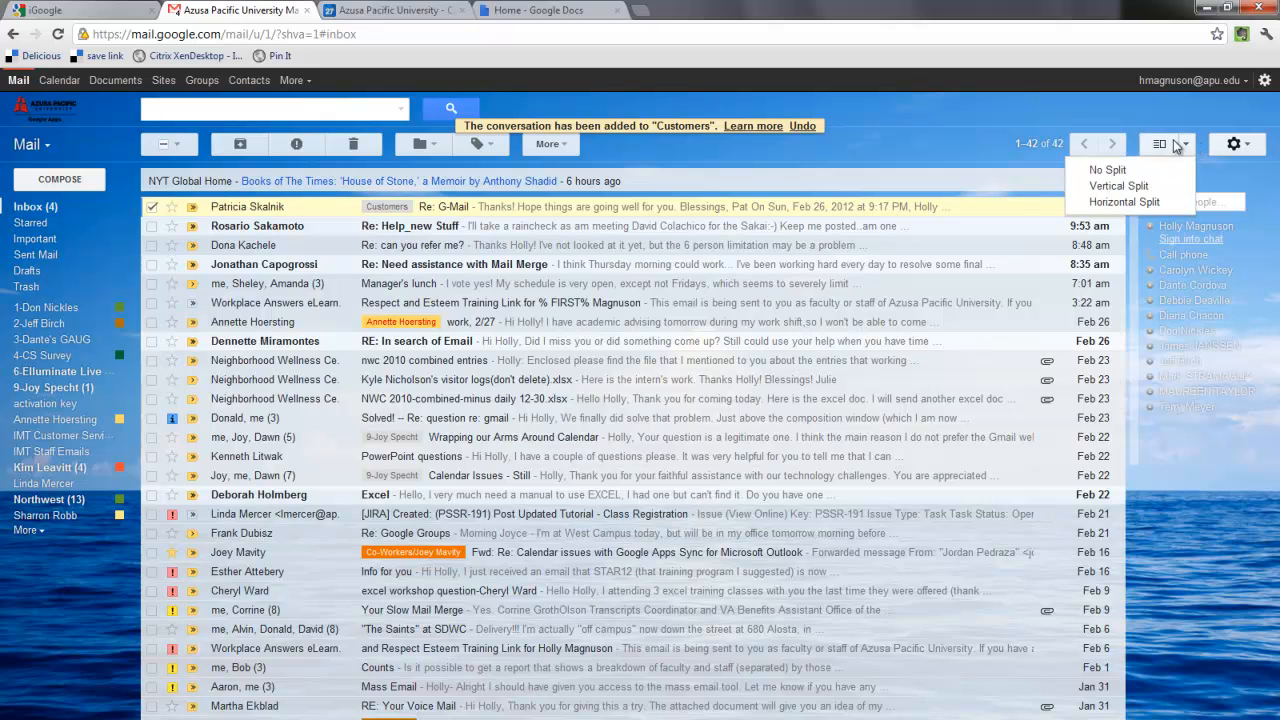
pyautogui.click(1124, 200)
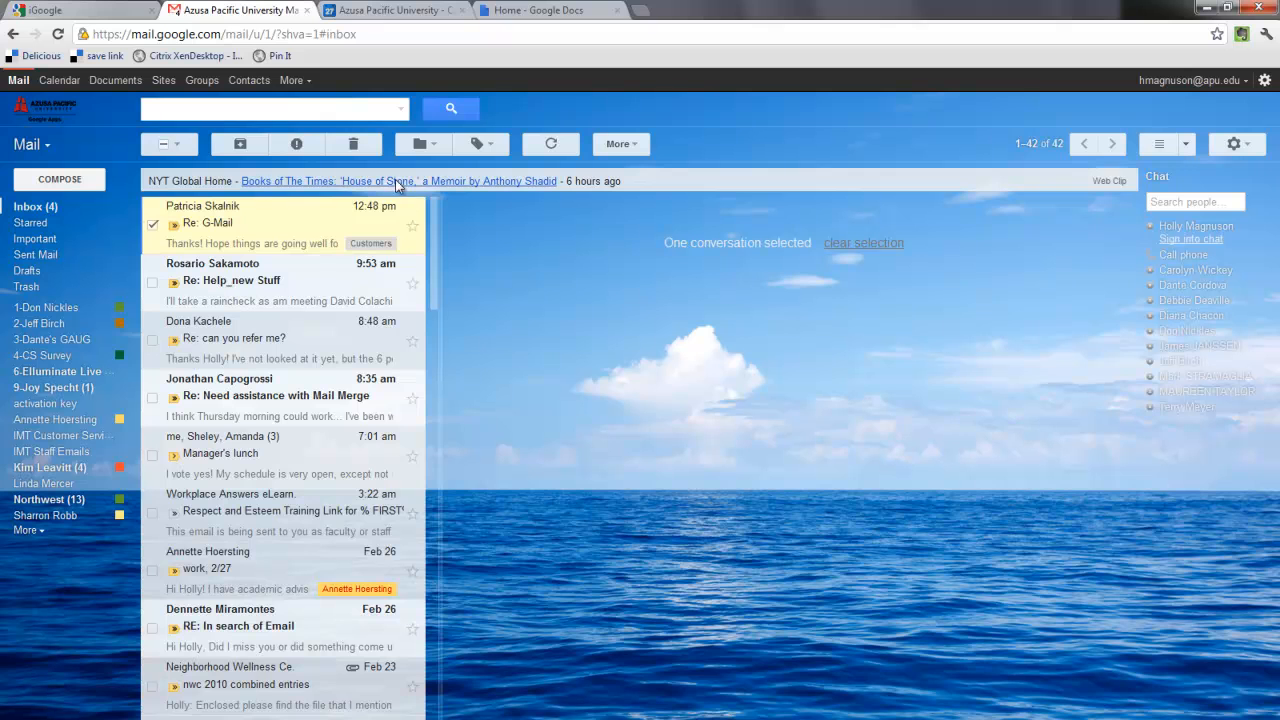
pyautogui.click(260, 222)
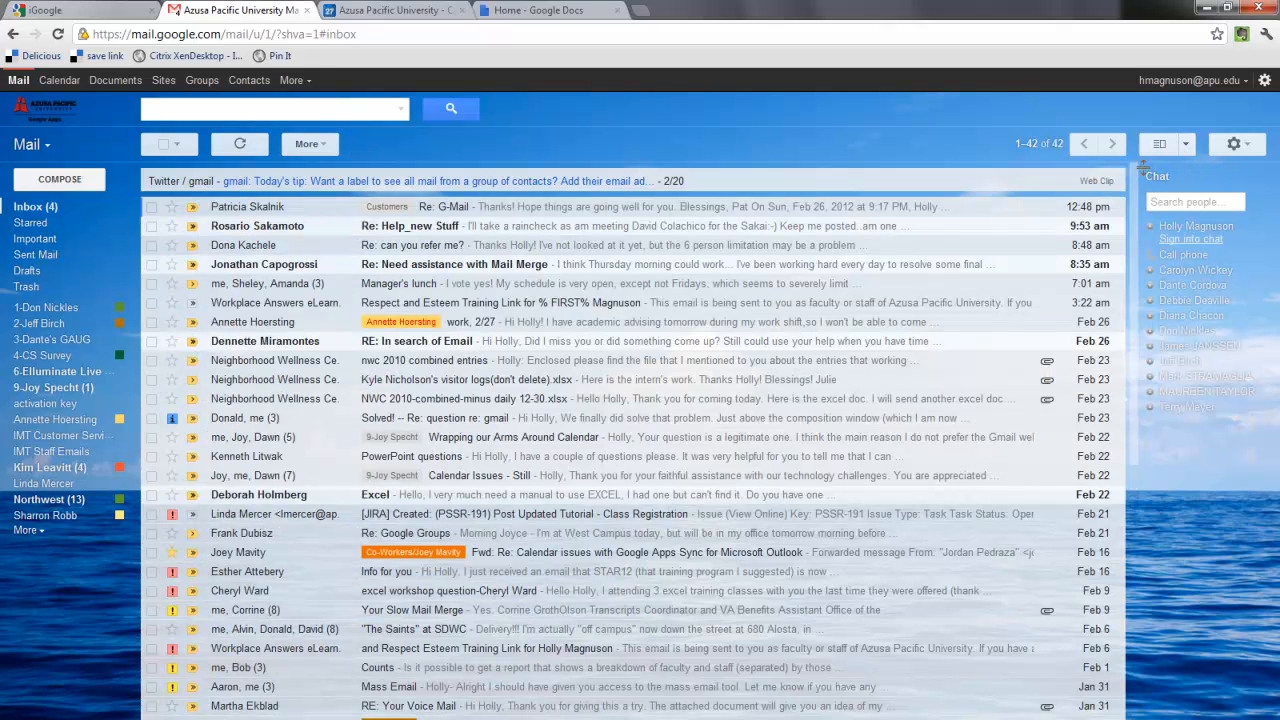
pyautogui.moveTo(1236, 144)
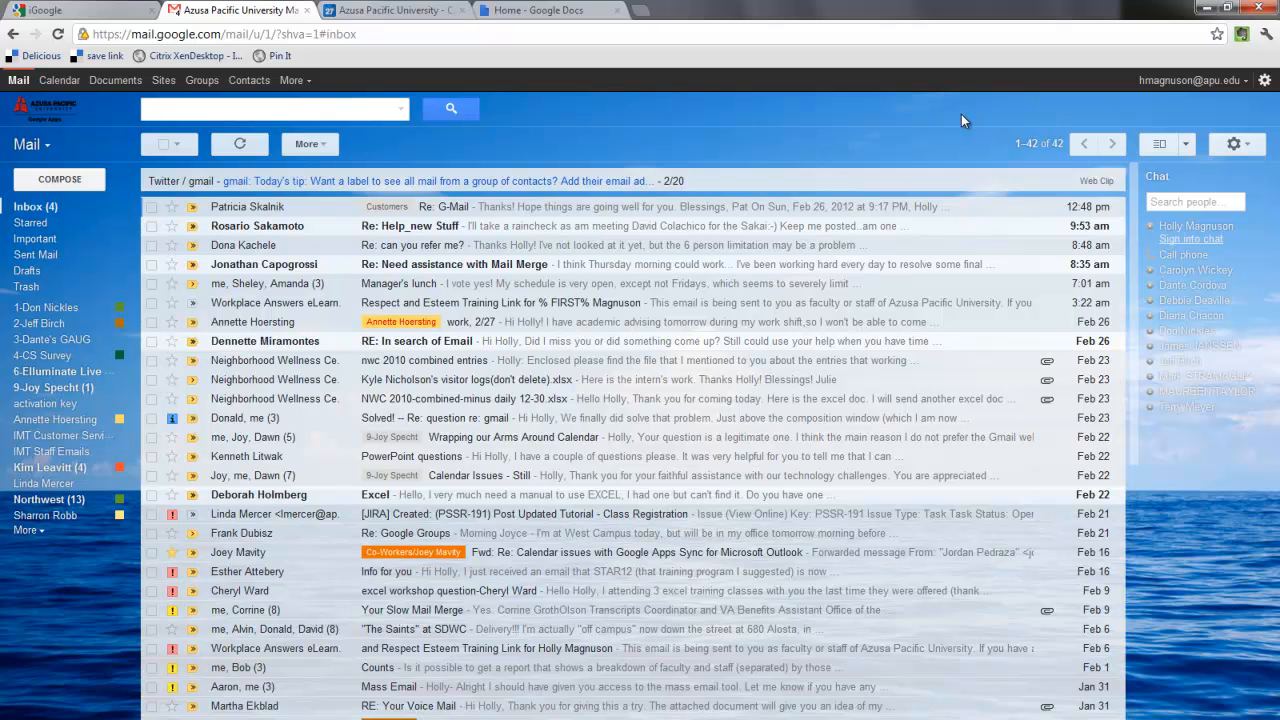
pyautogui.moveTo(870, 176)
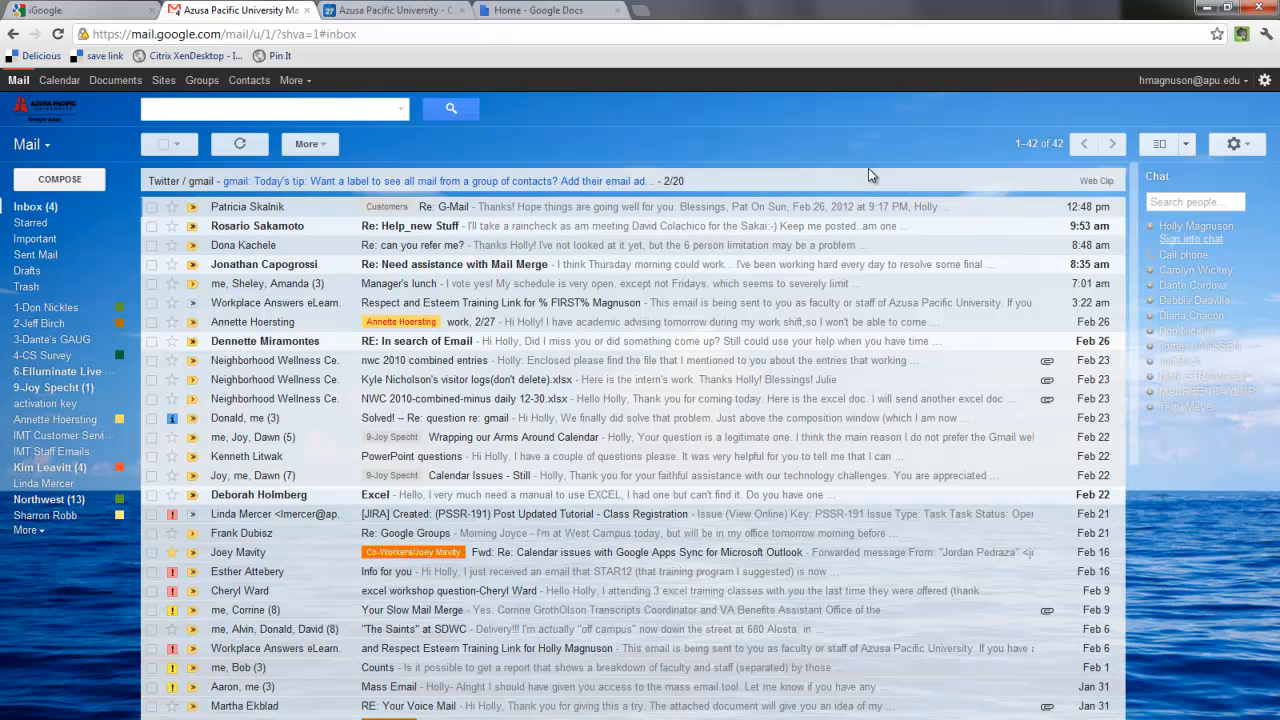
# Step: Change the display density to Comfortable, then settle on Cozy
pyautogui.click(1234, 144)
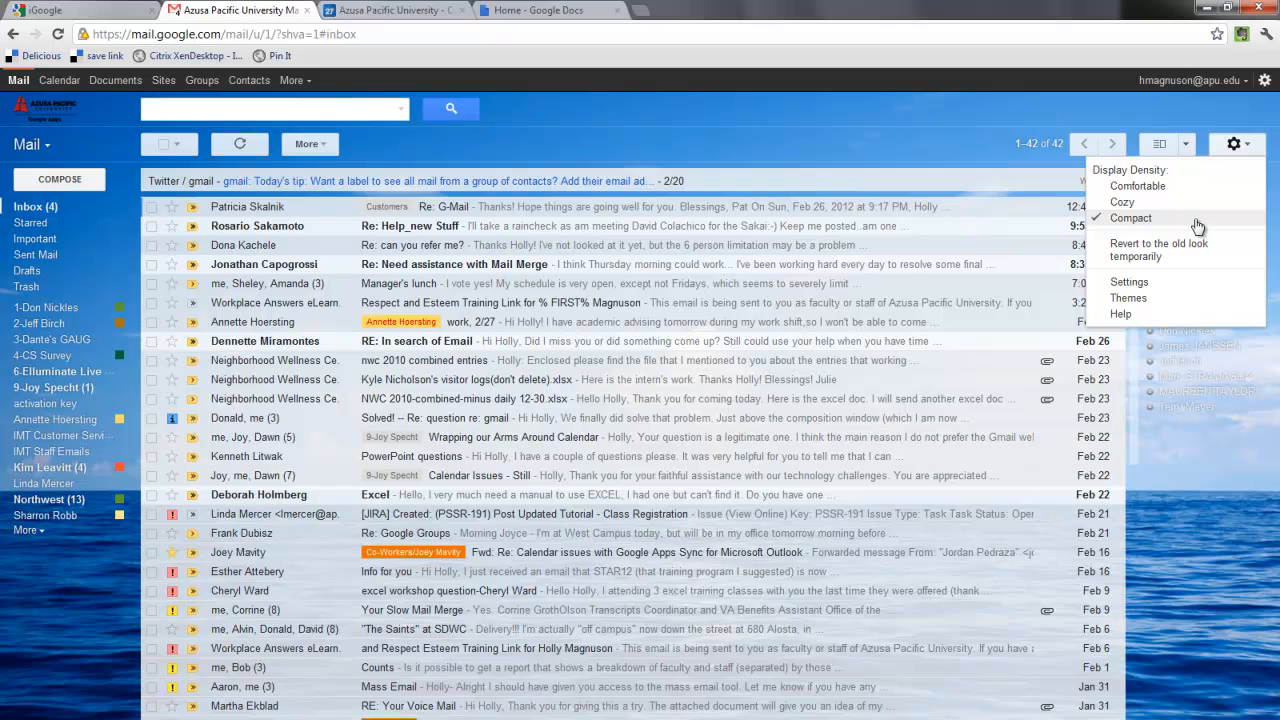
pyautogui.moveTo(1136, 186)
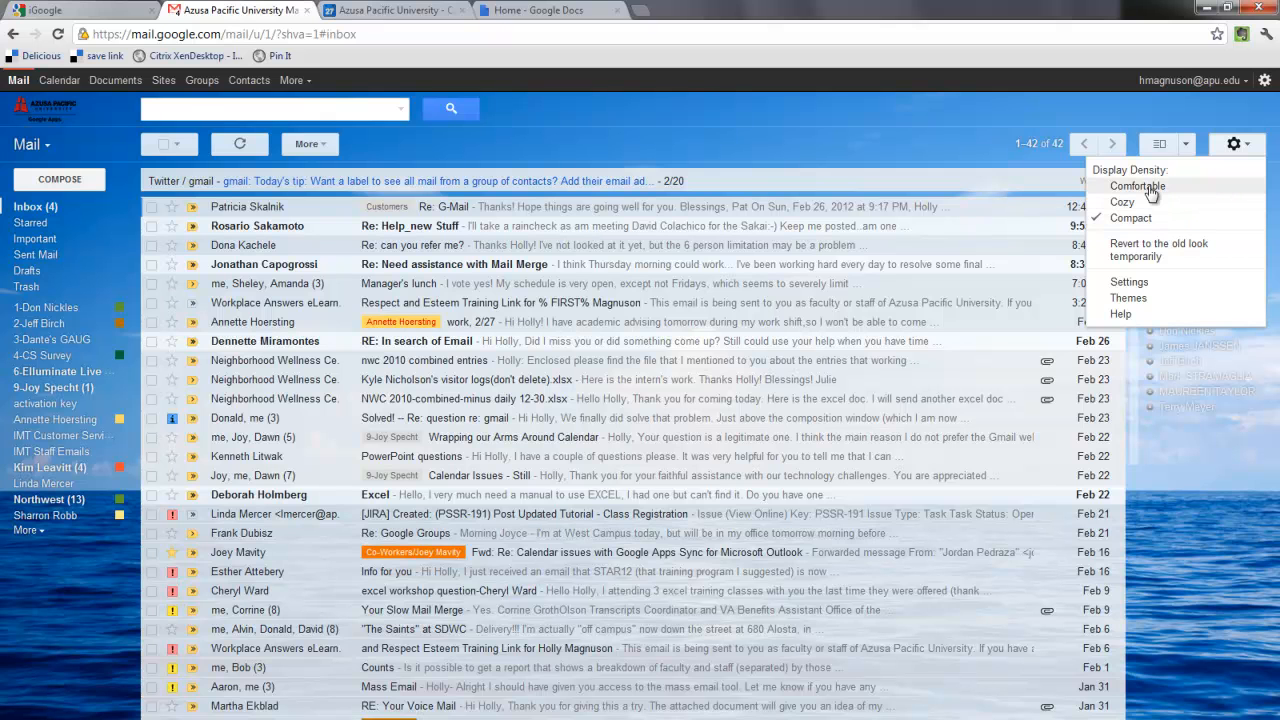
pyautogui.click(1136, 186)
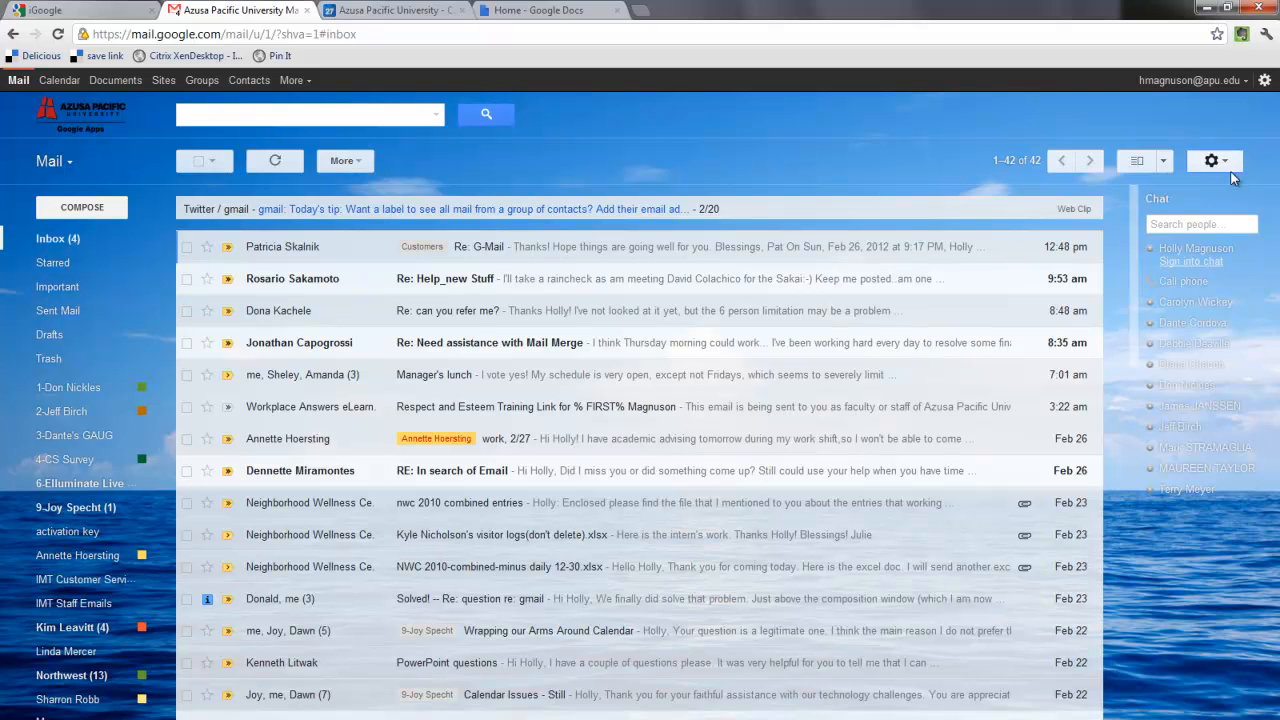
pyautogui.click(1212, 160)
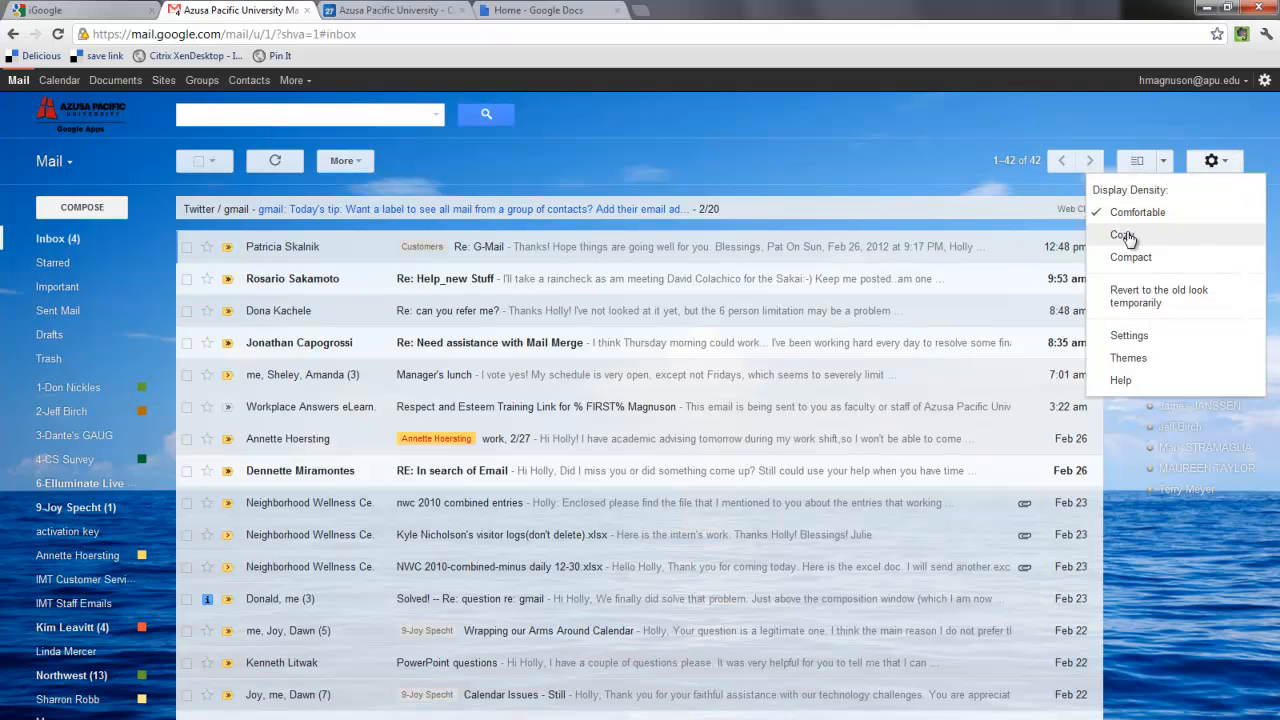
pyautogui.click(1124, 234)
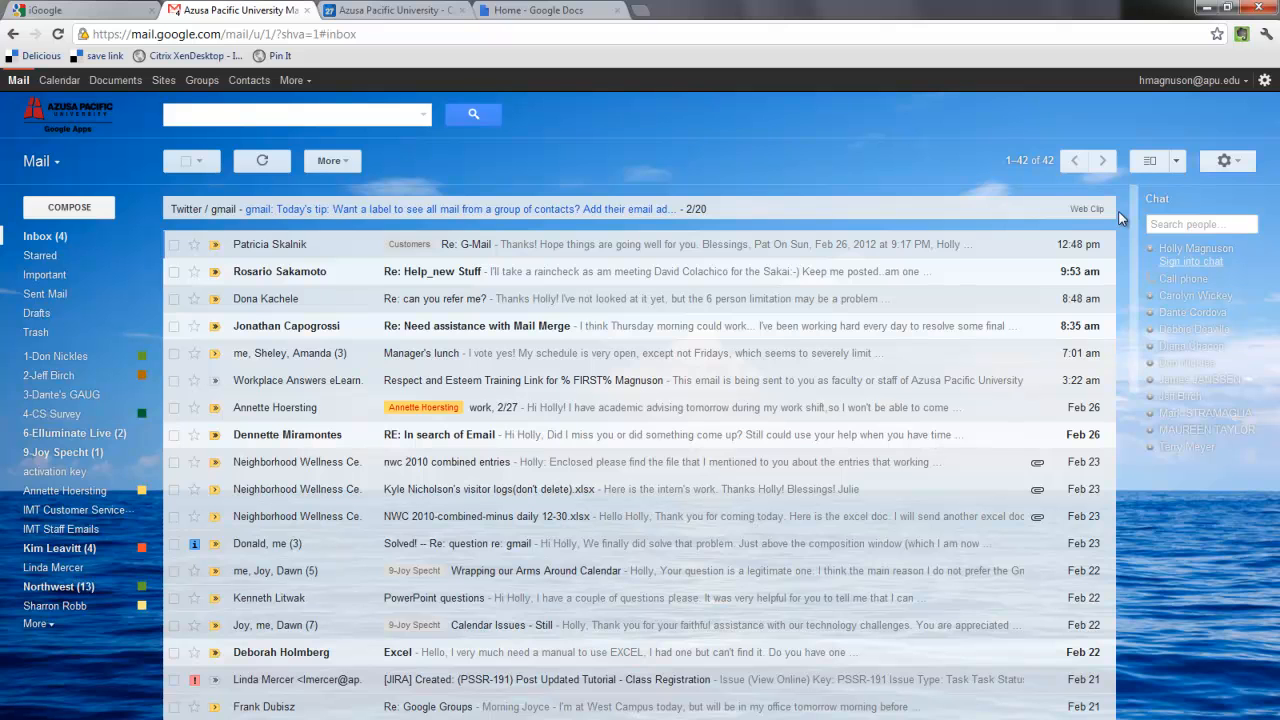
pyautogui.moveTo(968, 304)
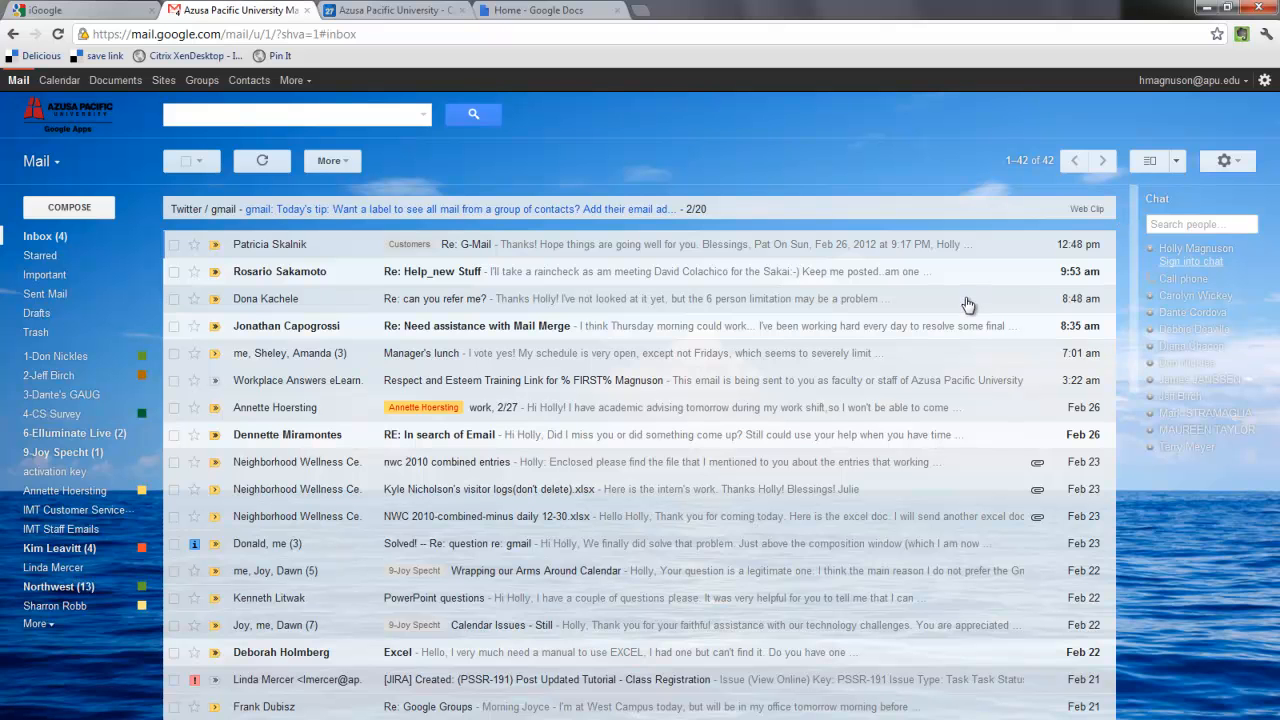
pyautogui.moveTo(816, 178)
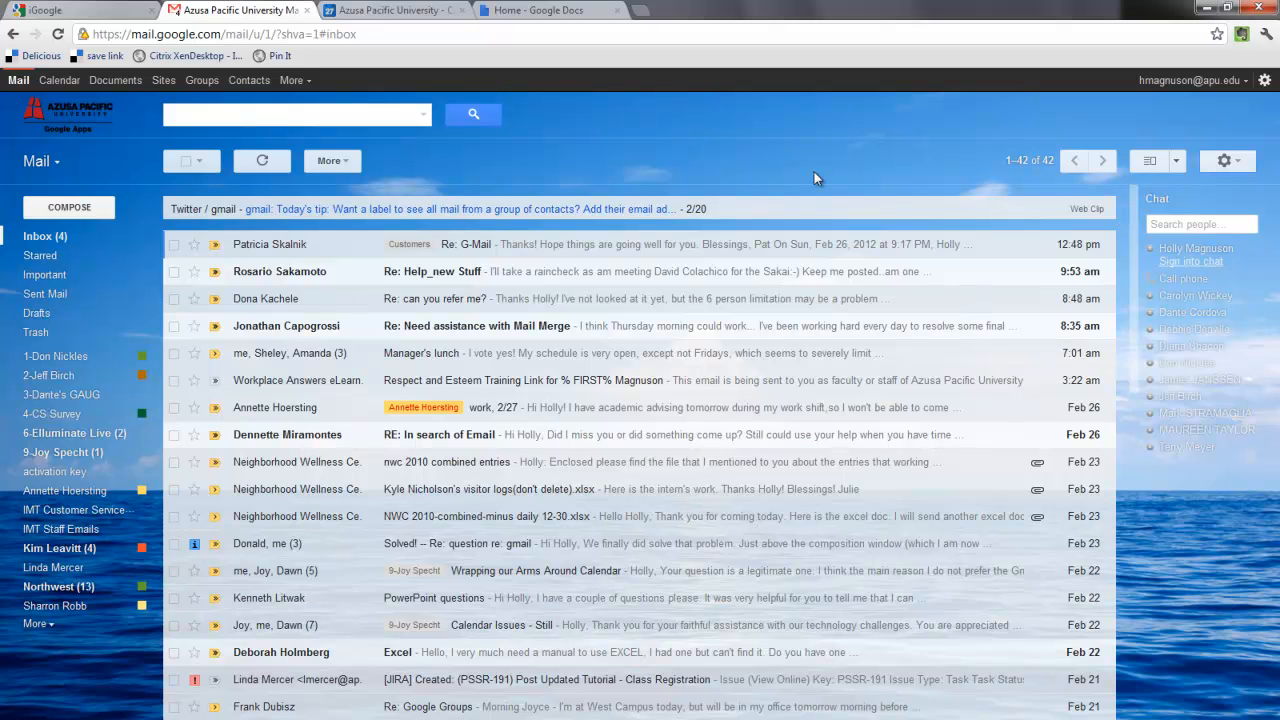
pyautogui.moveTo(1188, 632)
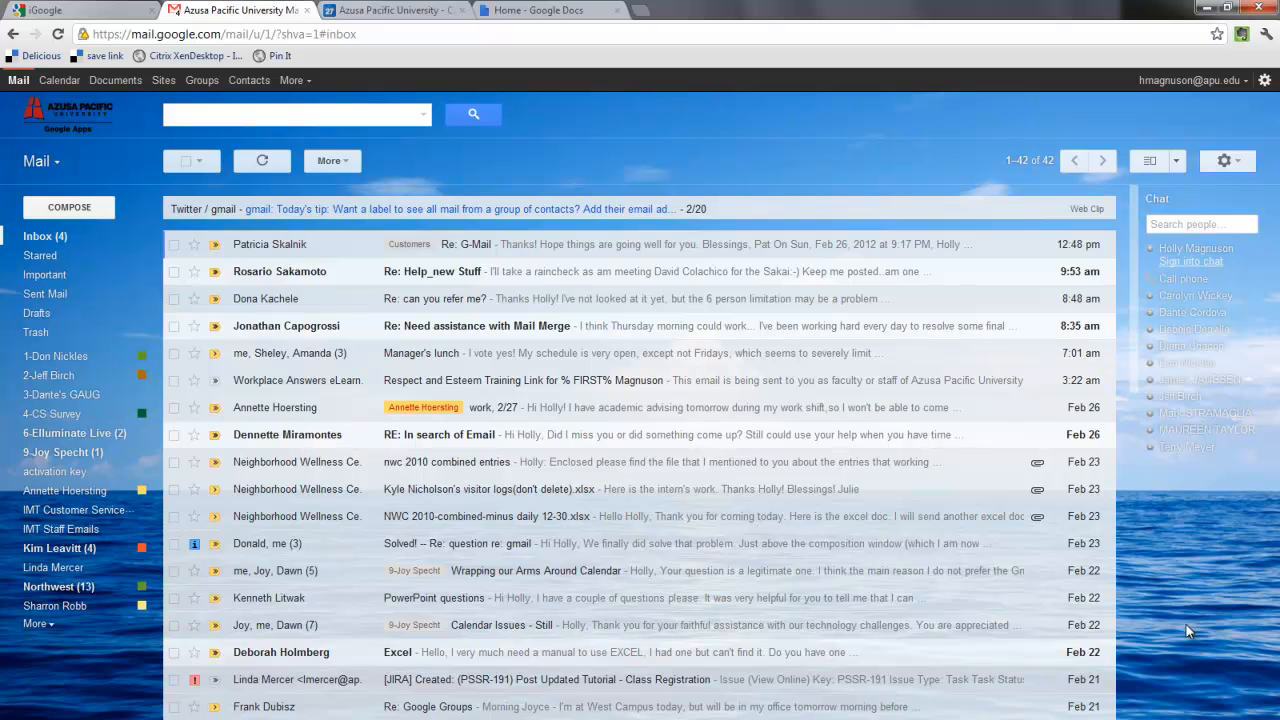
pyautogui.moveTo(672, 130)
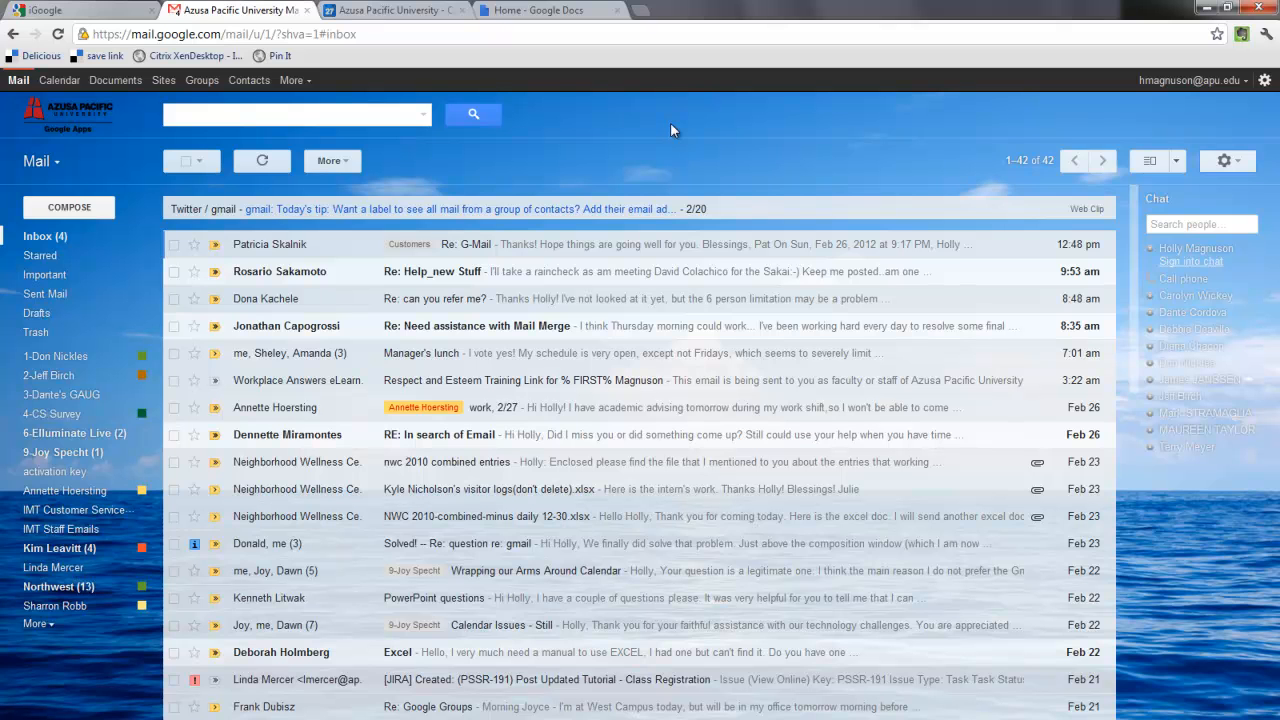
pyautogui.moveTo(670, 152)
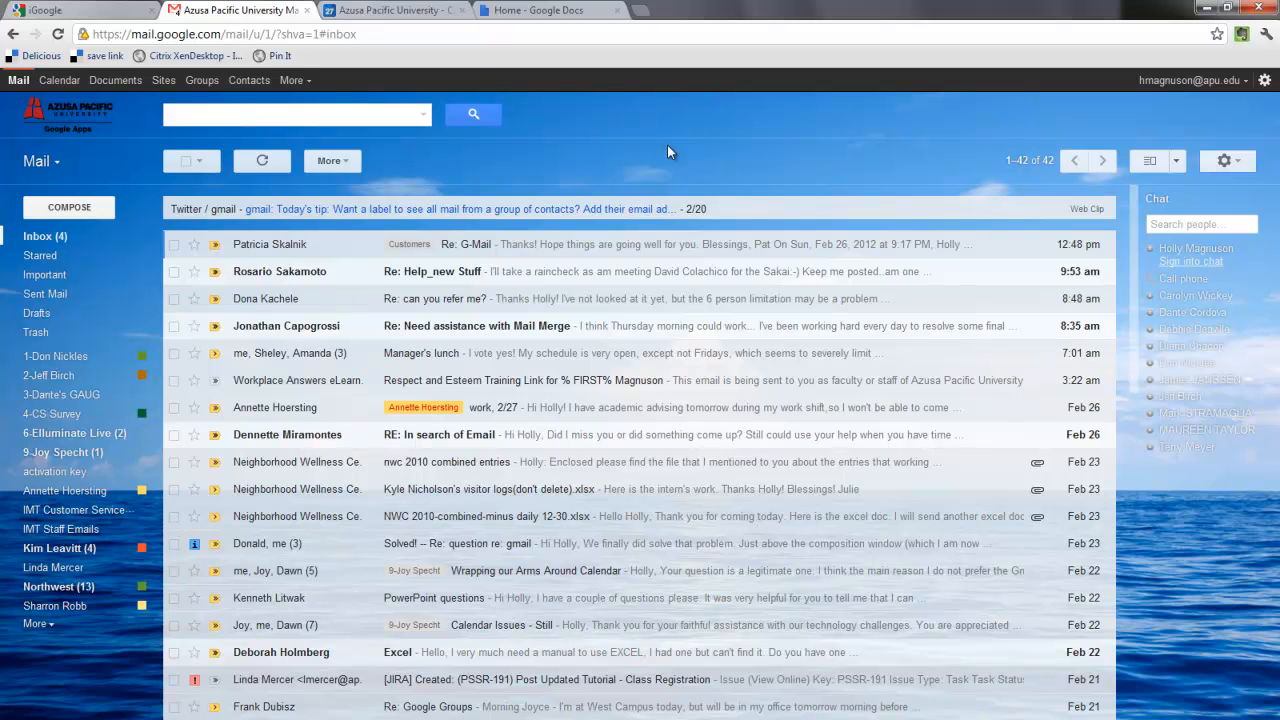
pyautogui.moveTo(1264, 80)
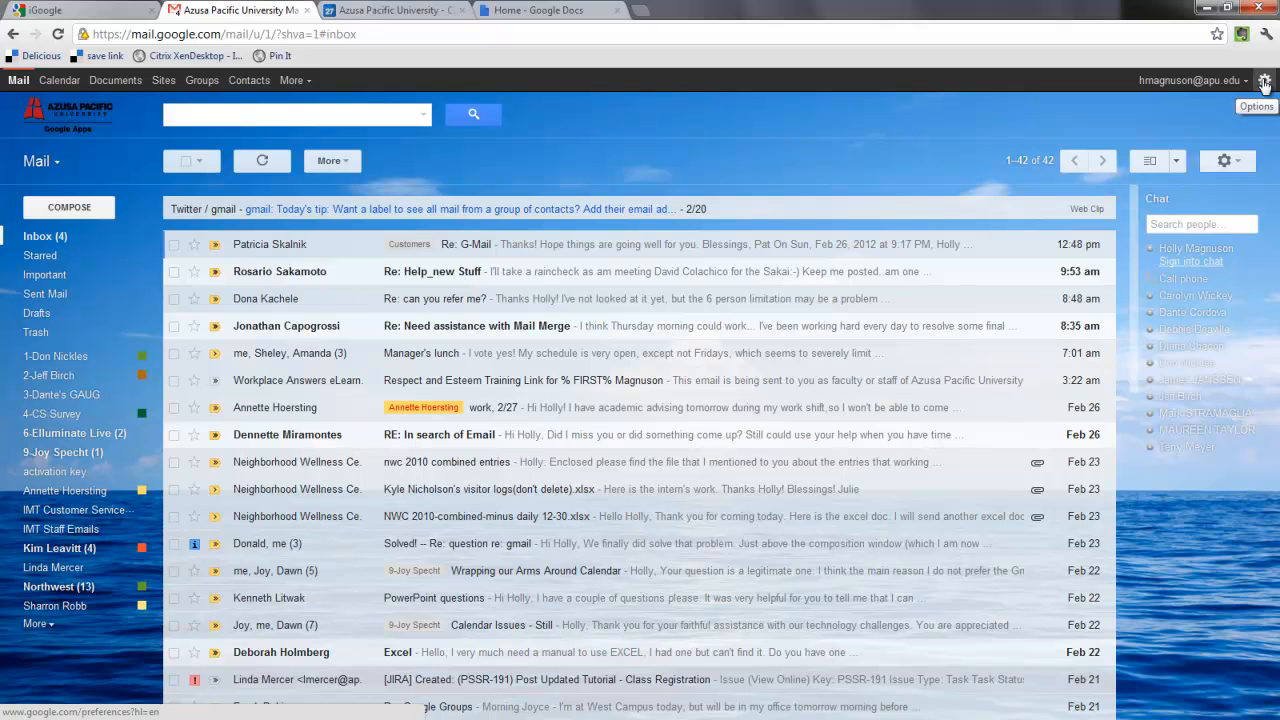
# Step: Go to the Themes page of Settings and look through the colour, HD and classic thumbnails
pyautogui.click(1264, 80)
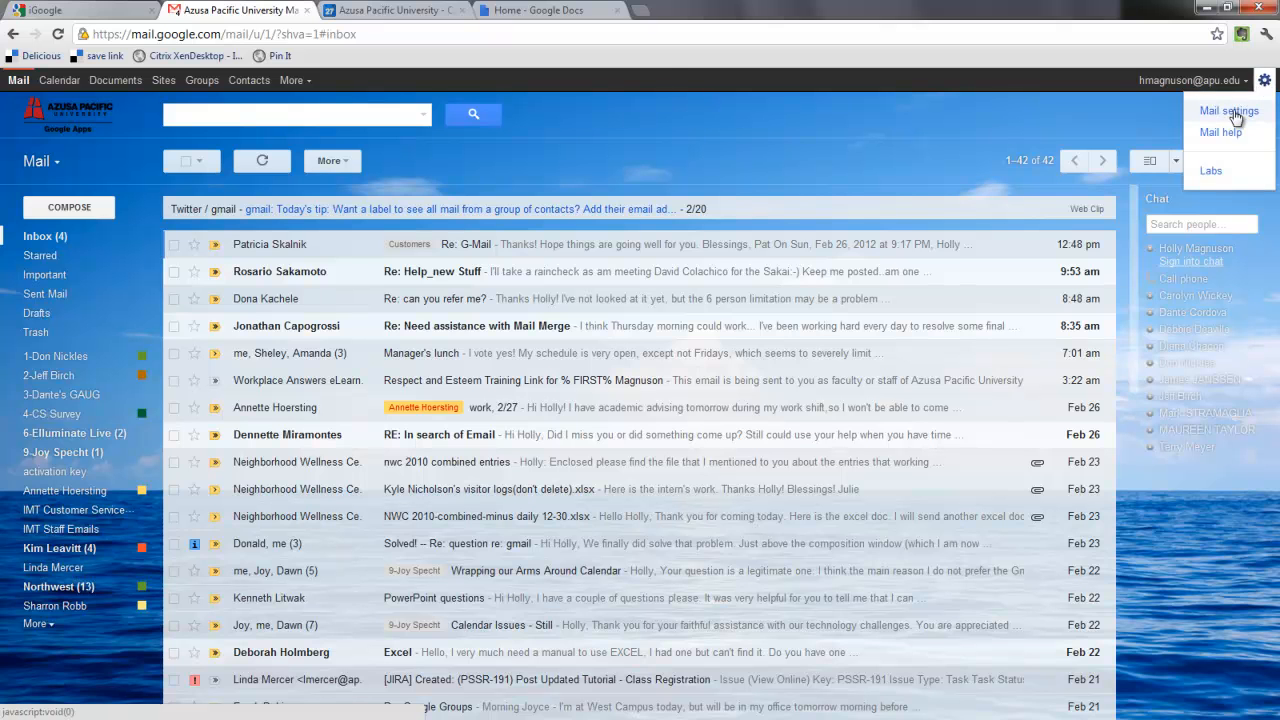
pyautogui.click(1228, 110)
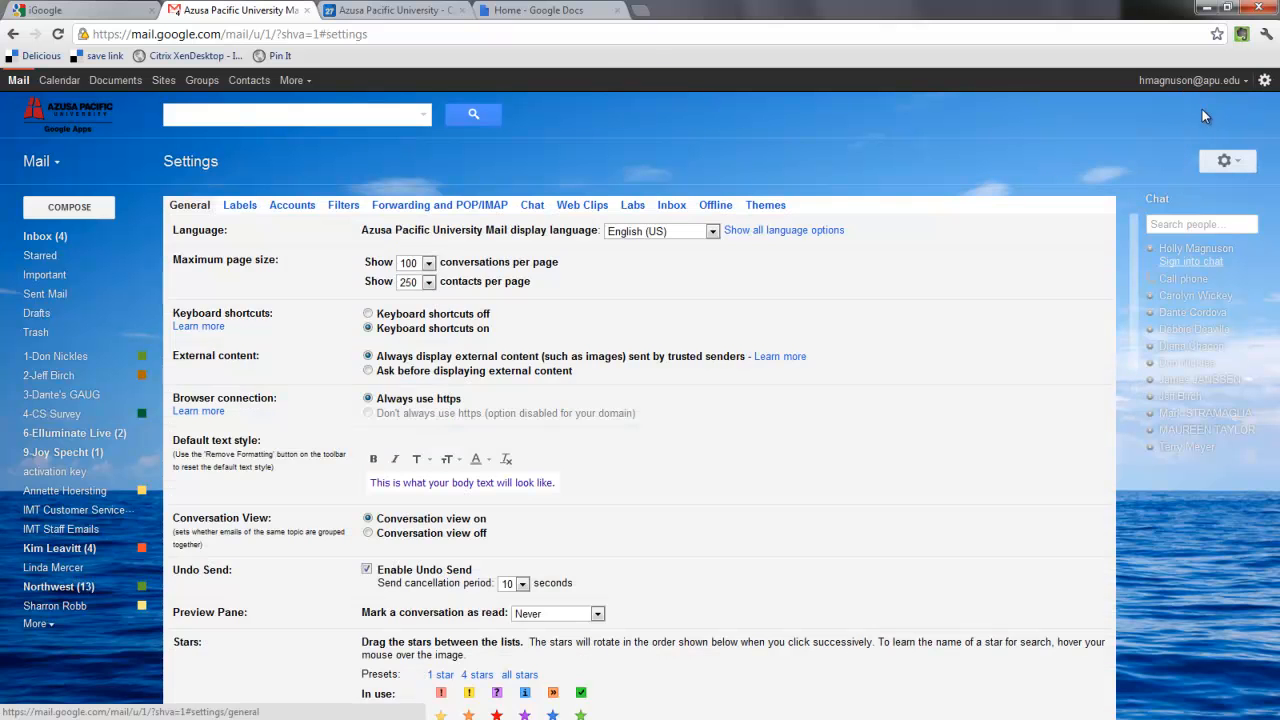
pyautogui.click(764, 204)
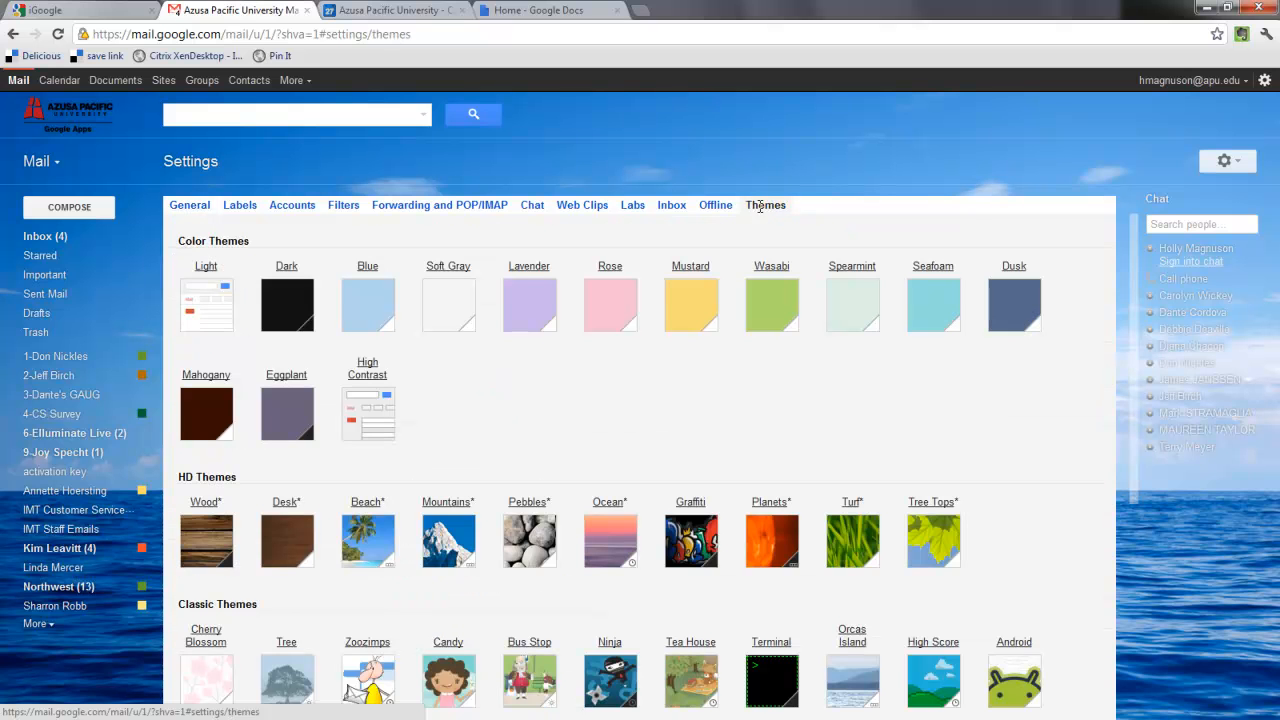
pyautogui.click(528, 304)
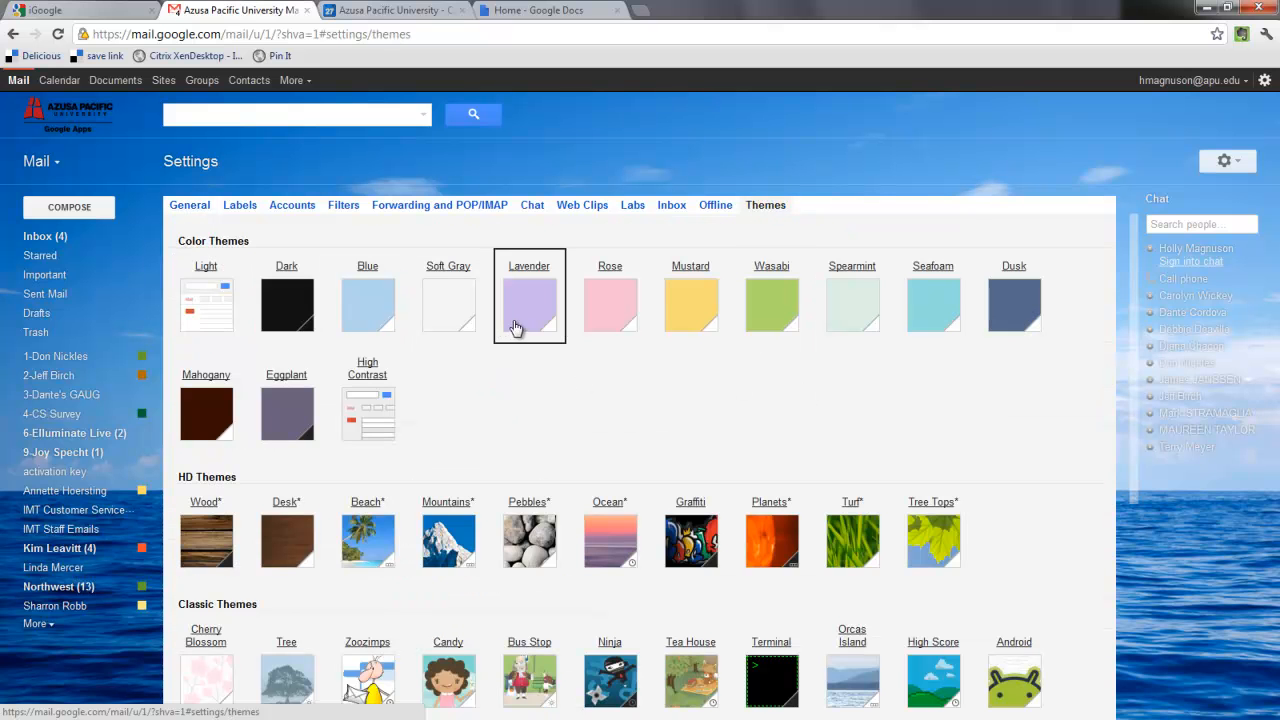
pyautogui.scroll(-3)
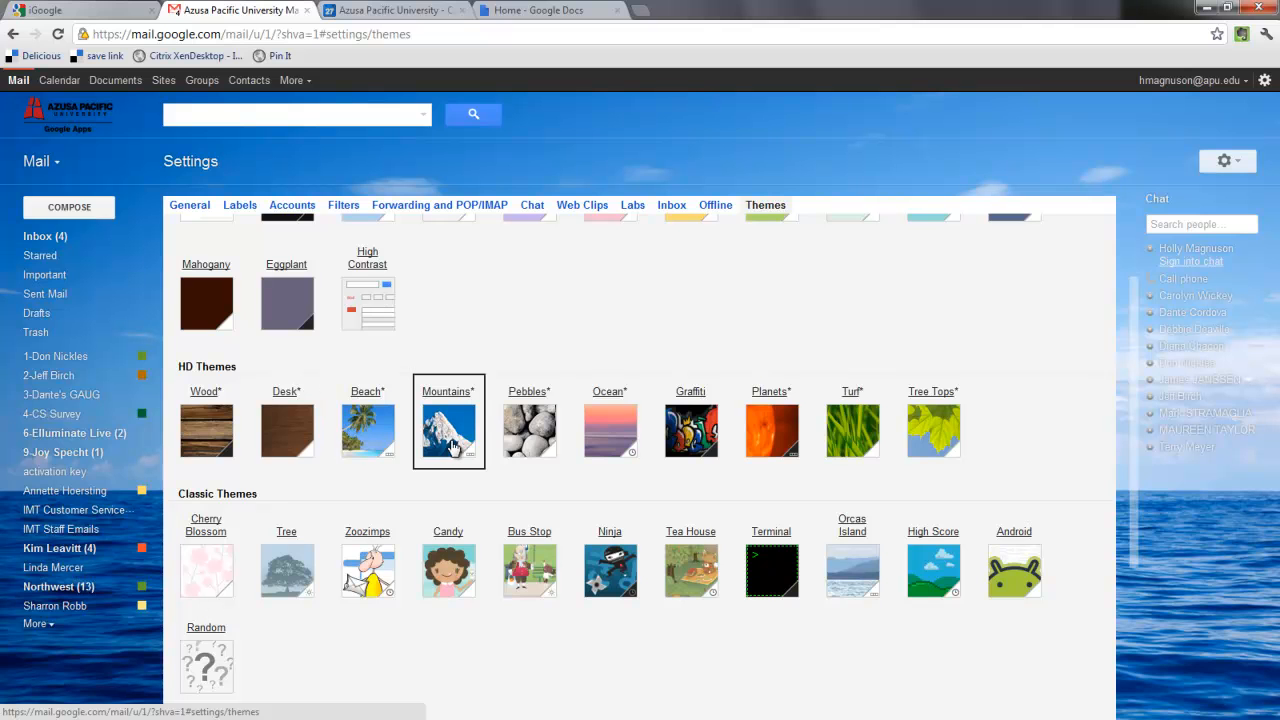
pyautogui.moveTo(570, 412)
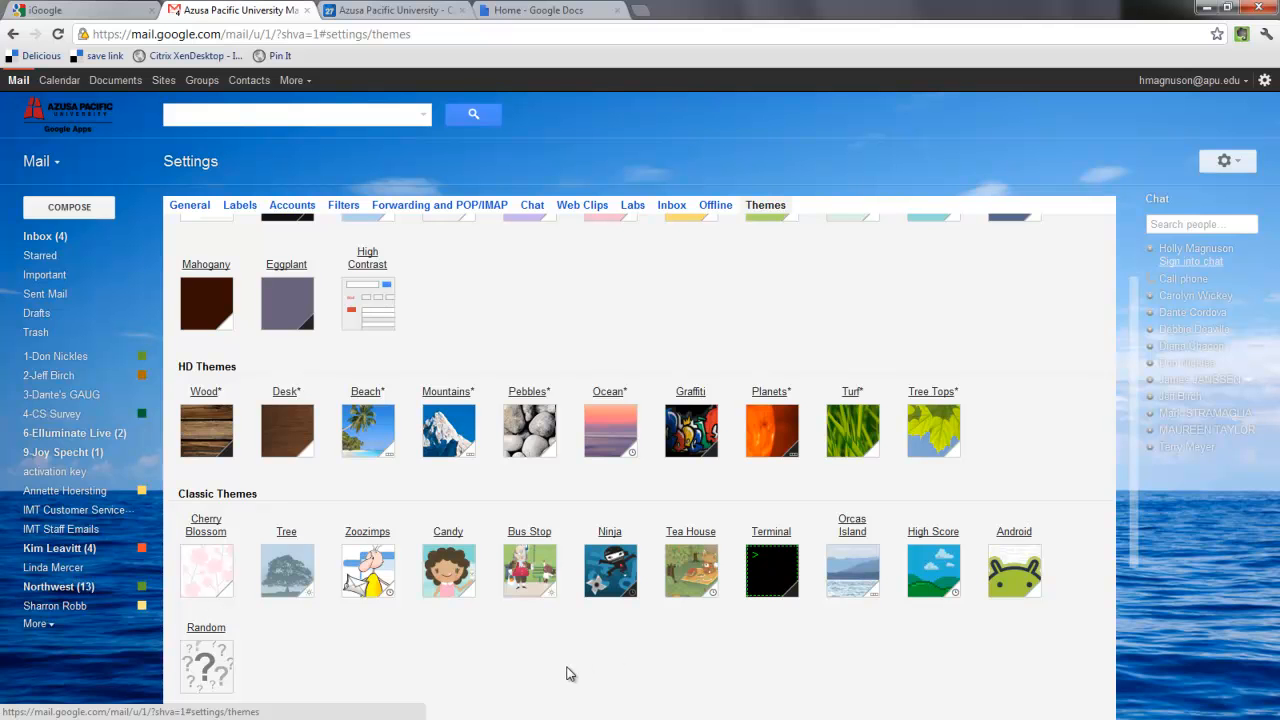
pyautogui.moveTo(556, 668)
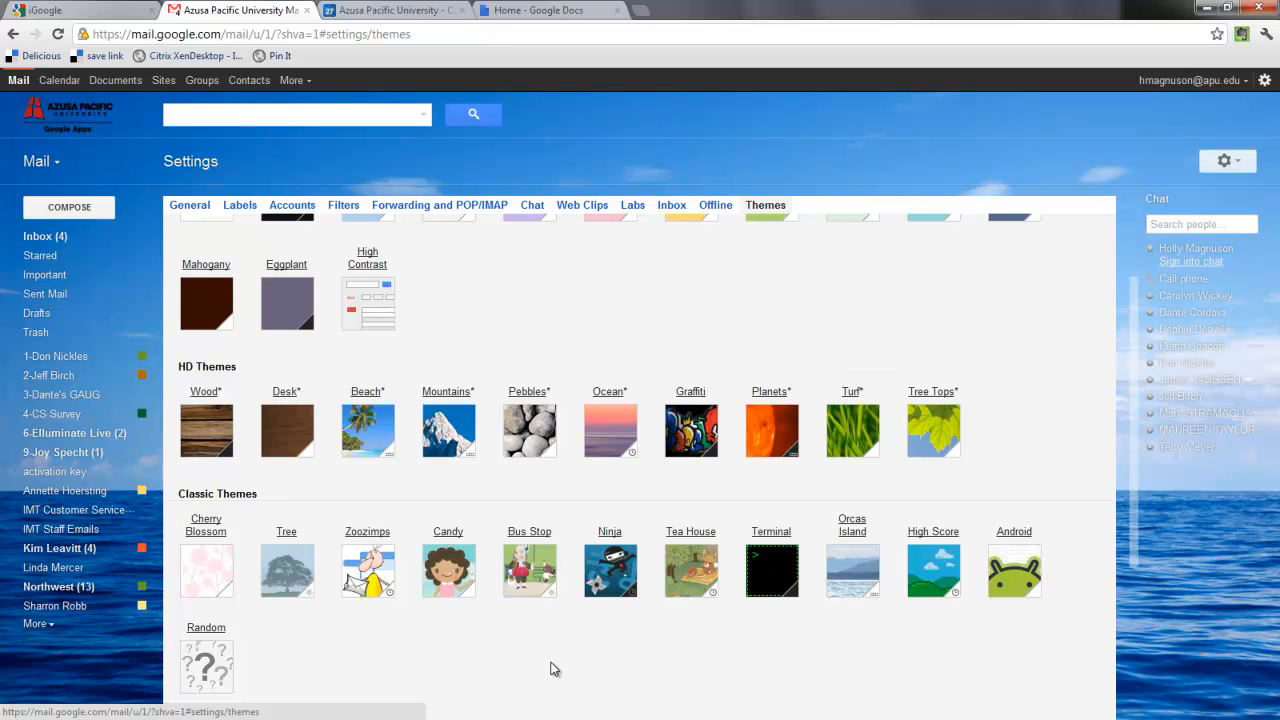
pyautogui.moveTo(532, 650)
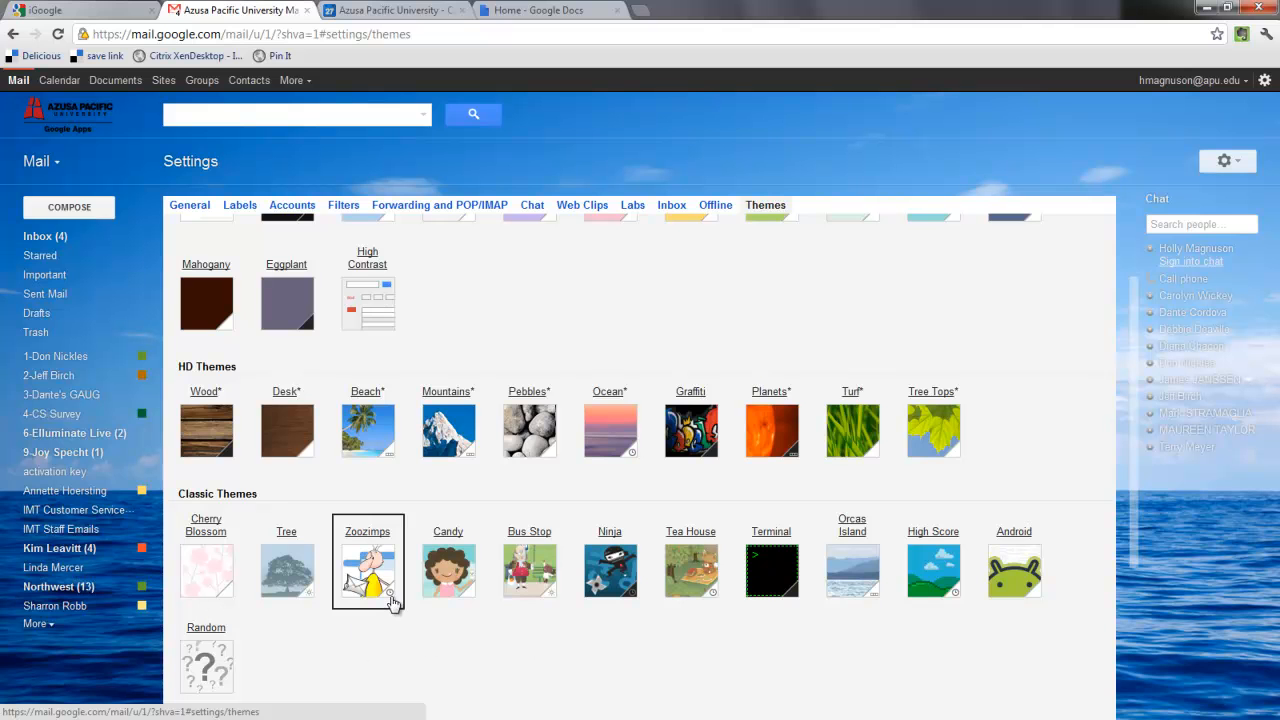
pyautogui.moveTo(352, 594)
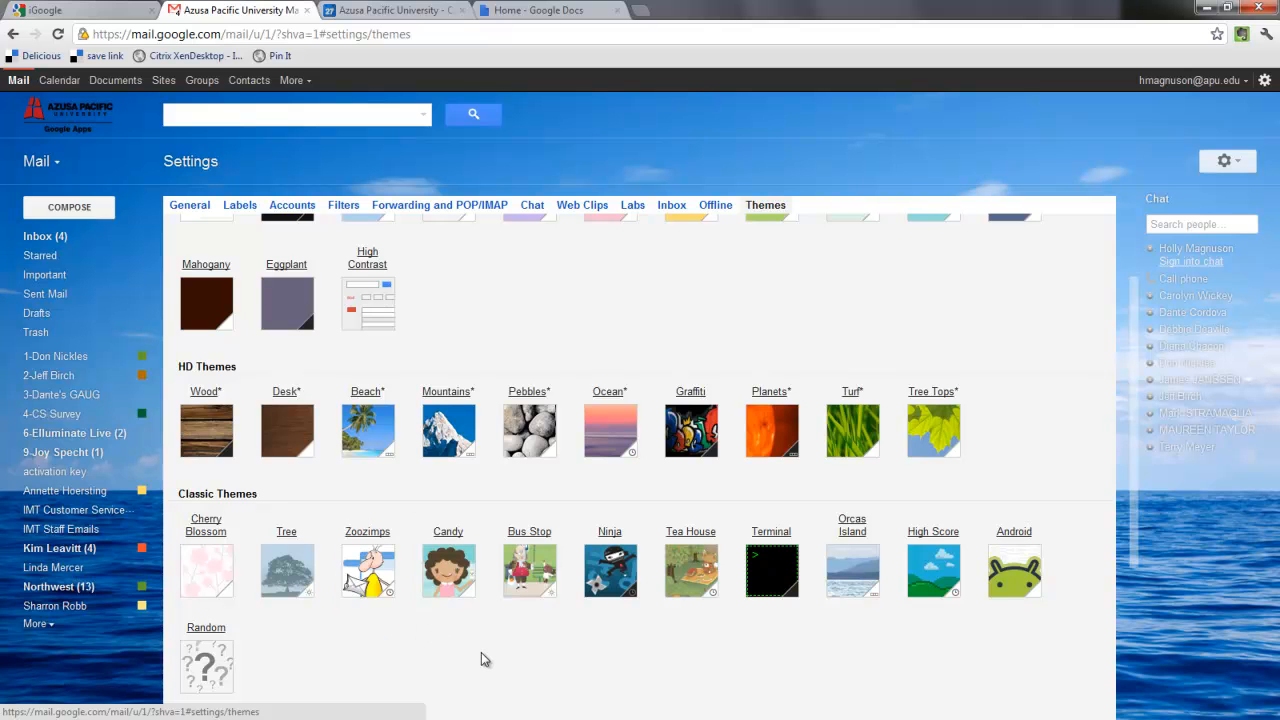
pyautogui.moveTo(540, 488)
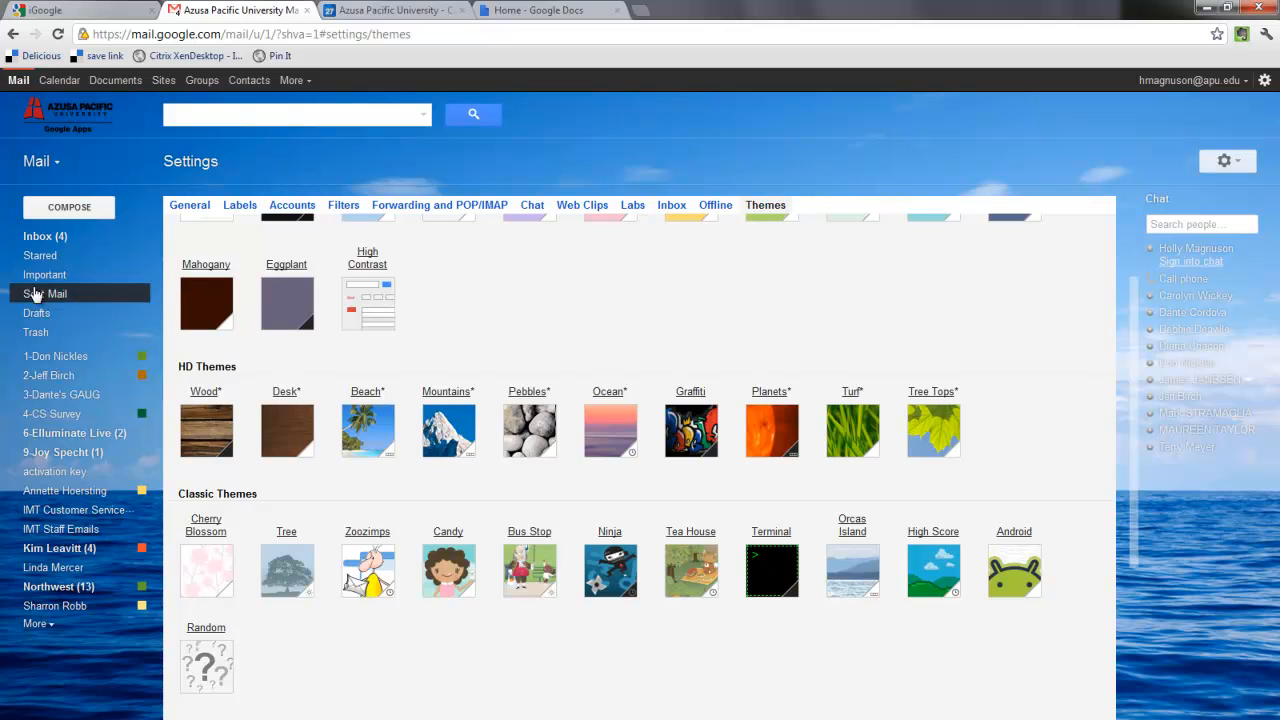
# Step: Return to the inbox and start a new message with 'don' entered in the To field
pyautogui.click(36, 236)
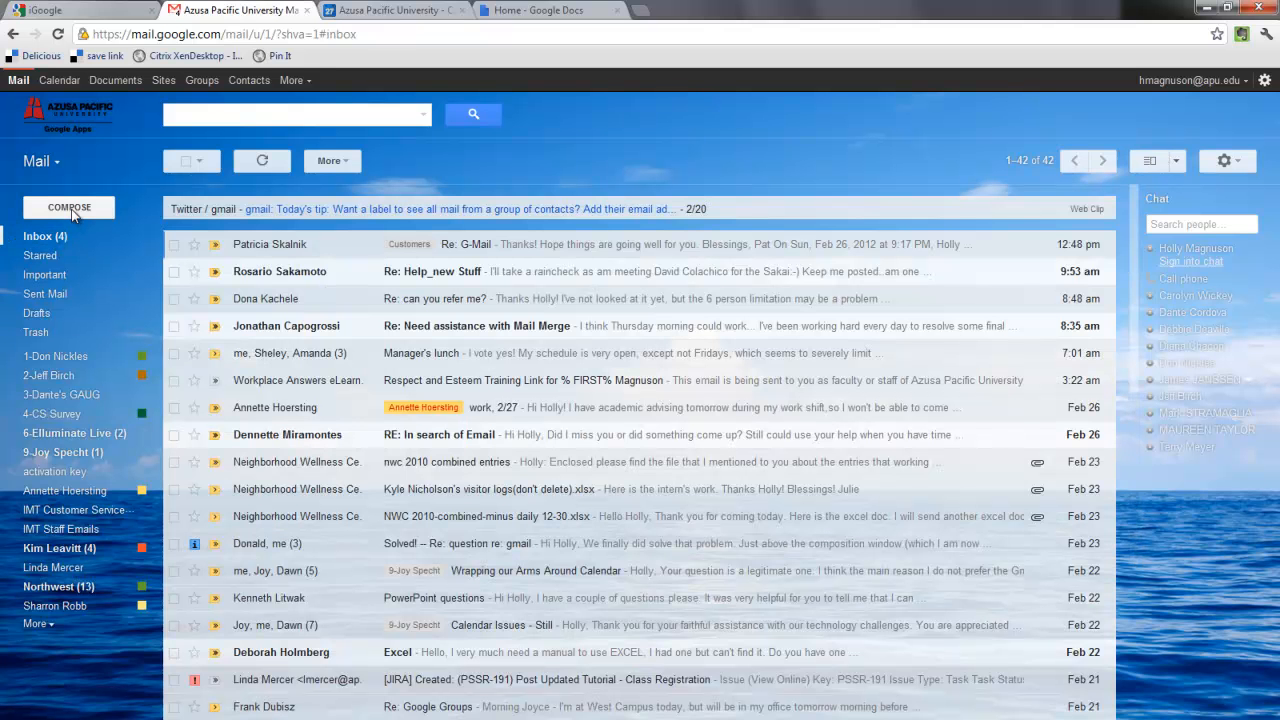
pyautogui.click(68, 206)
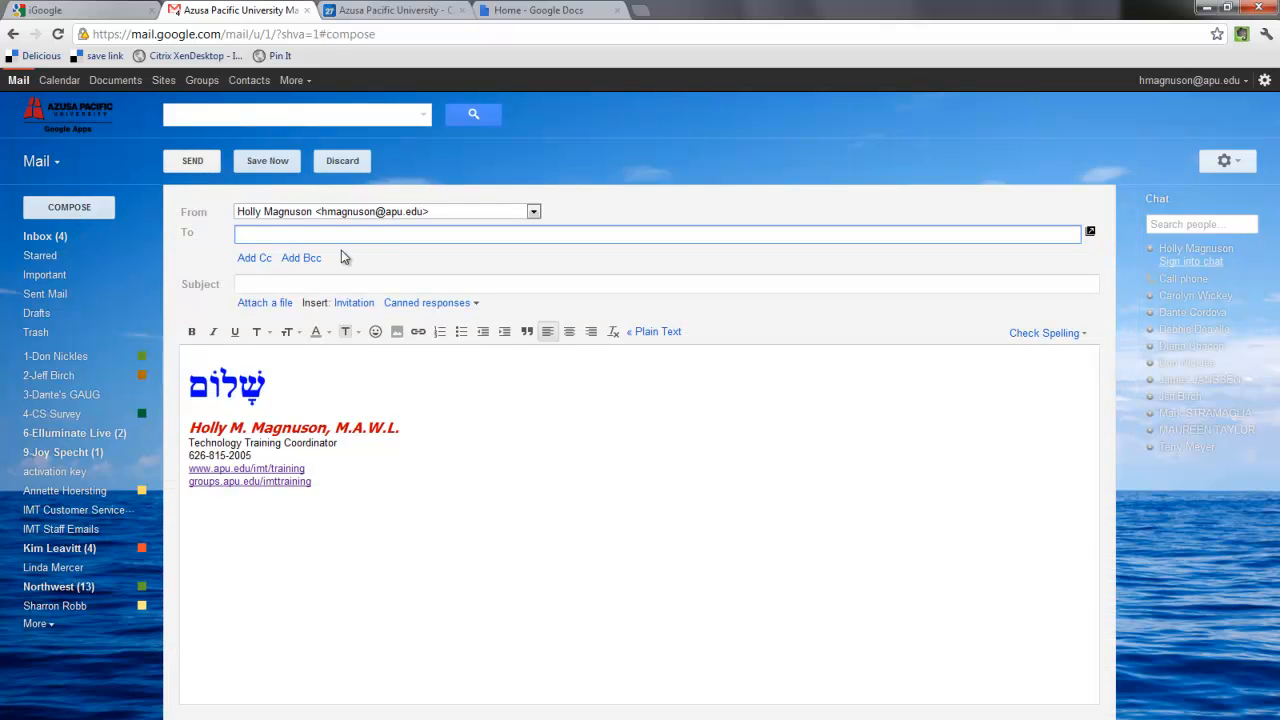
pyautogui.moveTo(472, 292)
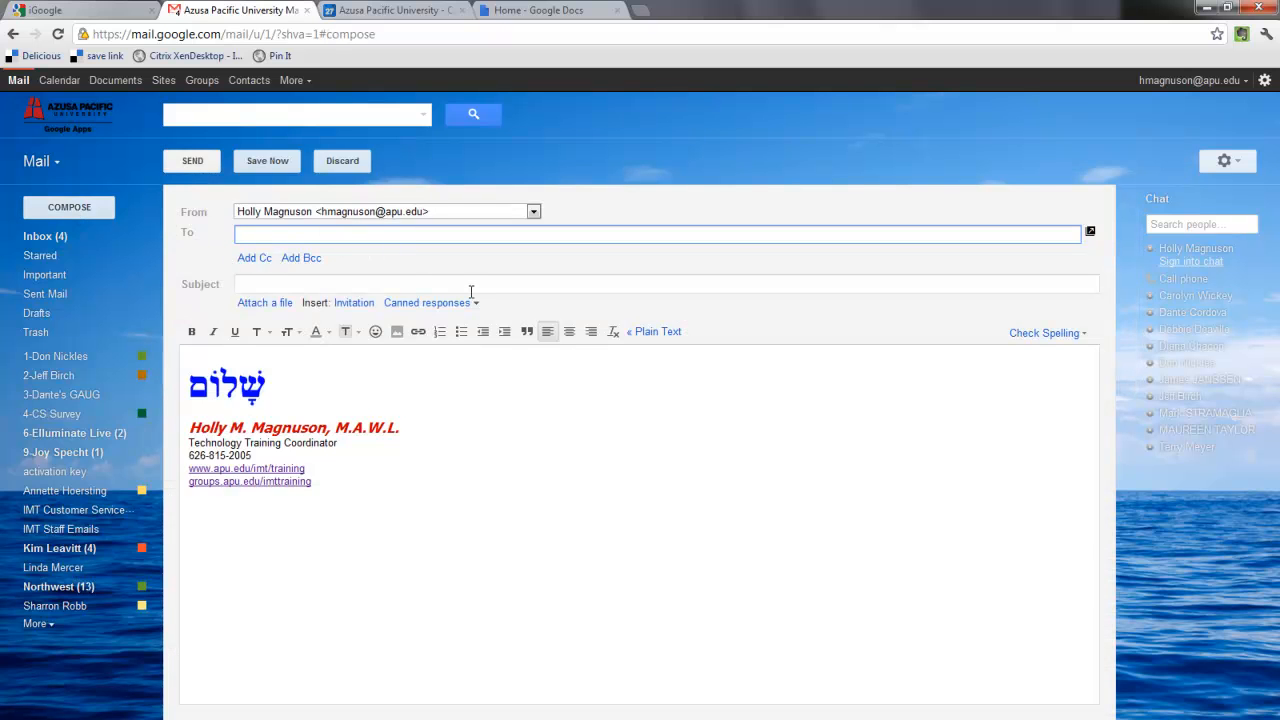
pyautogui.write('don')
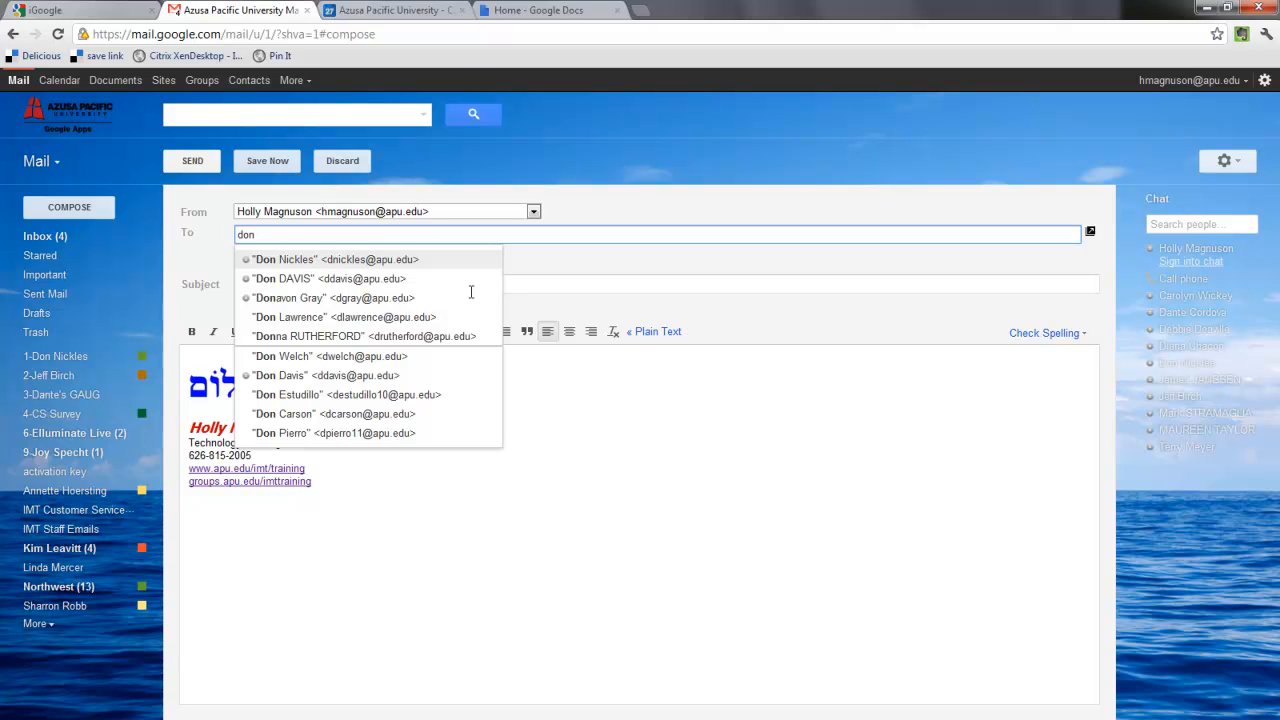
pyautogui.click(336, 260)
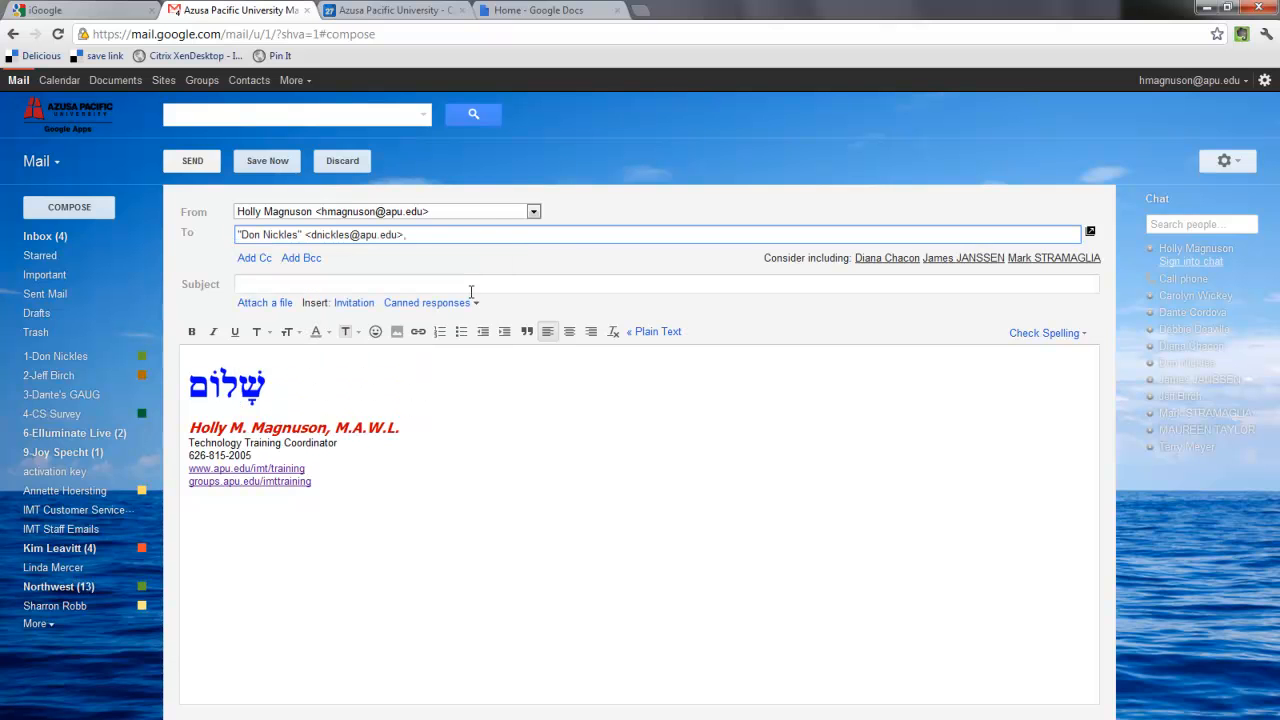
pyautogui.moveTo(810, 276)
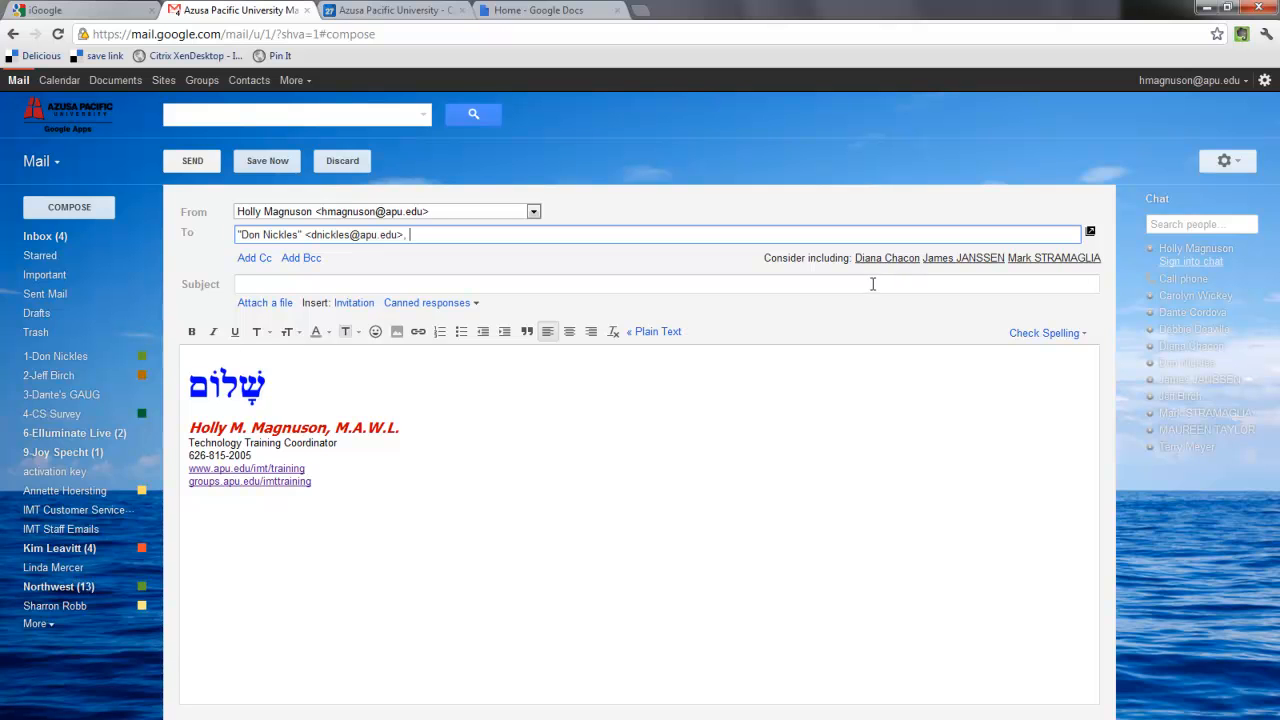
pyautogui.moveTo(878, 278)
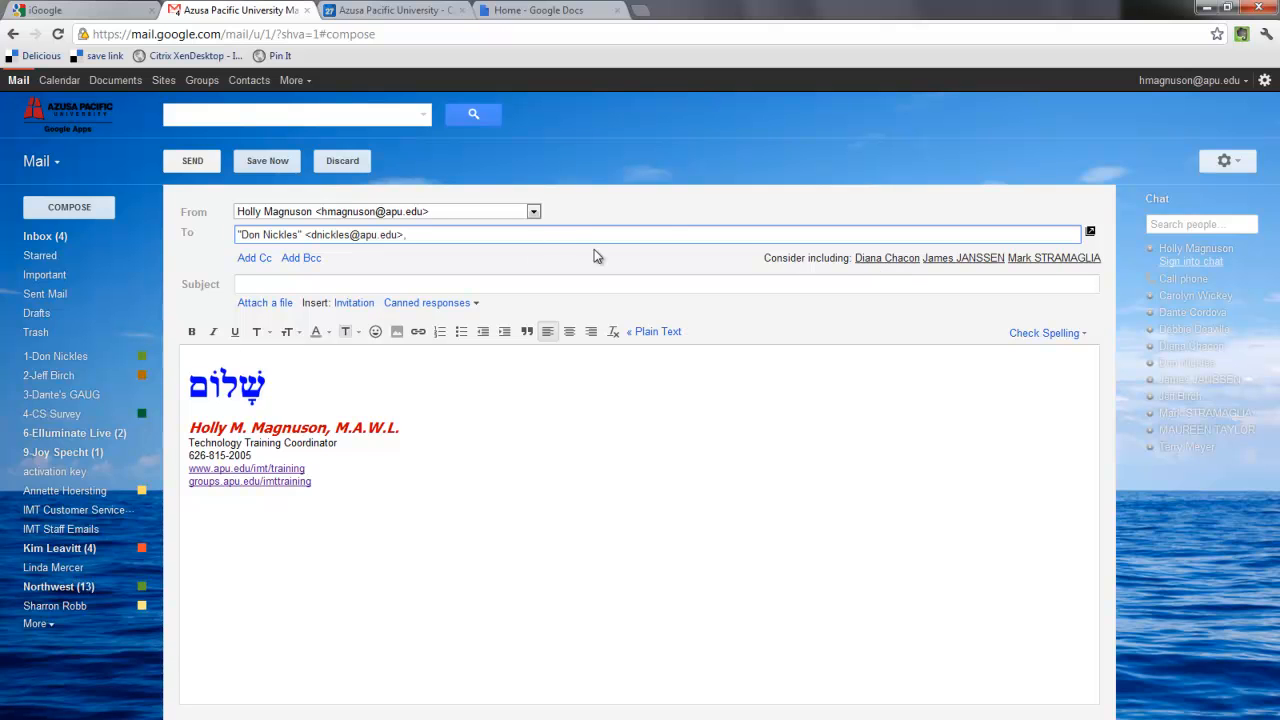
pyautogui.moveTo(1080, 276)
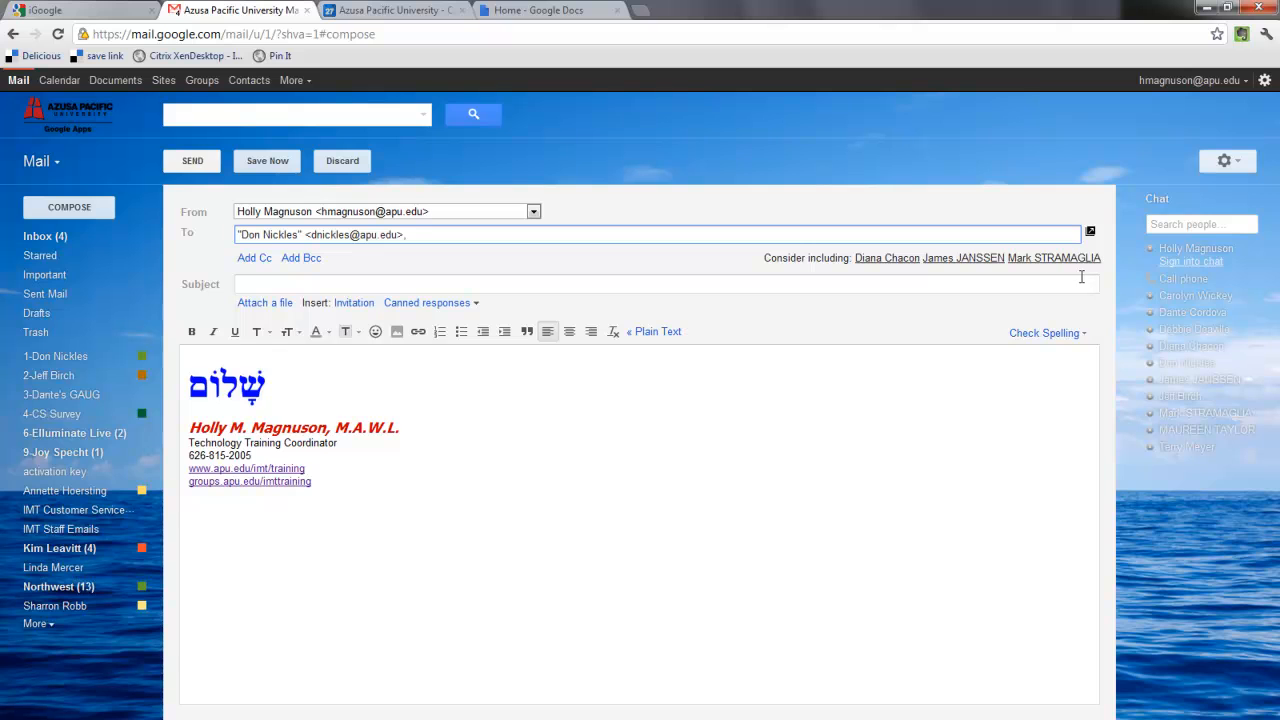
pyautogui.moveTo(904, 272)
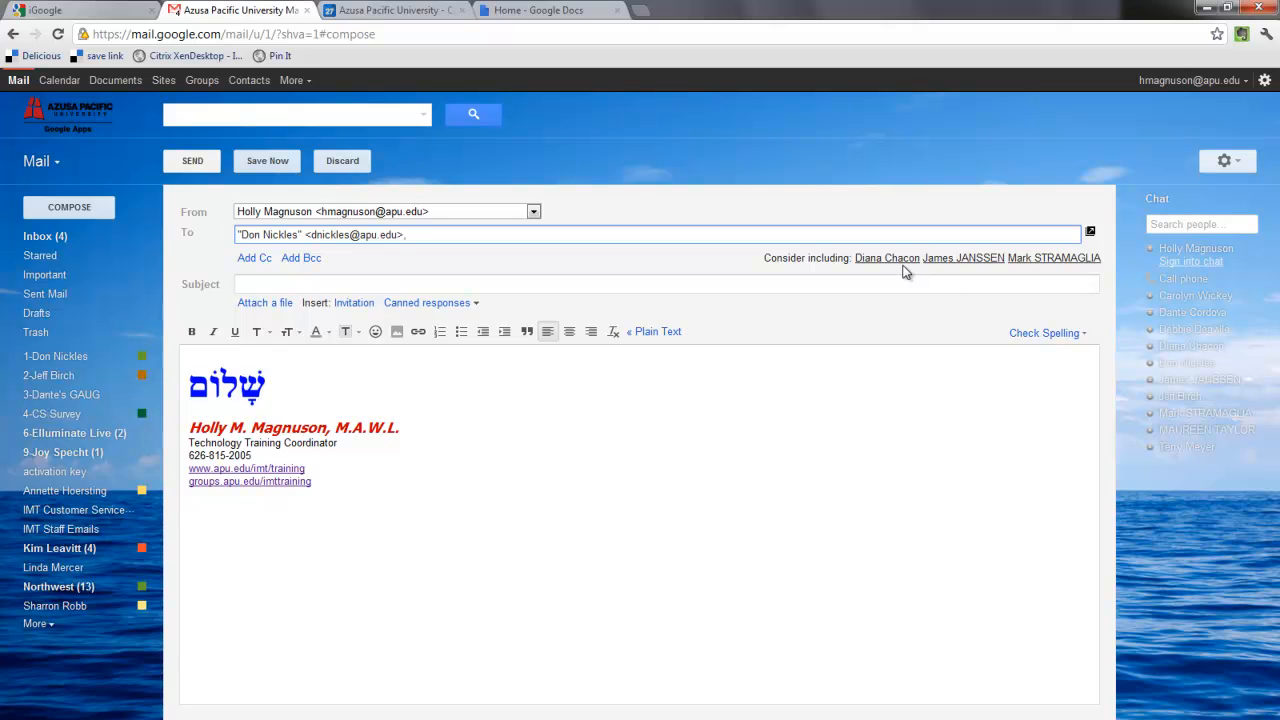
pyautogui.moveTo(886, 256)
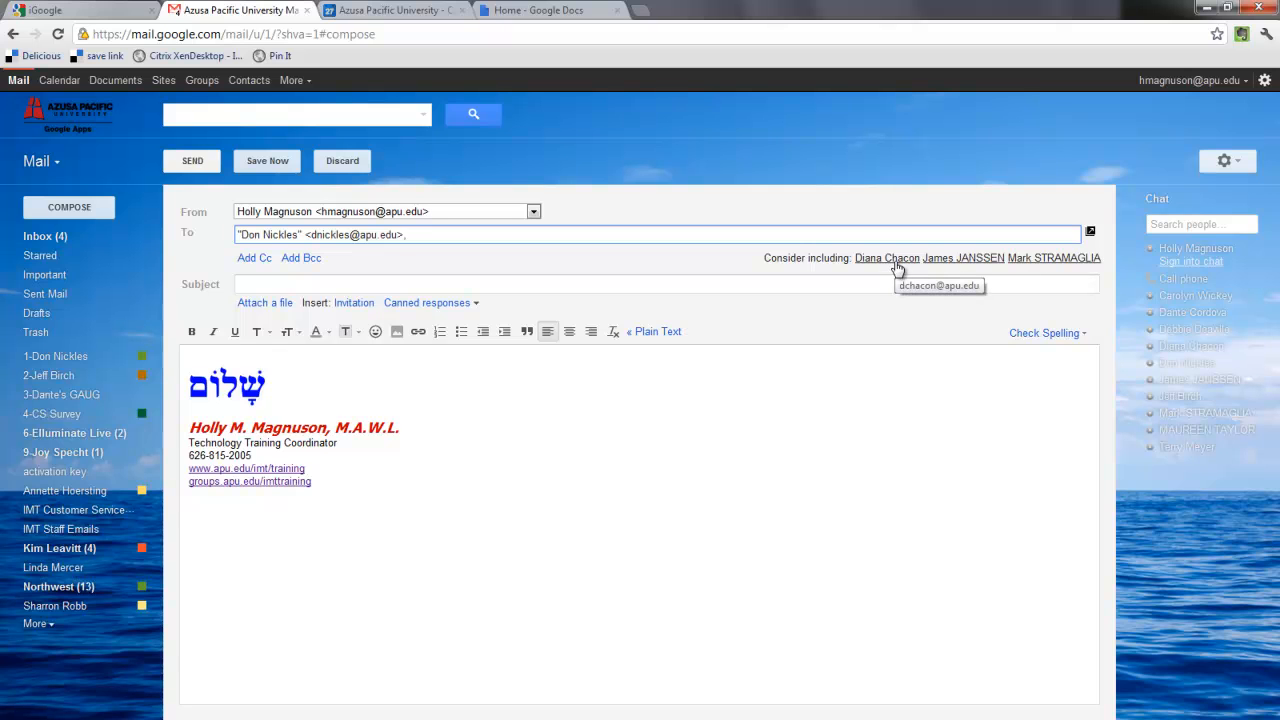
pyautogui.click(886, 256)
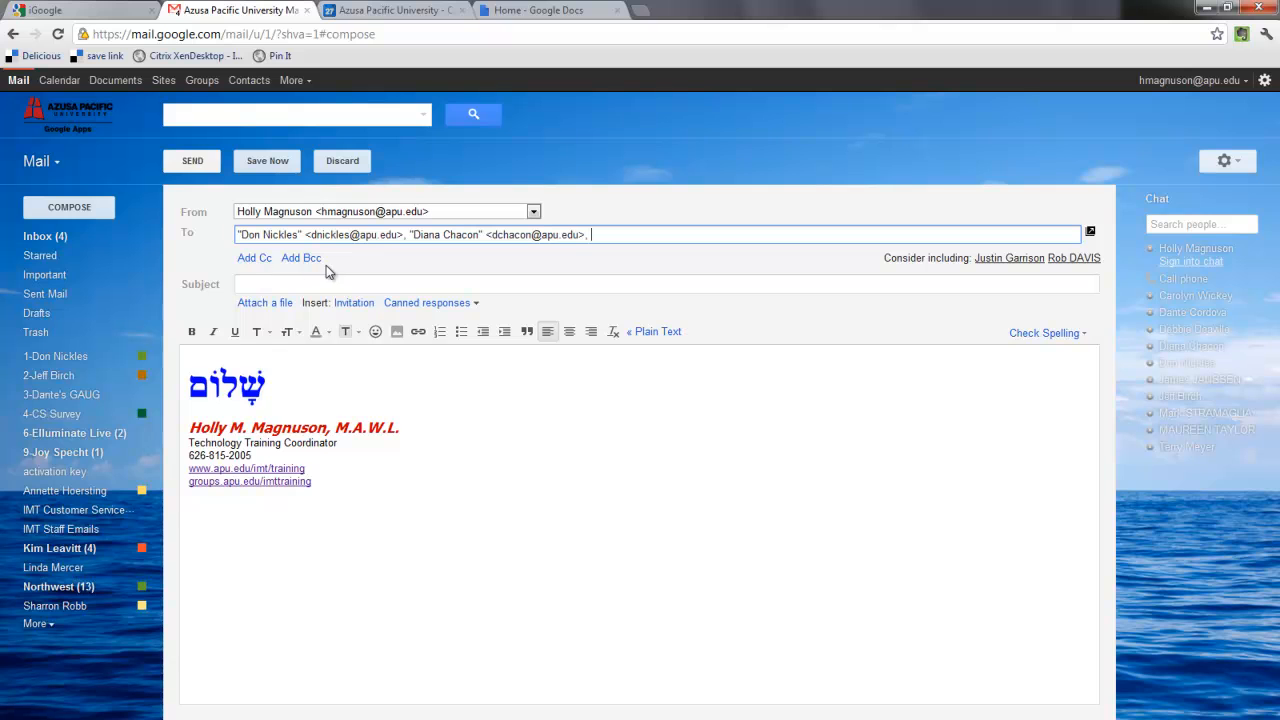
pyautogui.click(668, 284)
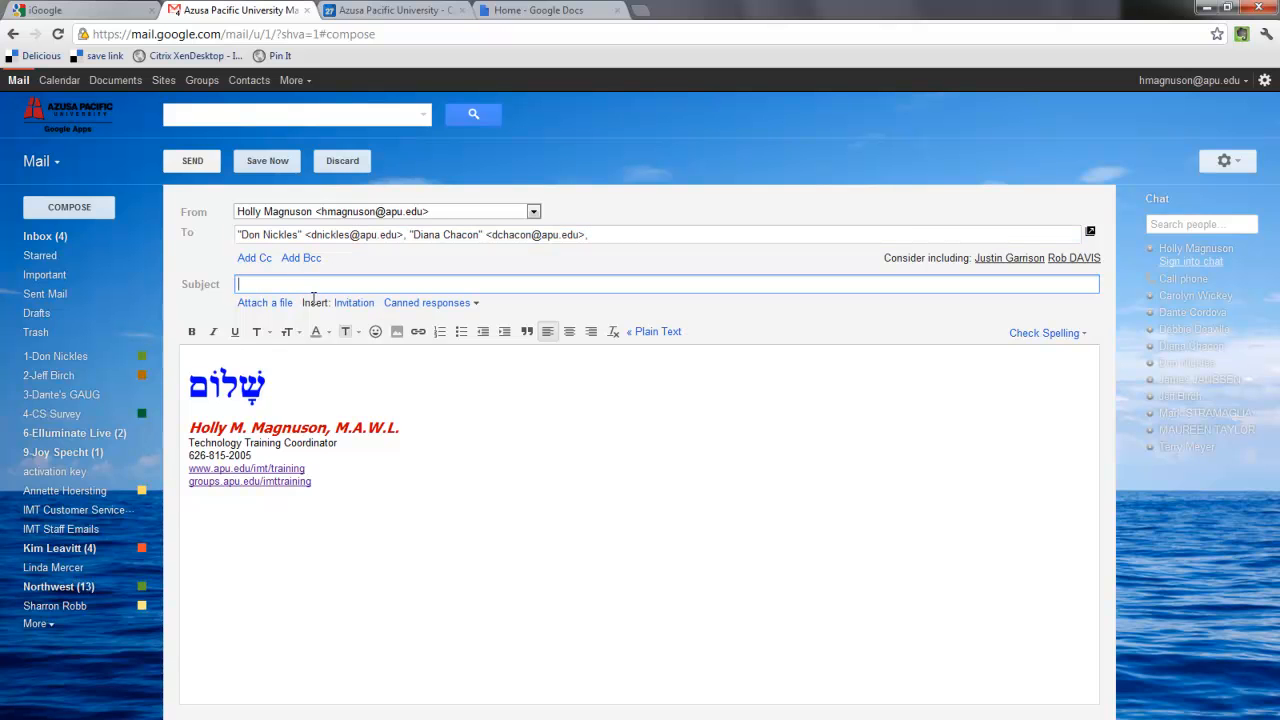
pyautogui.moveTo(350, 318)
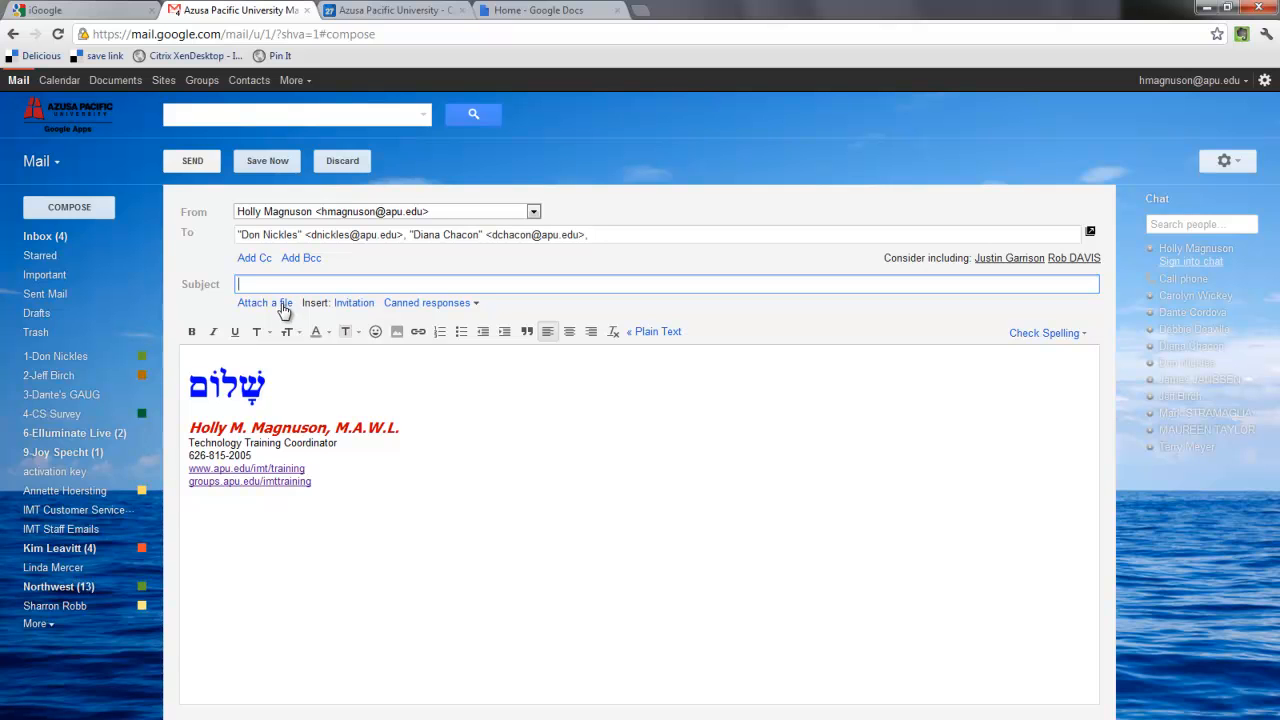
pyautogui.moveTo(192, 332)
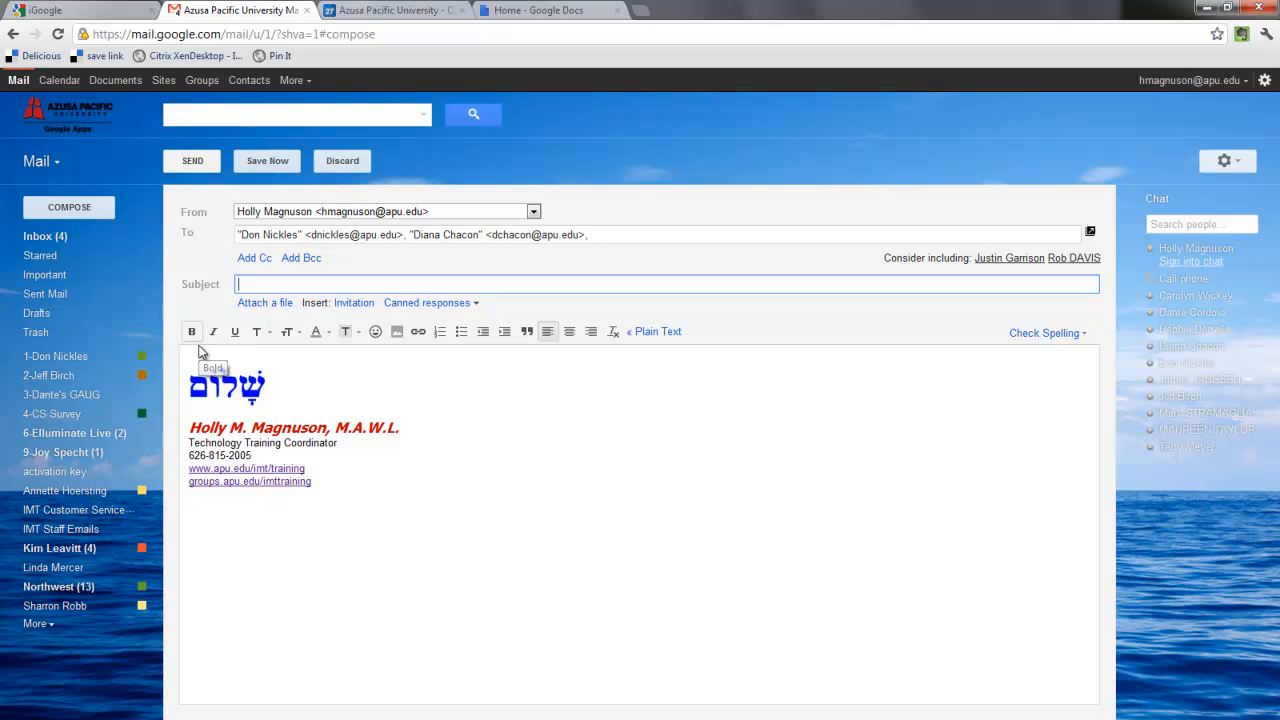
pyautogui.moveTo(592, 340)
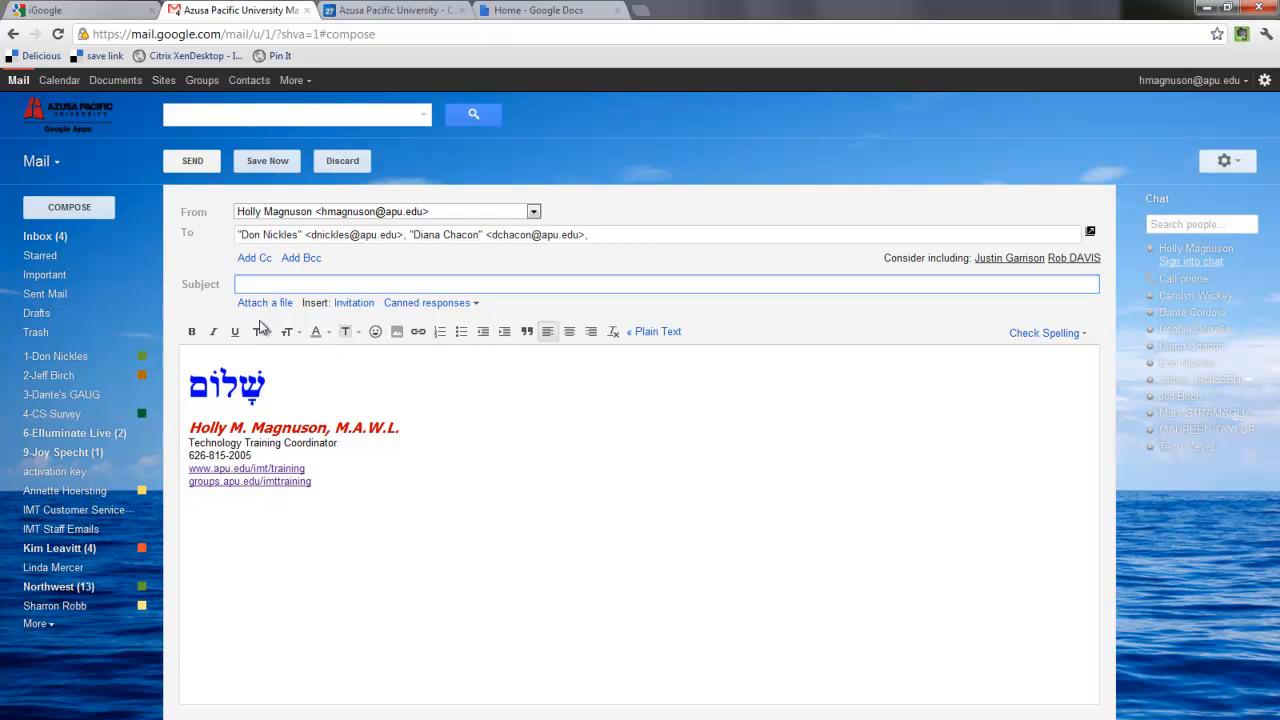
pyautogui.moveTo(192, 332)
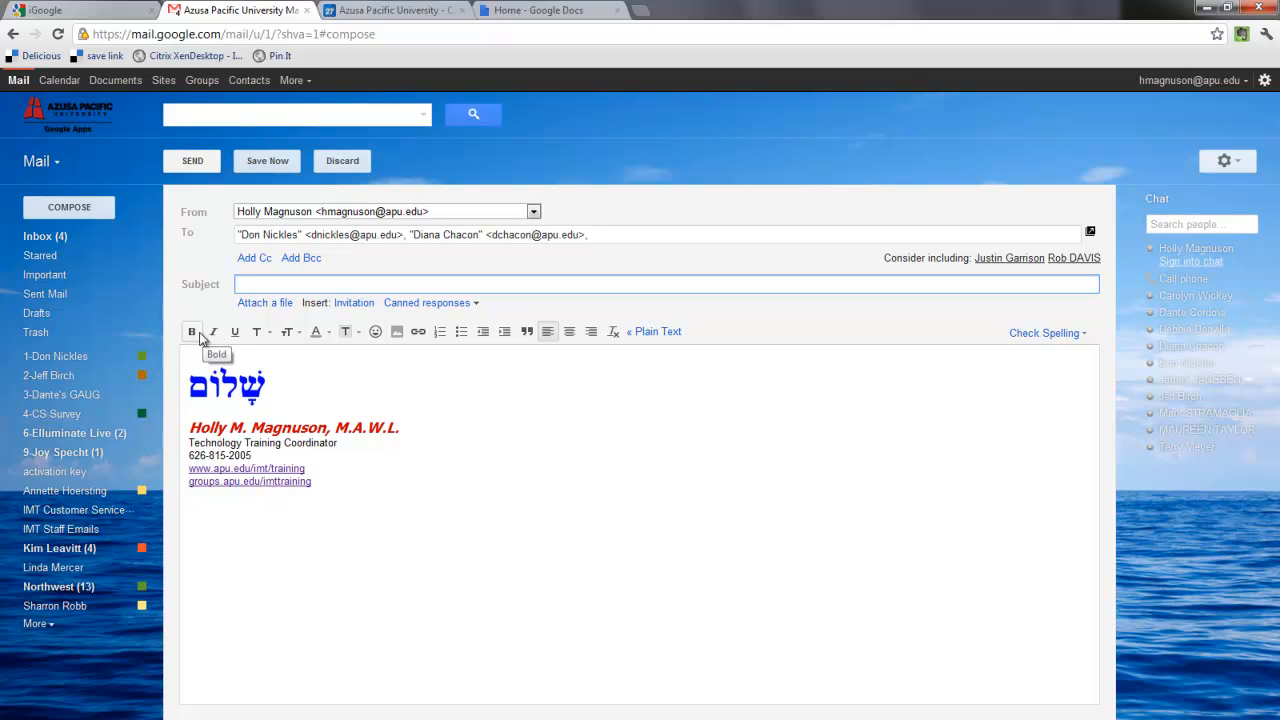
pyautogui.moveTo(264, 356)
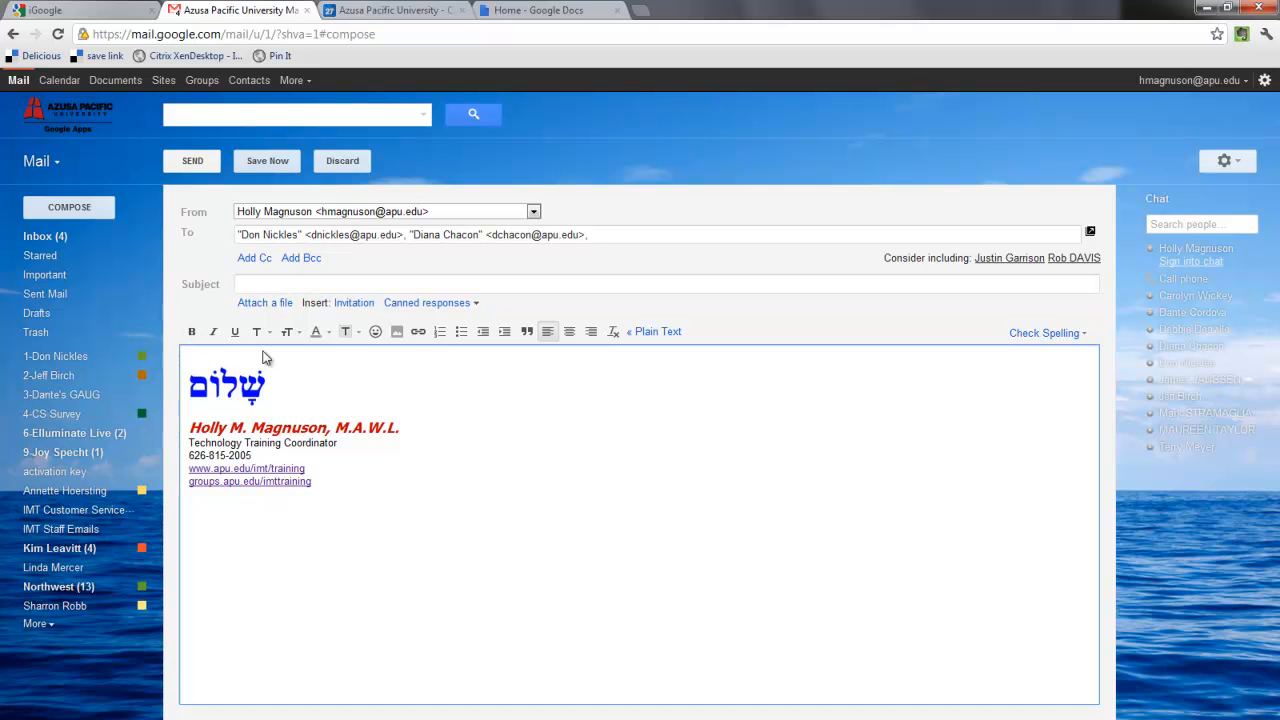
pyautogui.moveTo(236, 136)
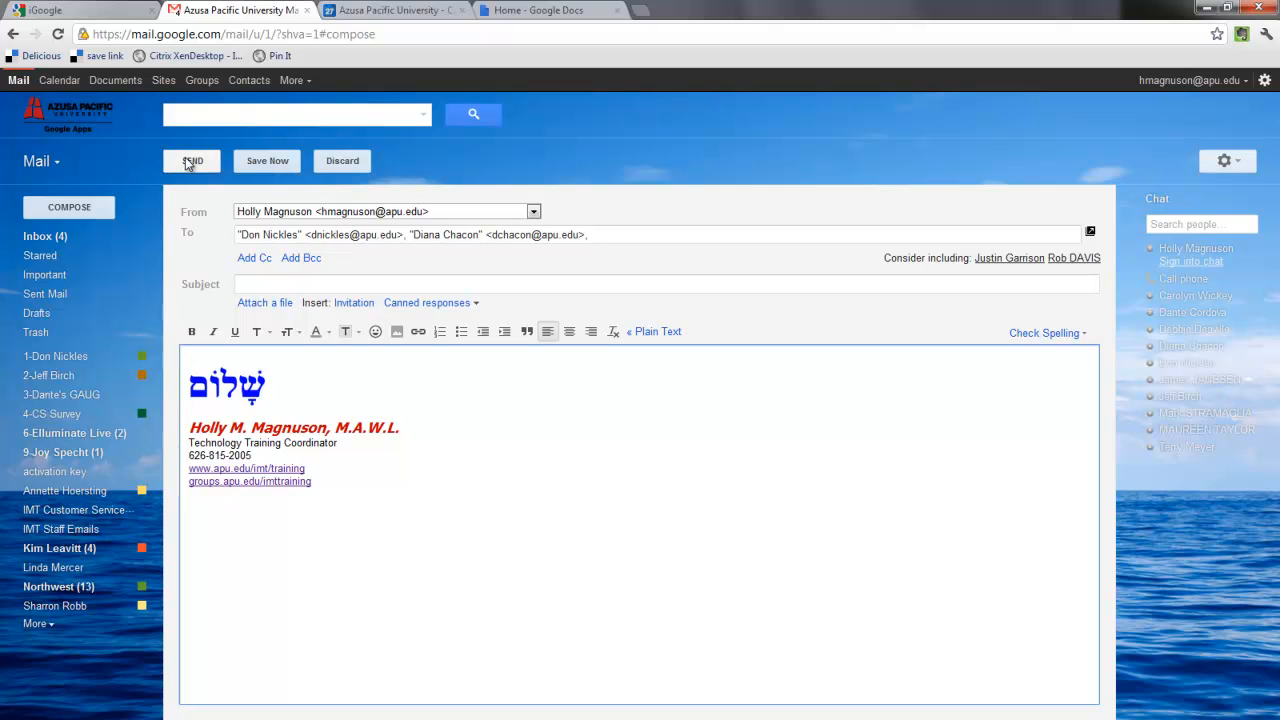
pyautogui.moveTo(268, 160)
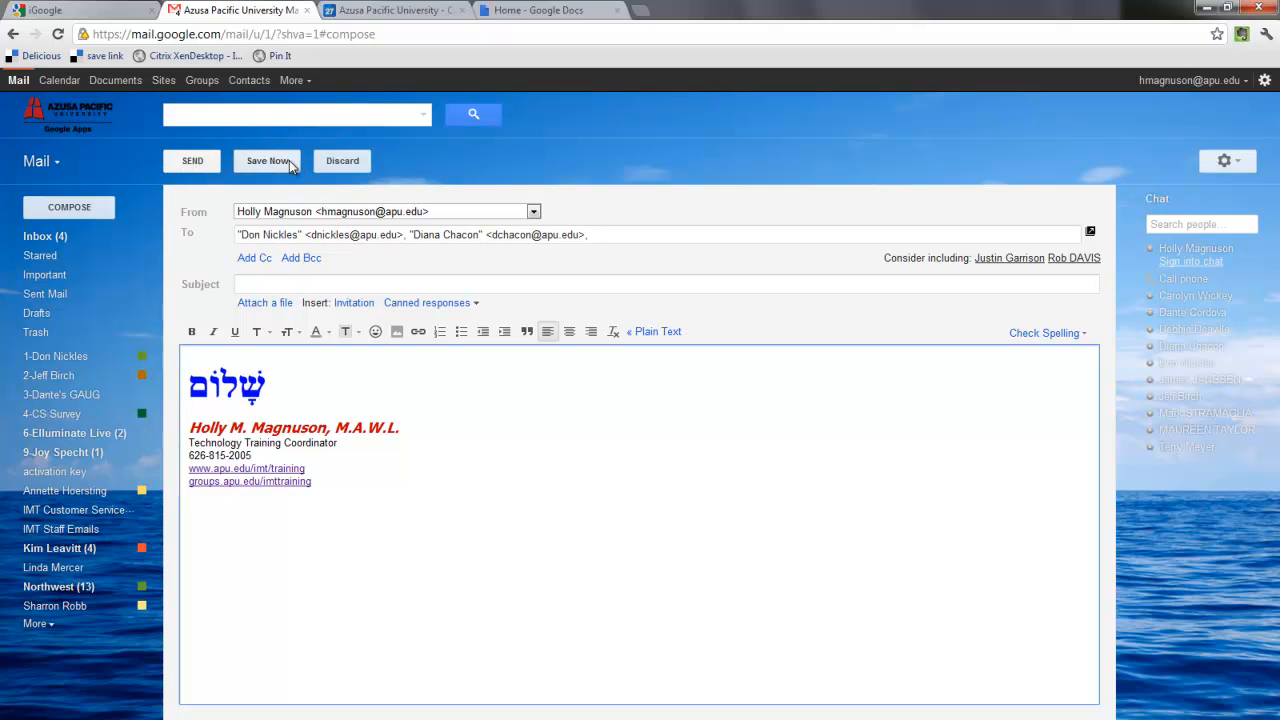
pyautogui.moveTo(344, 160)
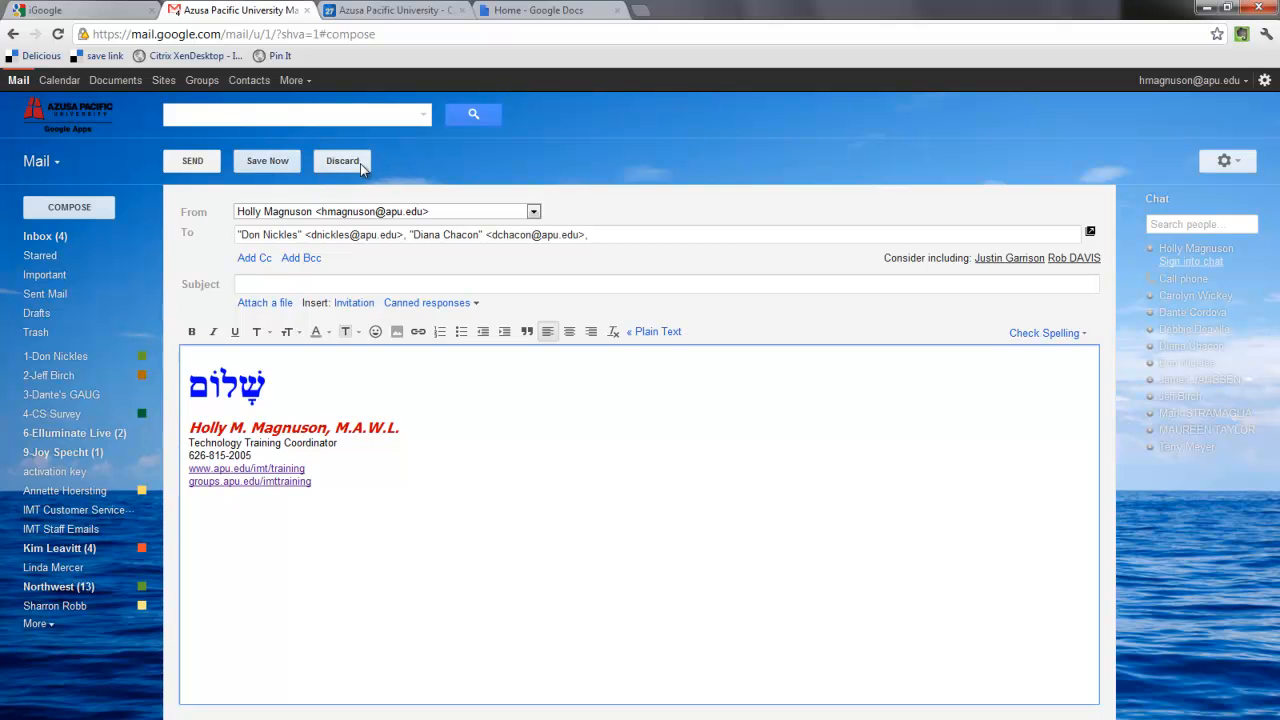
# Step: Discard the unfinished draft and land back on the inbox
pyautogui.click(342, 160)
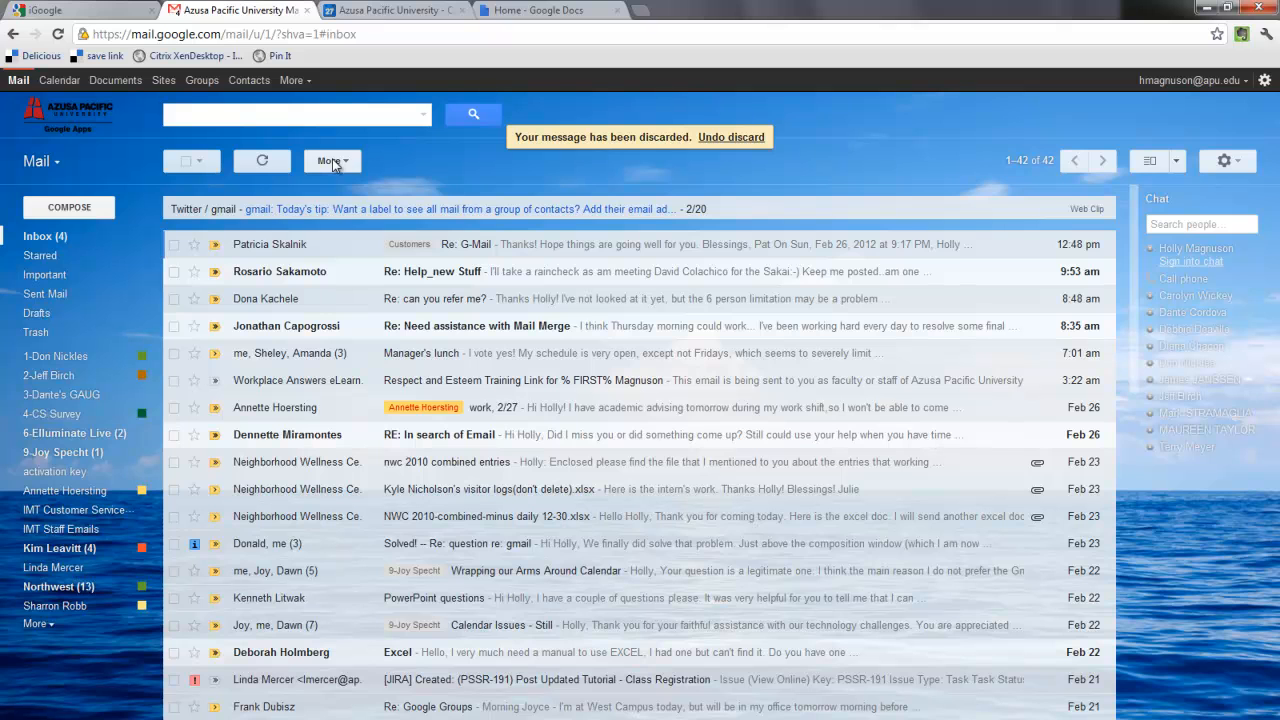
pyautogui.moveTo(420, 180)
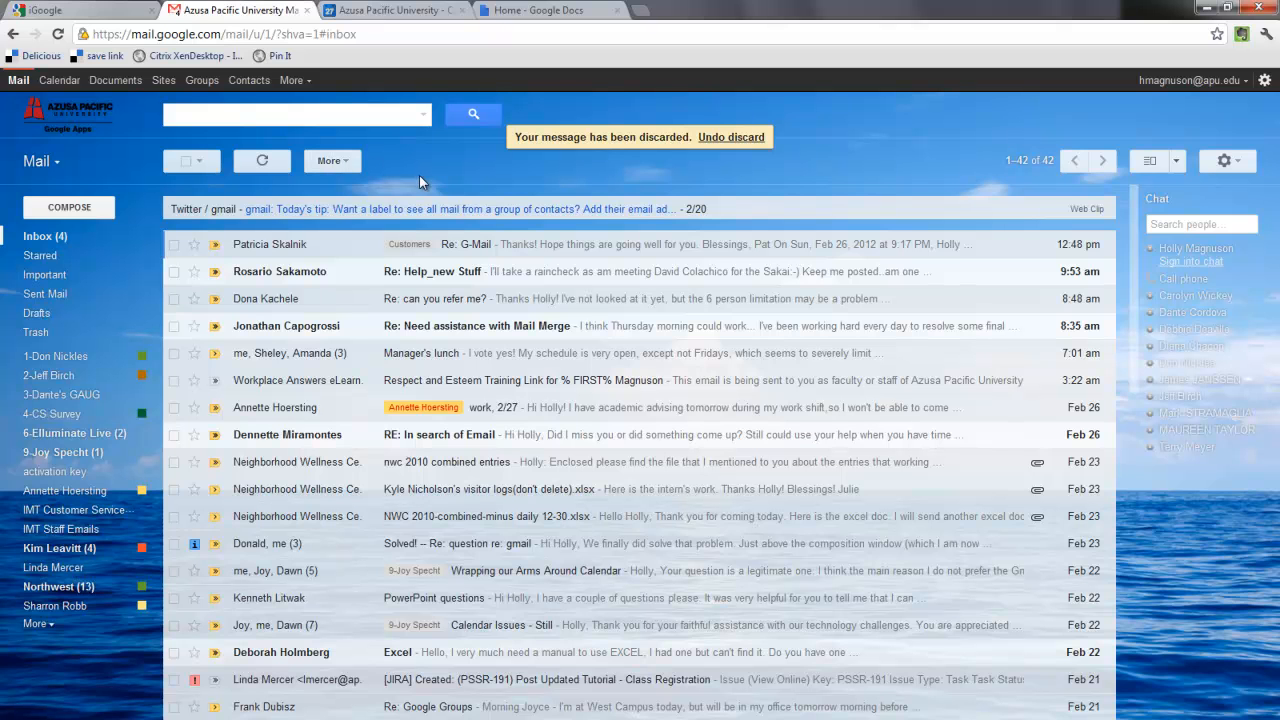